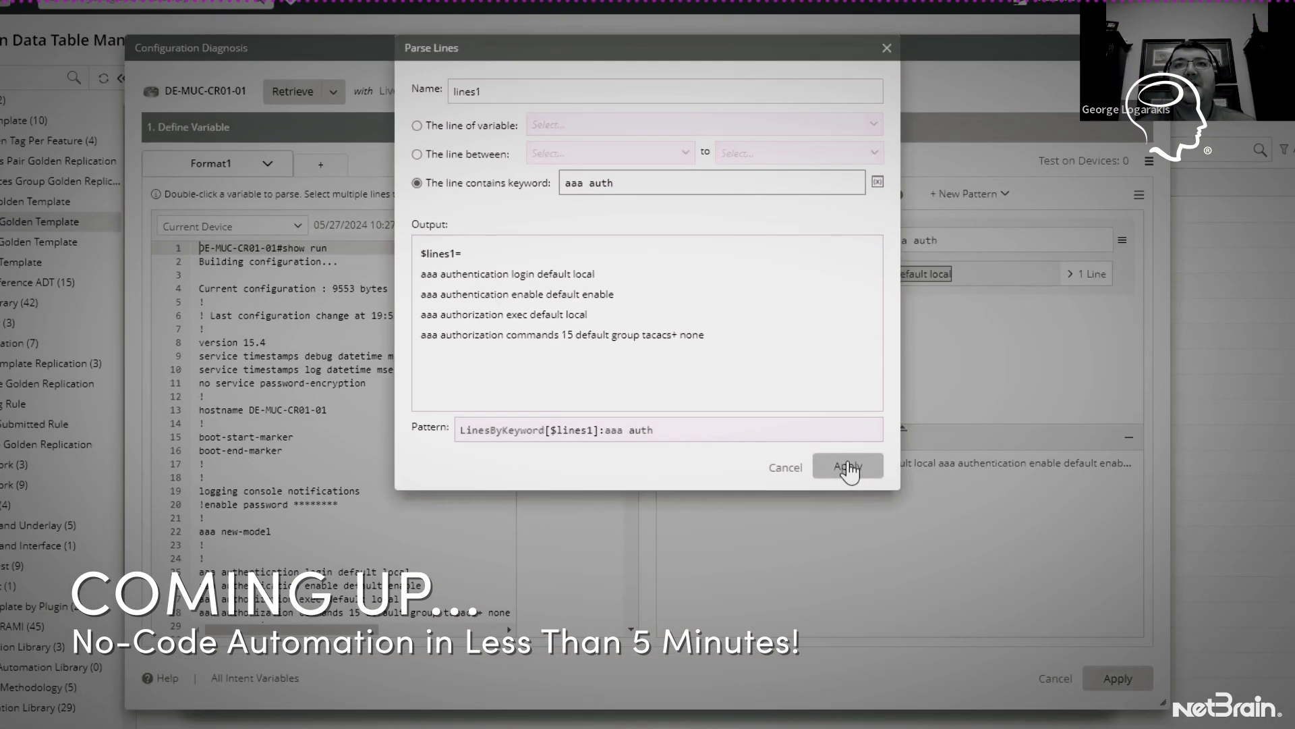
Apply the Parse Lines keyword filter 'aaa auth' to capture matching lines into lines1
left_click(848, 466)
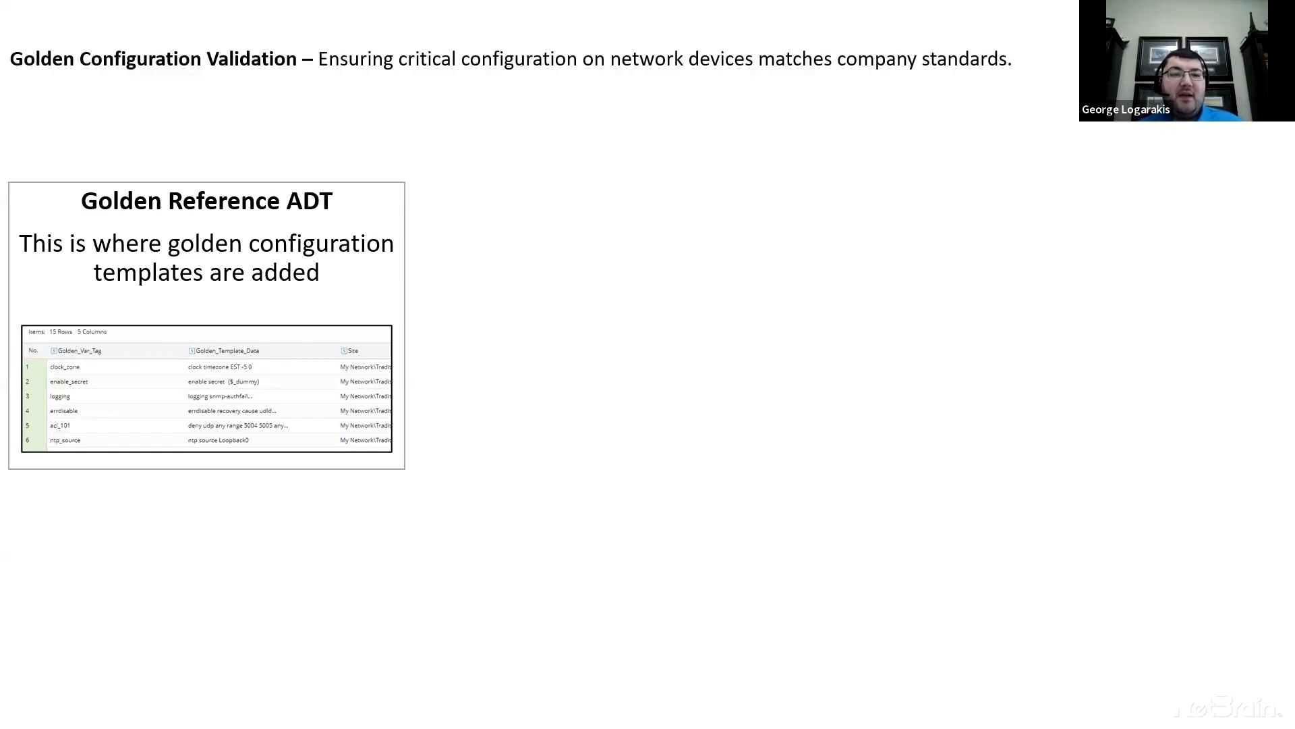
mouse_move(30, 601)
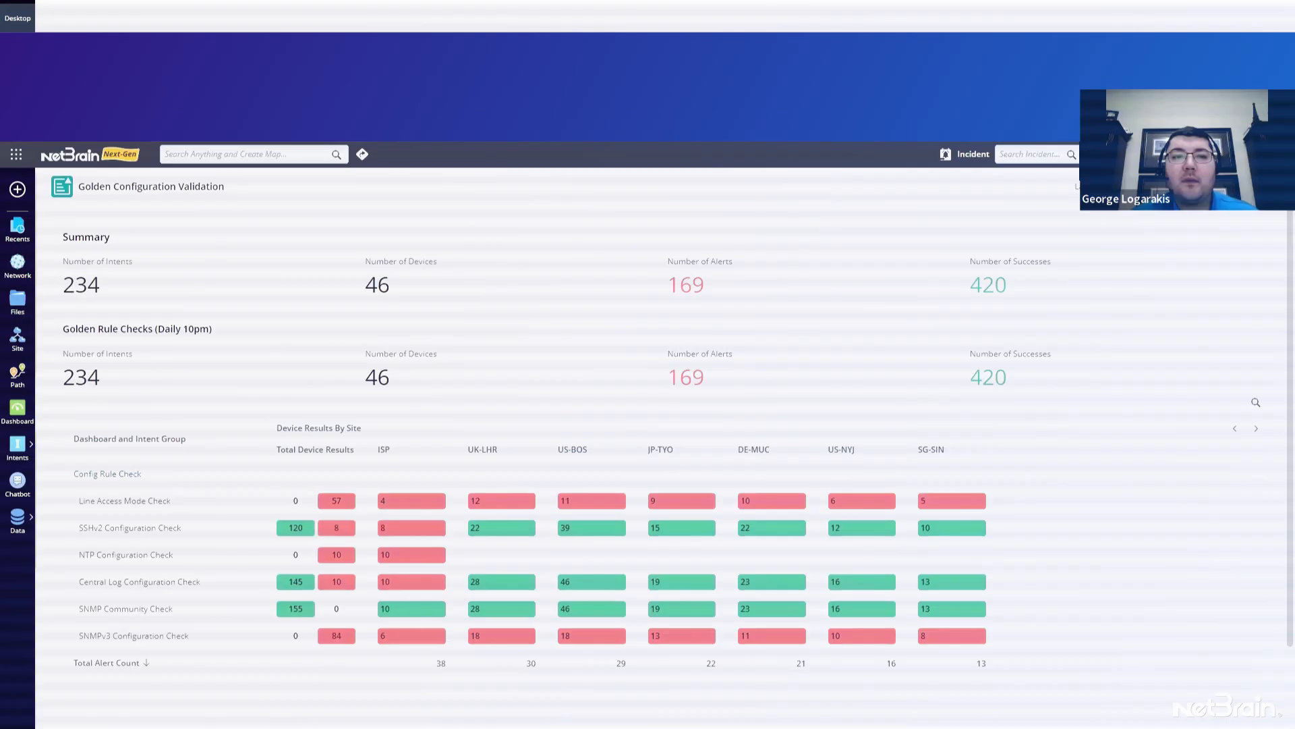
Scroll the Config Rule Check results down to the Central Log Configuration Check row
scroll("down", 3)
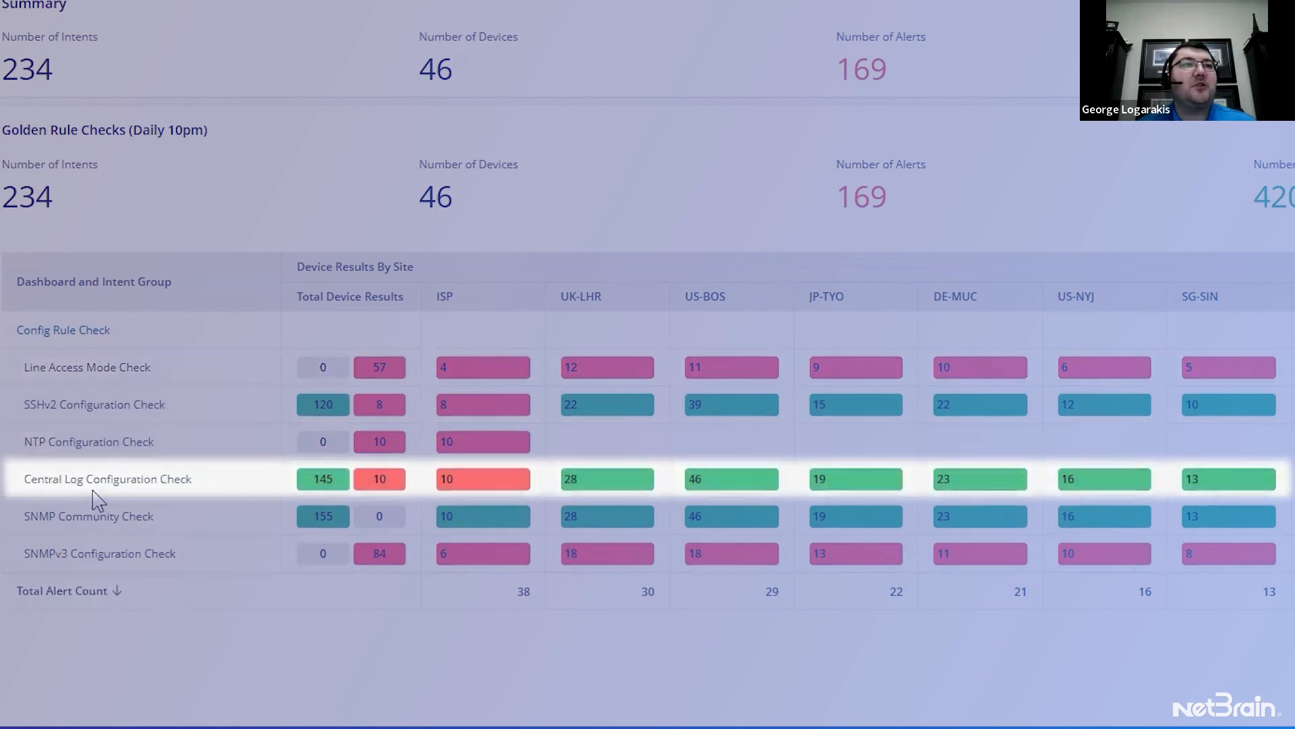
mouse_move(183, 557)
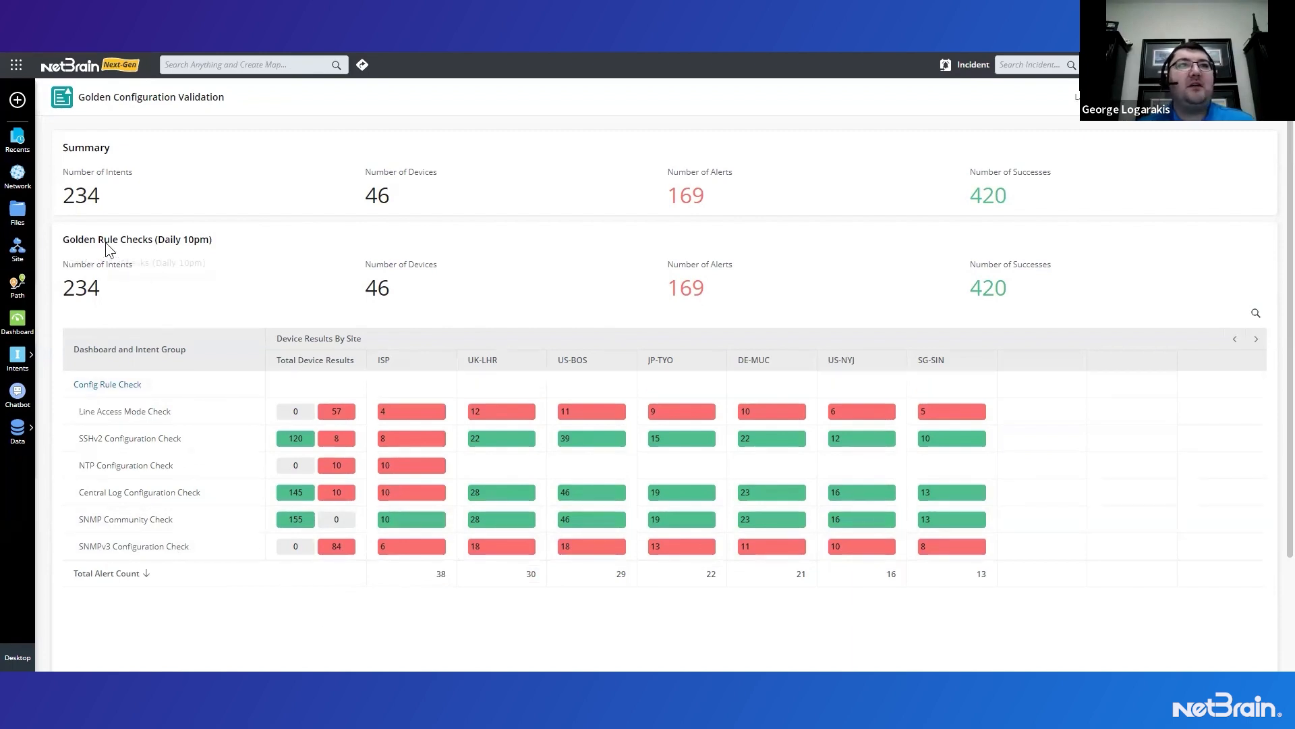
mouse_move(247, 240)
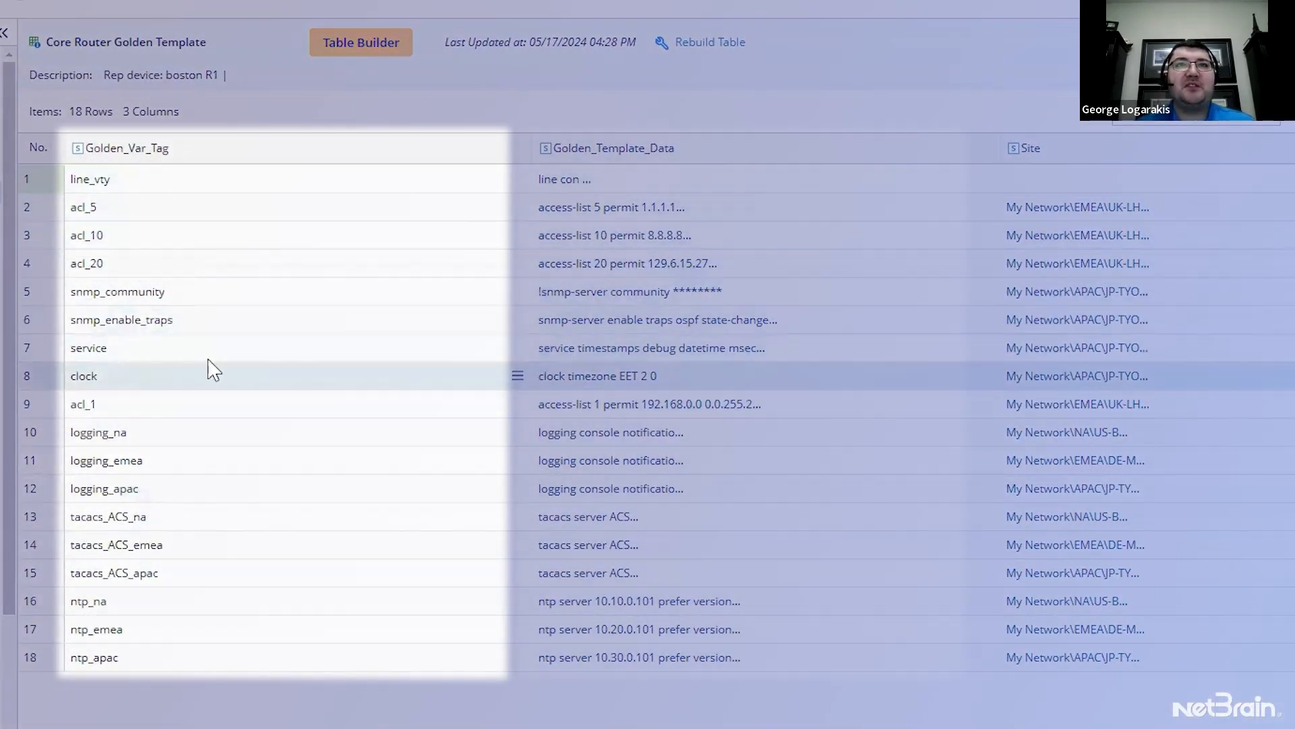
mouse_move(611, 206)
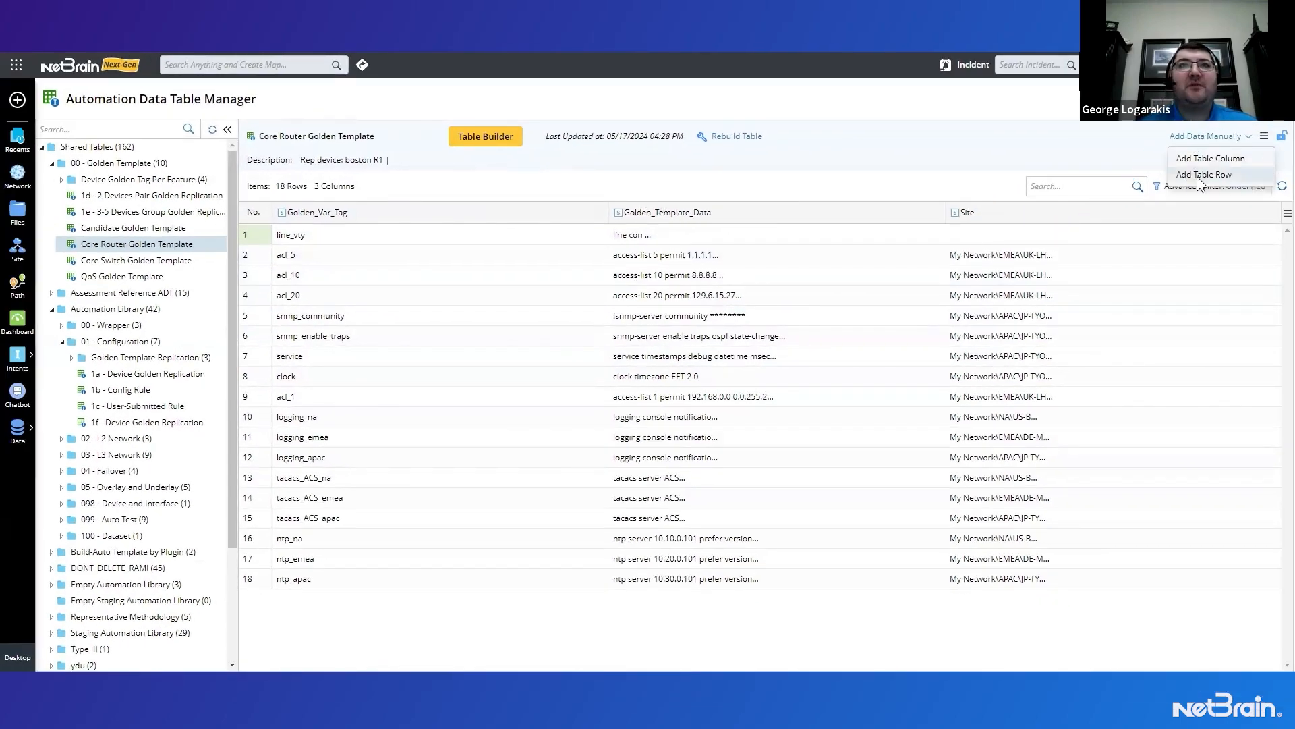
Start adding a new row to the Core Router Golden Template table
left_click(1205, 174)
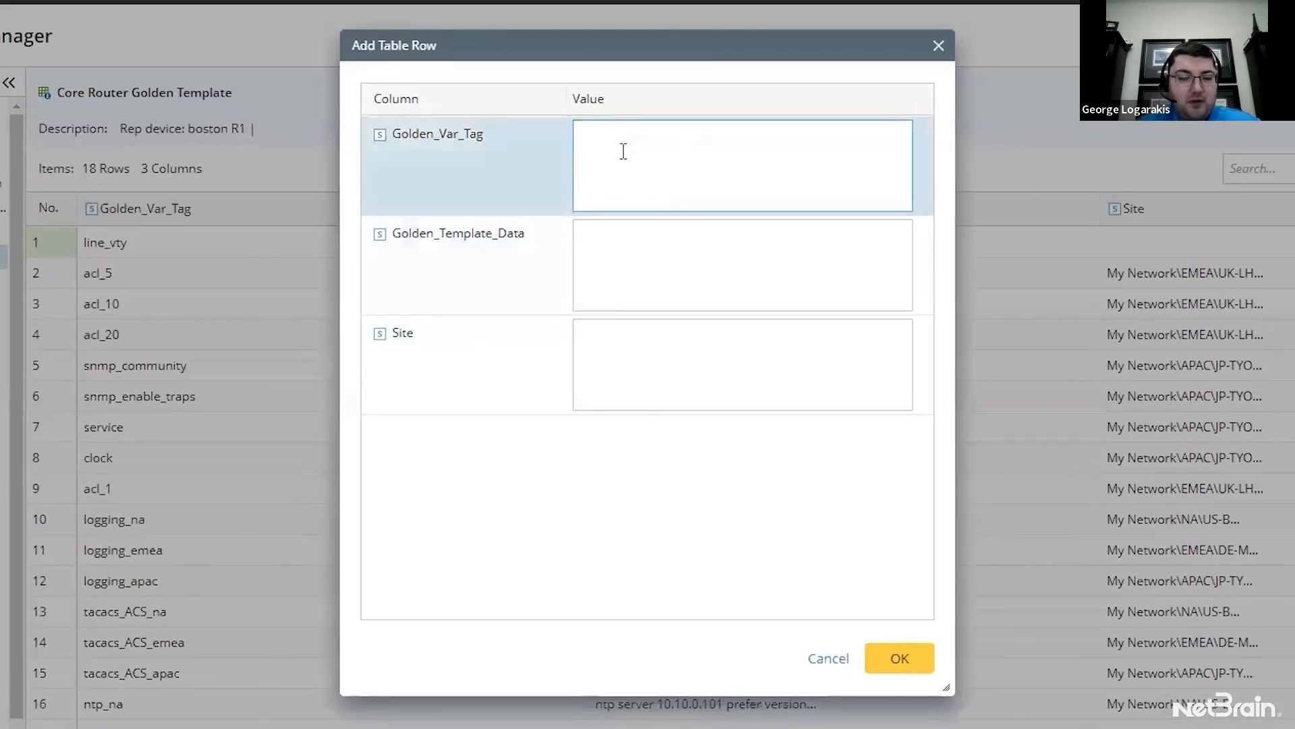
Fill the new row with tag aaa_auth and golden data 'aaa authorization exec default local'
type("aaa_auth")
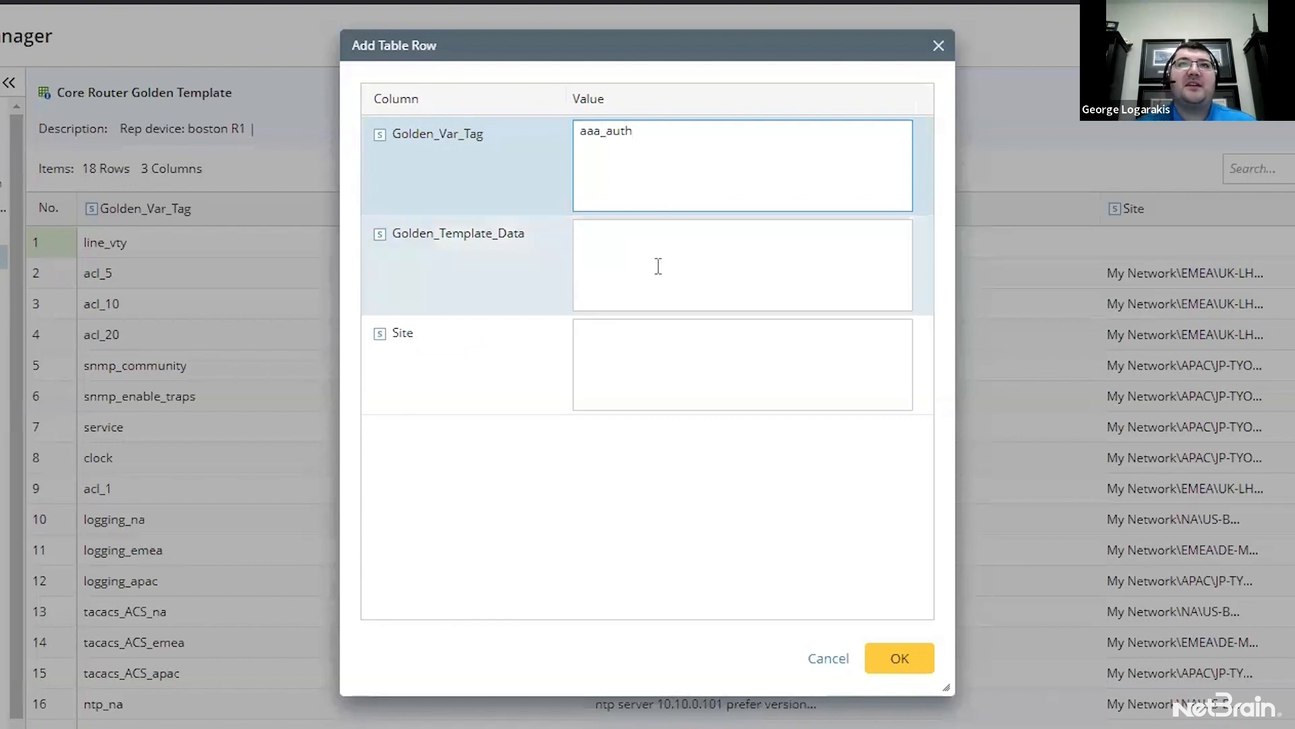
left_click(739, 265)
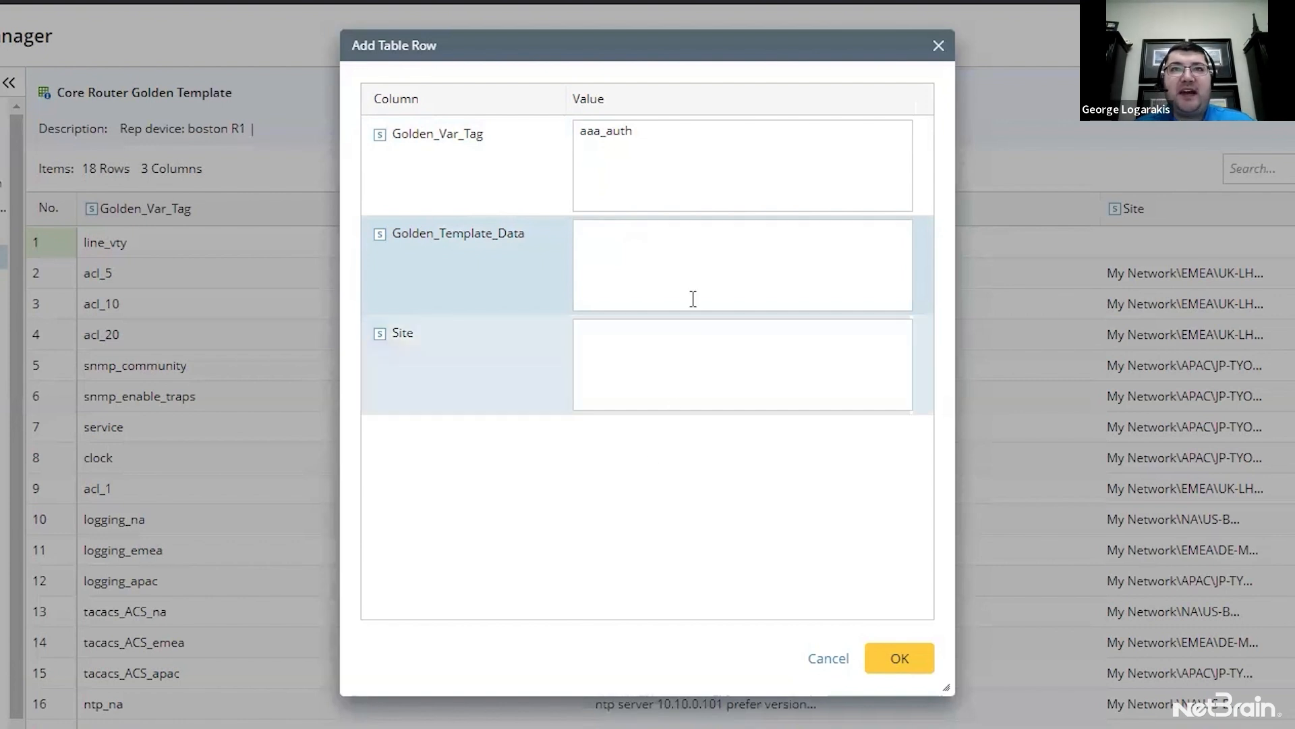
type("aaa authorization exec default local")
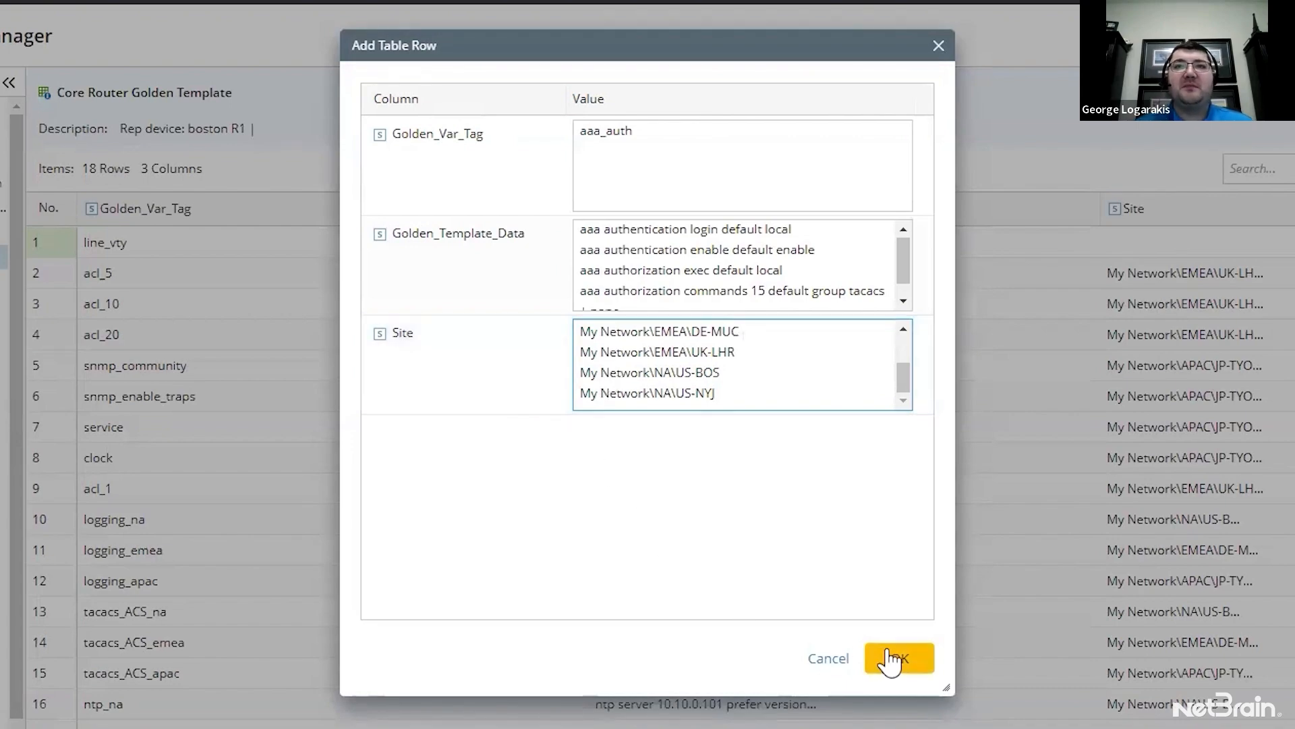
Save the aaa_auth row into the Core Router Golden Template, bringing it to 19 rows
left_click(899, 657)
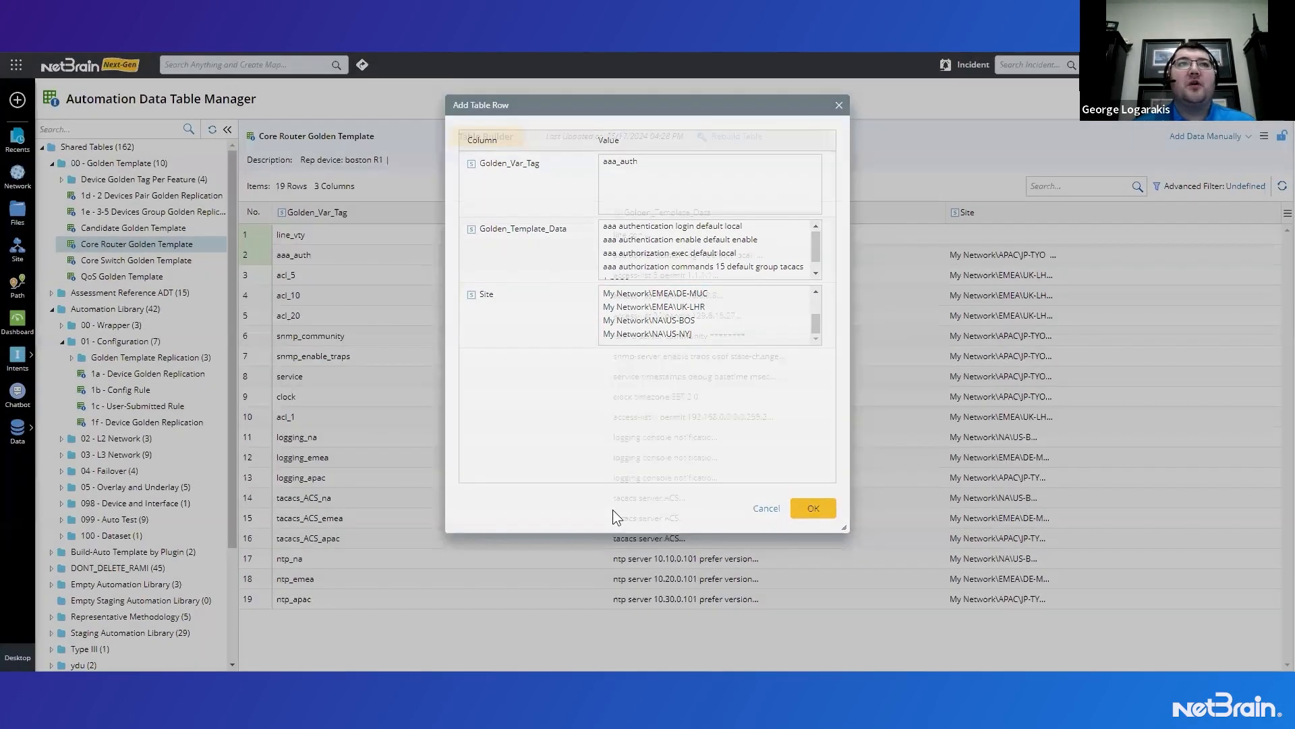
left_click(811, 507)
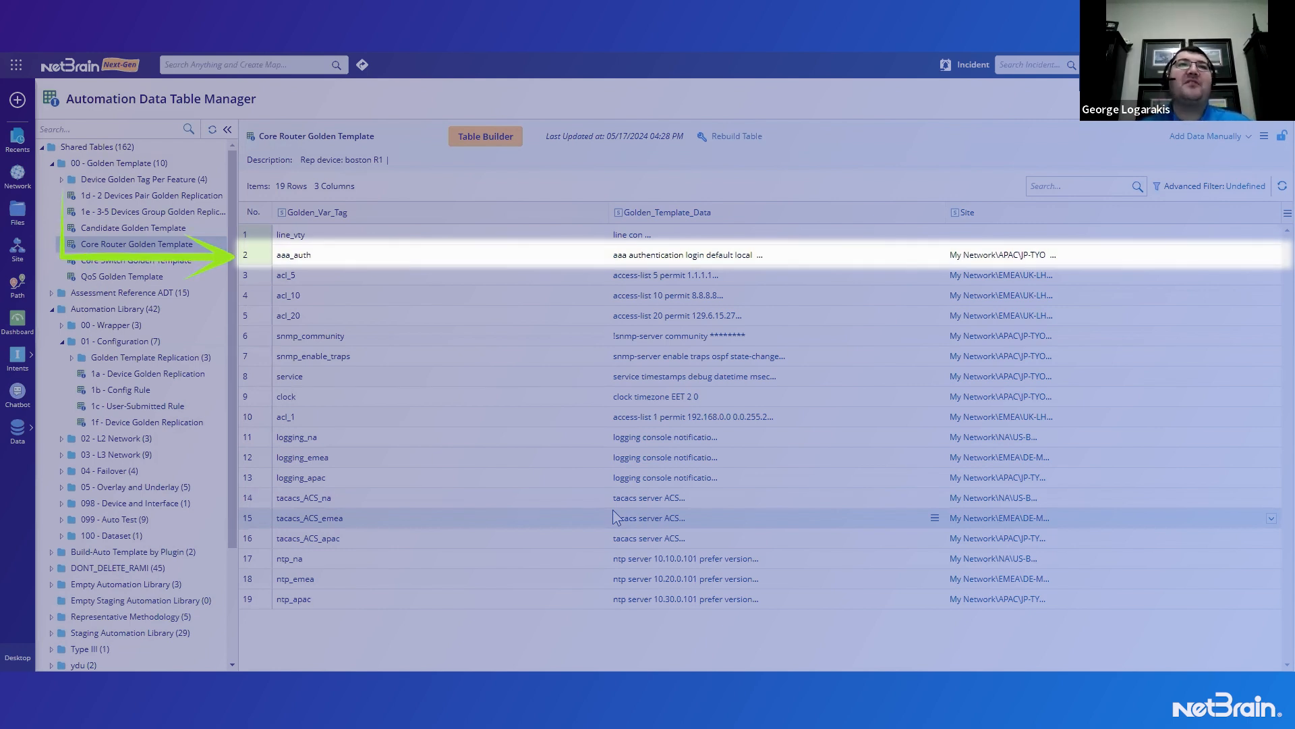
mouse_move(643, 484)
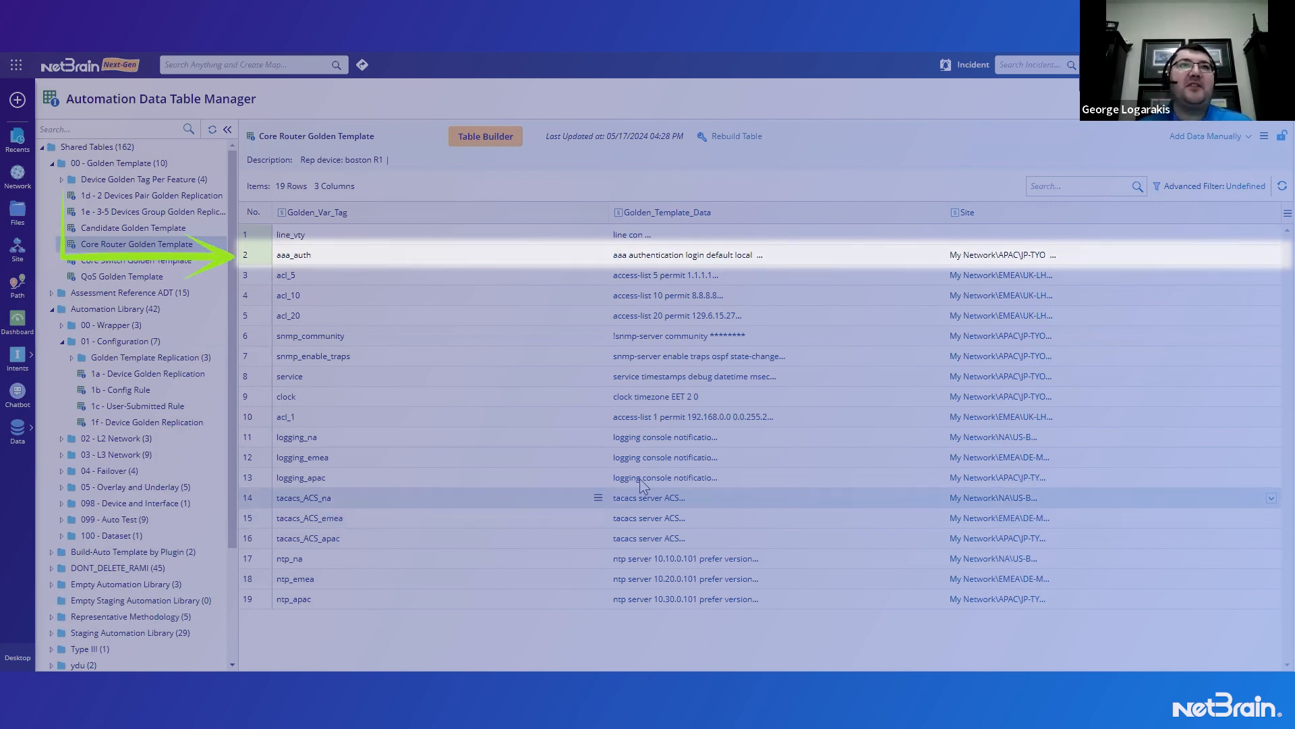
left_click(685, 356)
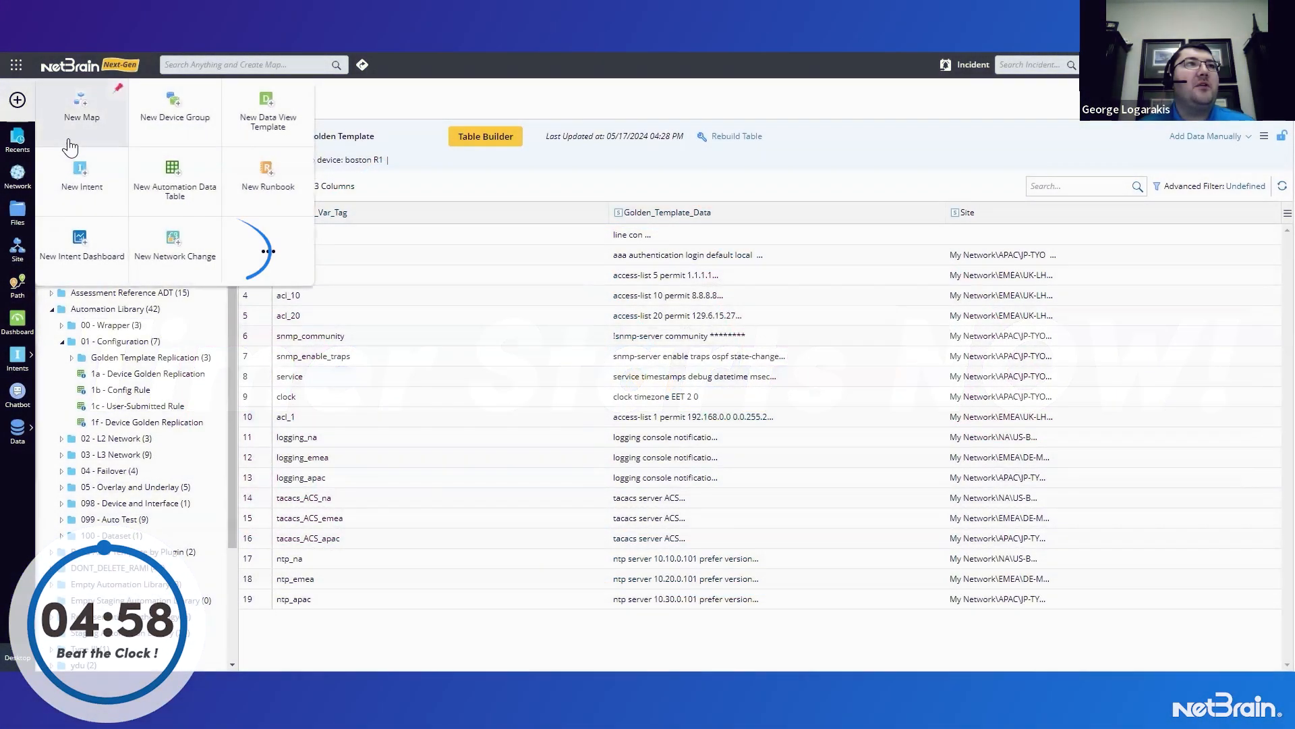
Create a new intent titled 'AAA Golden Validation' and start adding a device to it
left_click(81, 174)
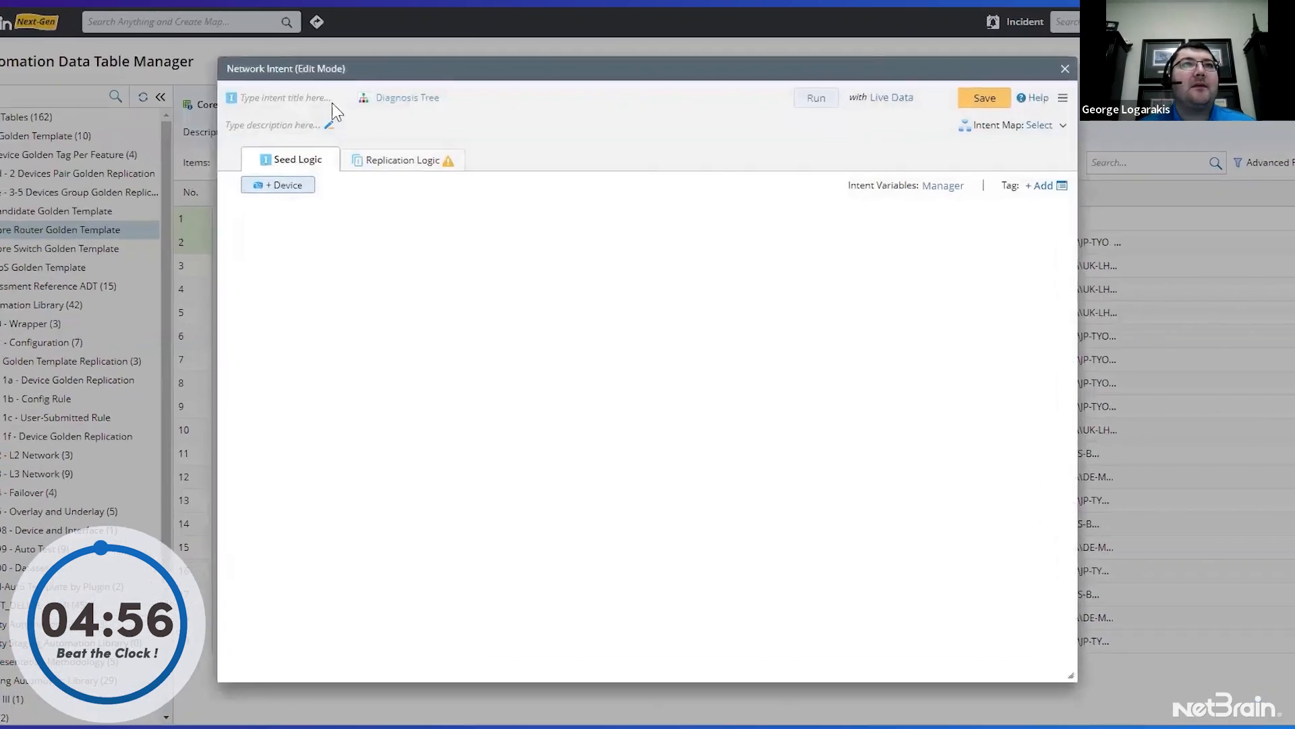
type("A")
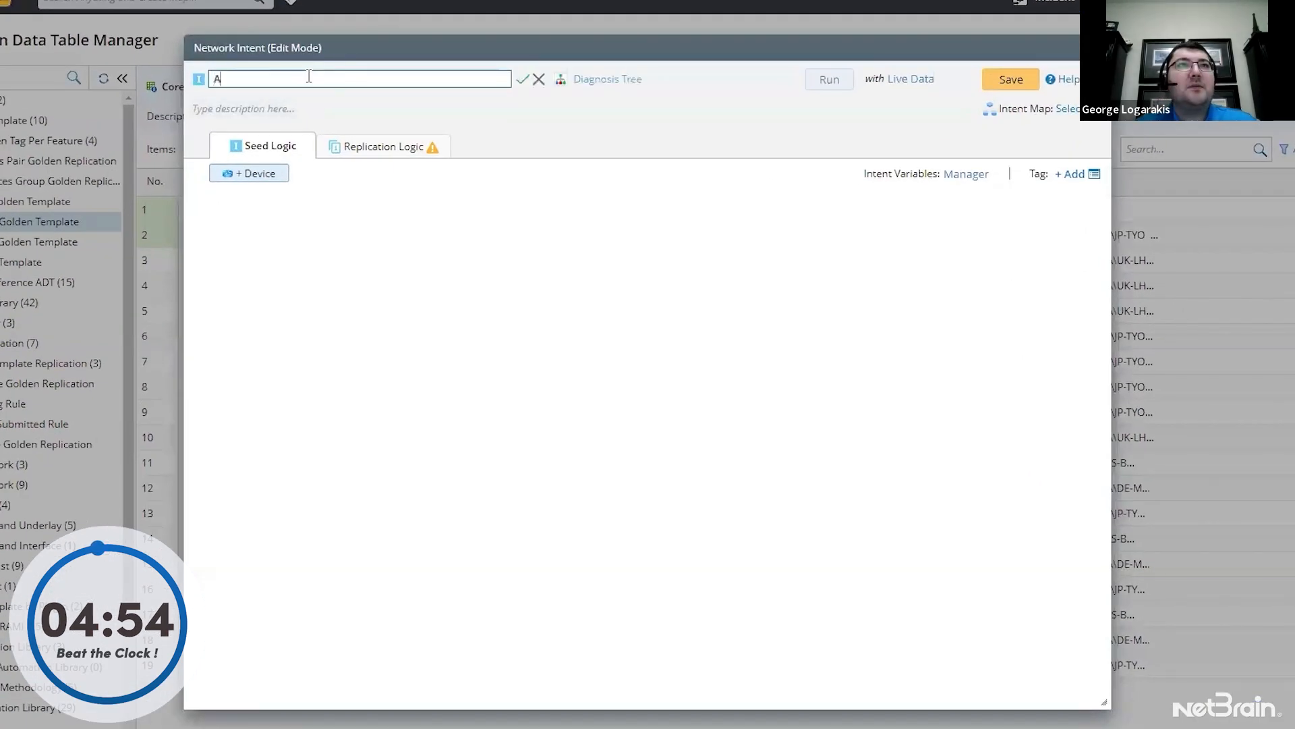
type("AA Golden")
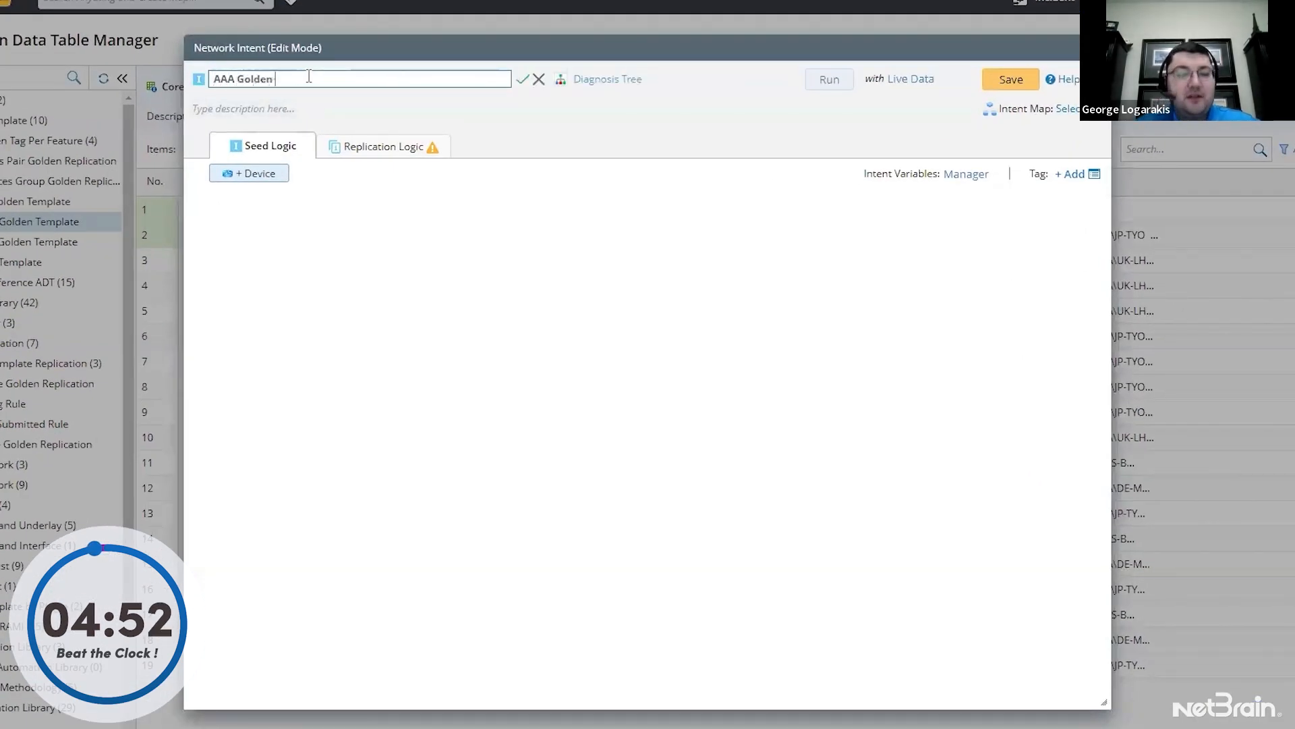
type("Validation")
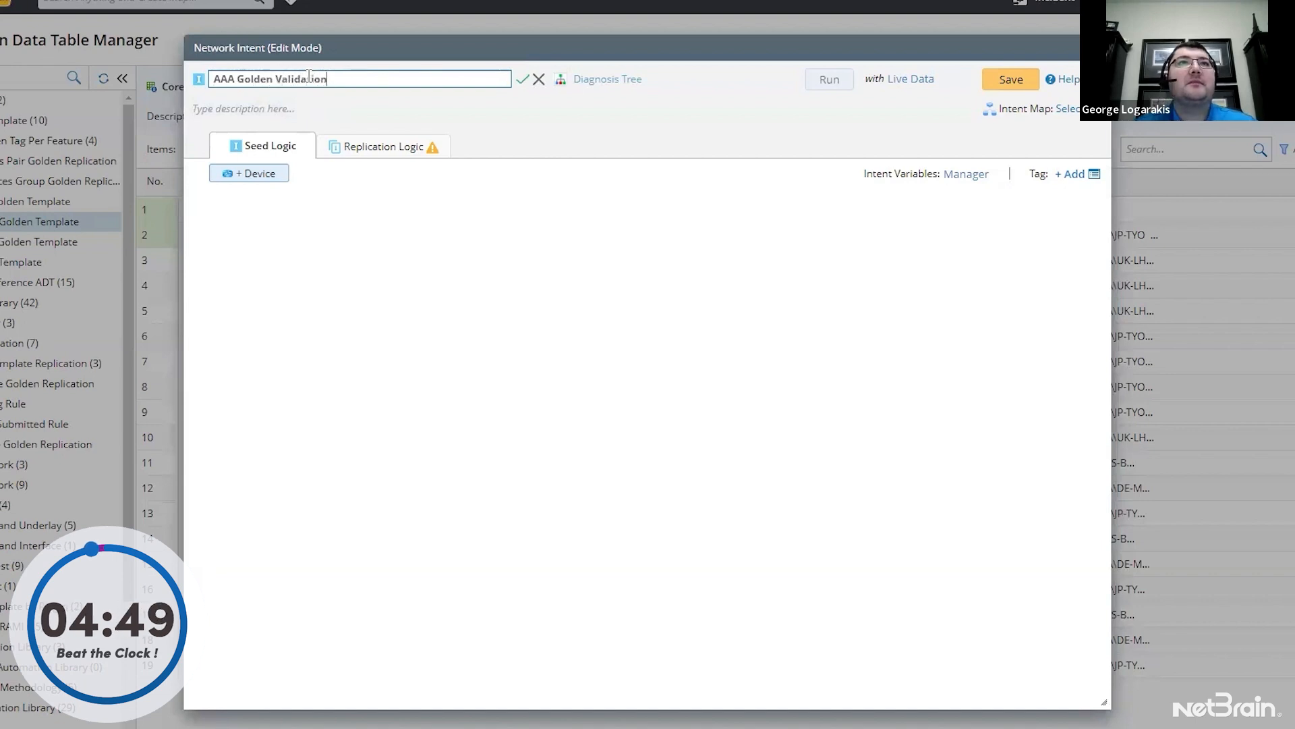
left_click(522, 78)
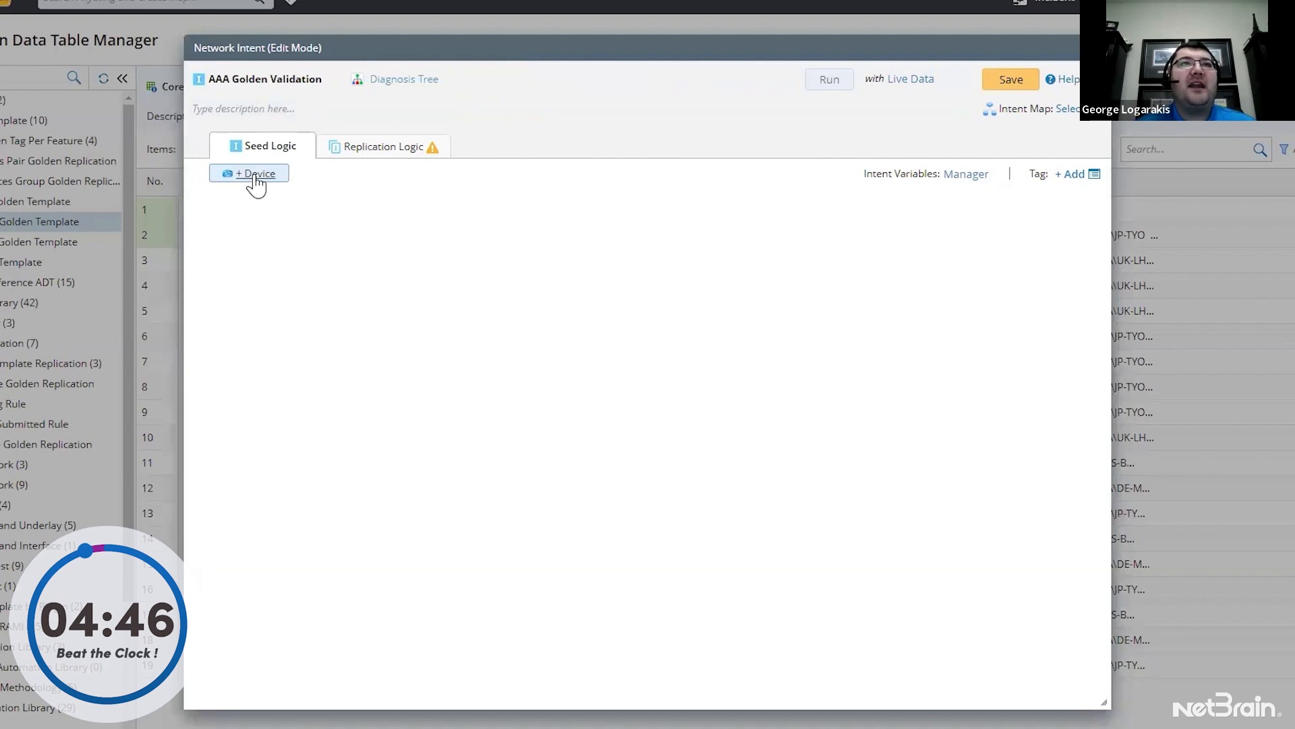
left_click(254, 174)
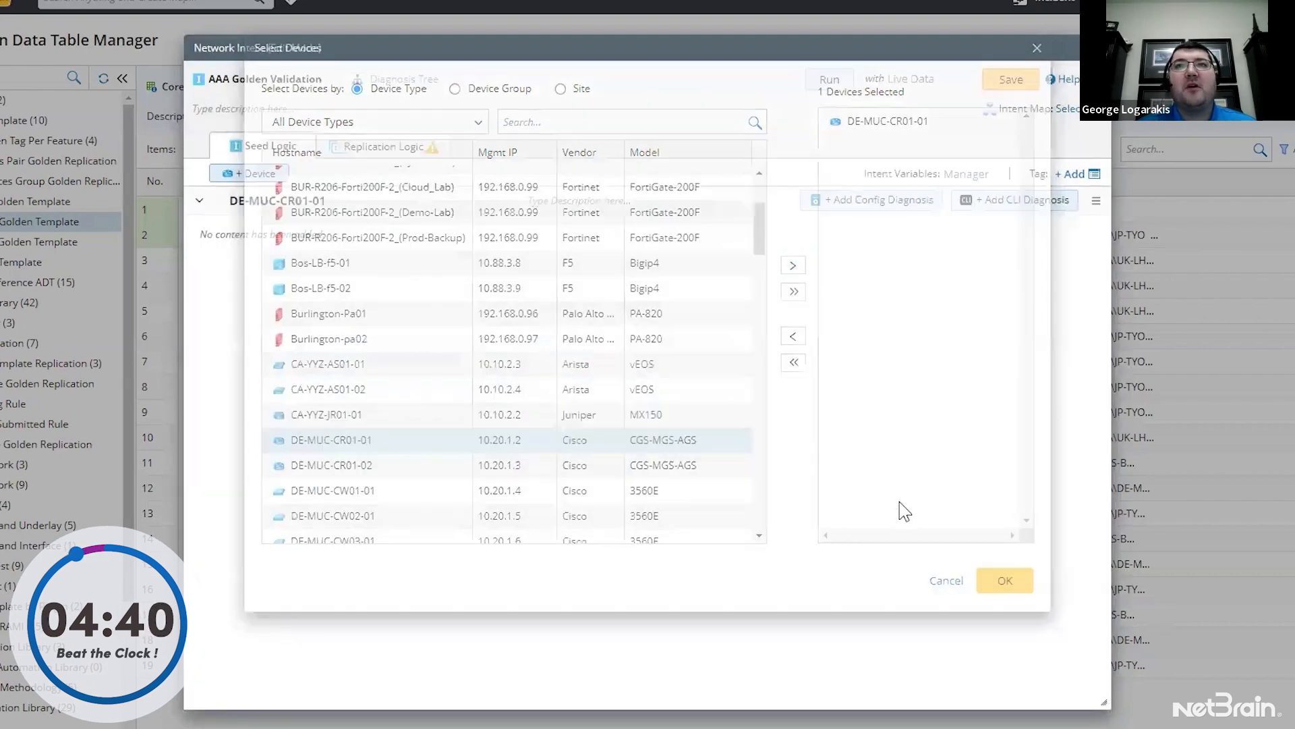
Use DE-MUC-CR01-01 as the device, retrieve its live configuration and start a new pattern
left_click(870, 199)
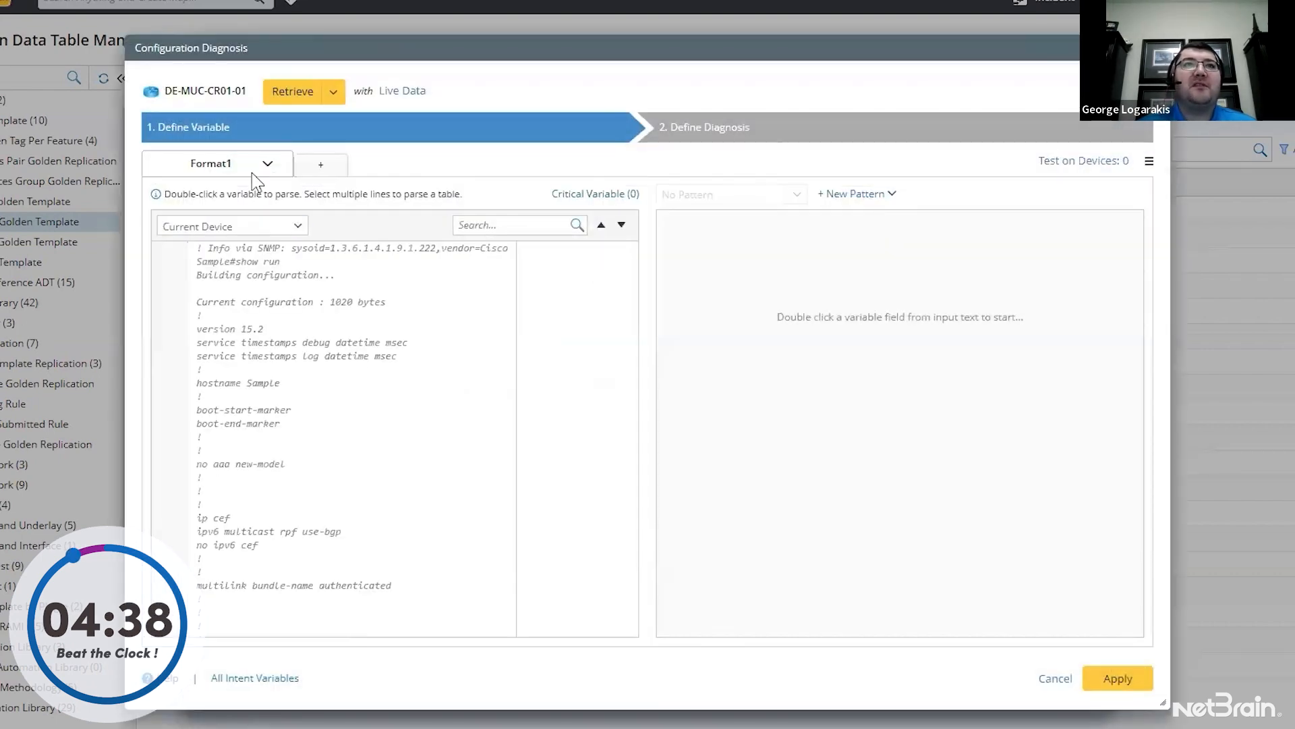
left_click(291, 90)
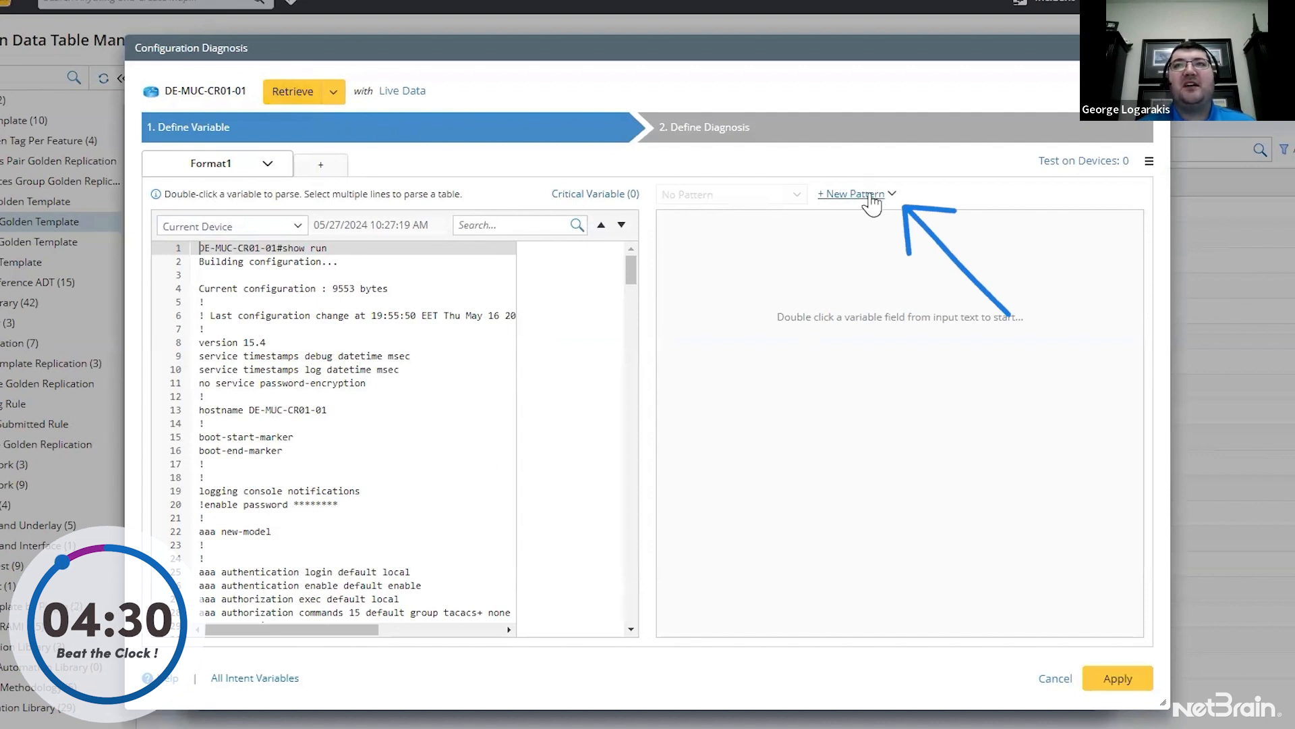
left_click(852, 193)
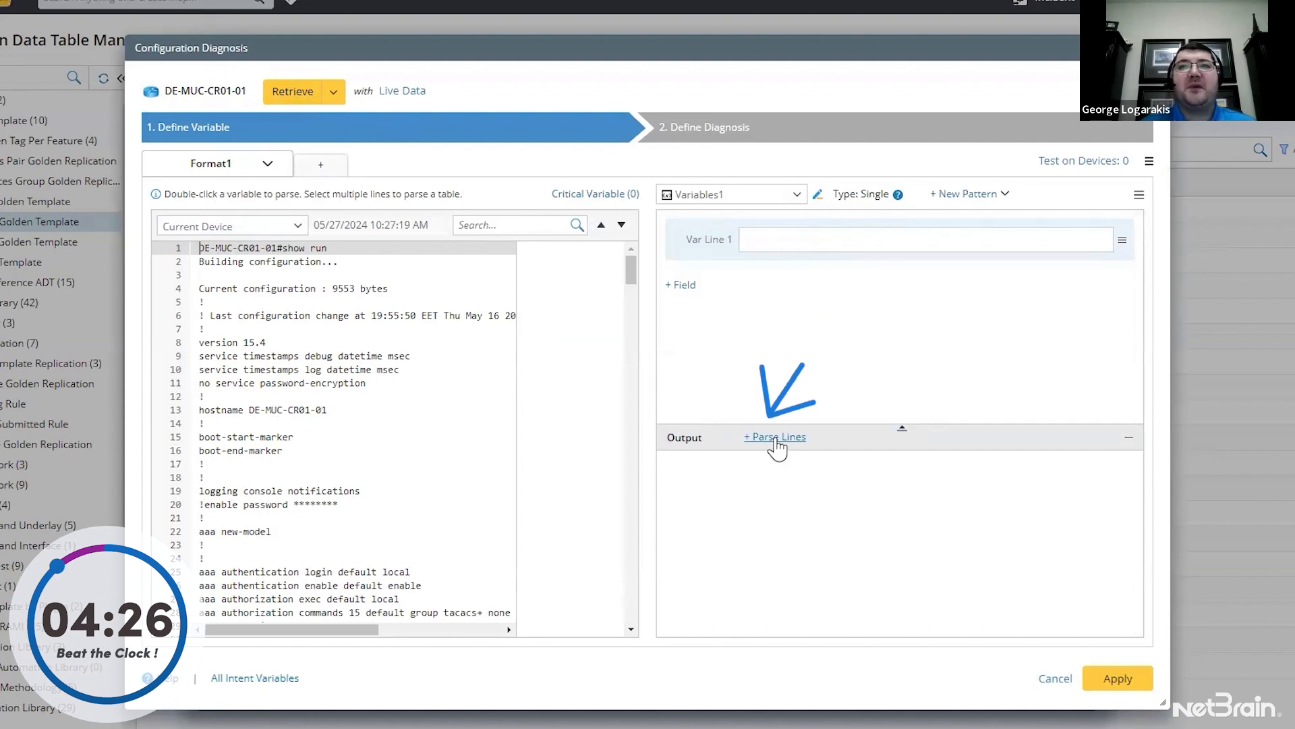
Parse lines containing keyword 'aaa auth' into the lines1 variable
left_click(774, 436)
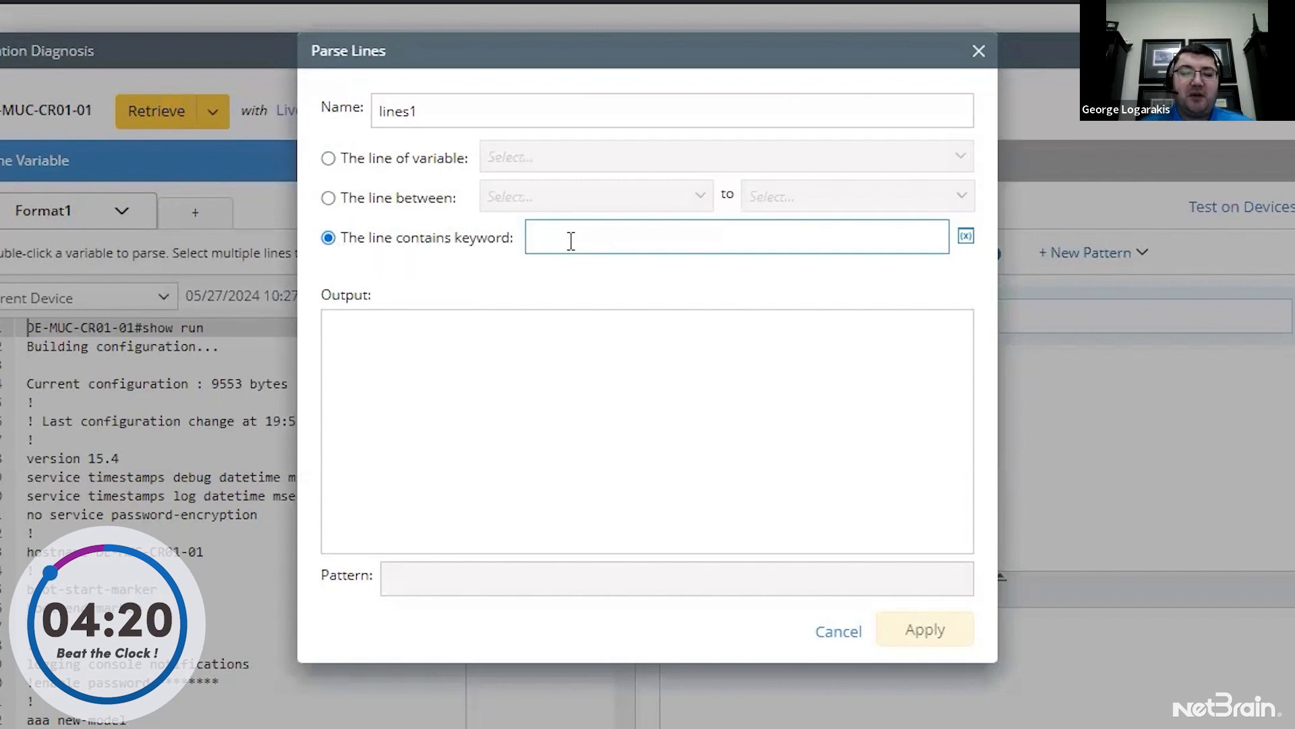
type("aaa auth")
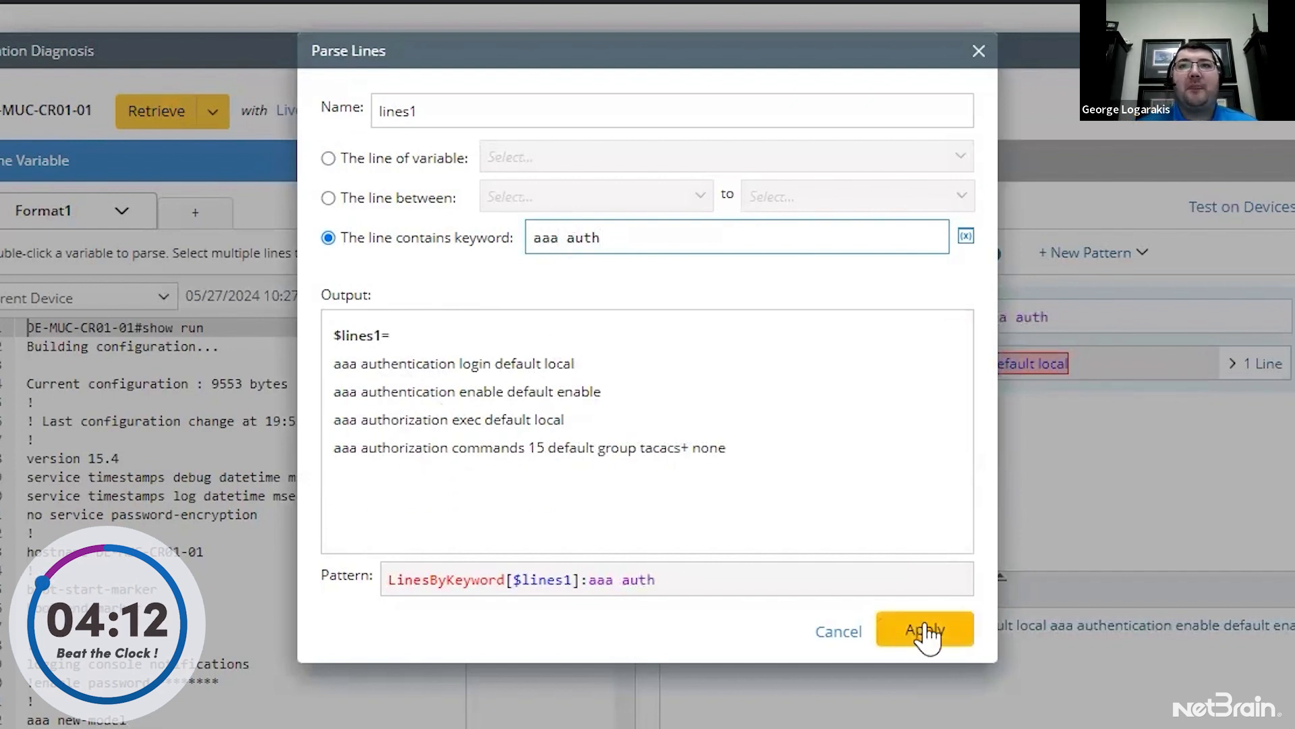
left_click(924, 630)
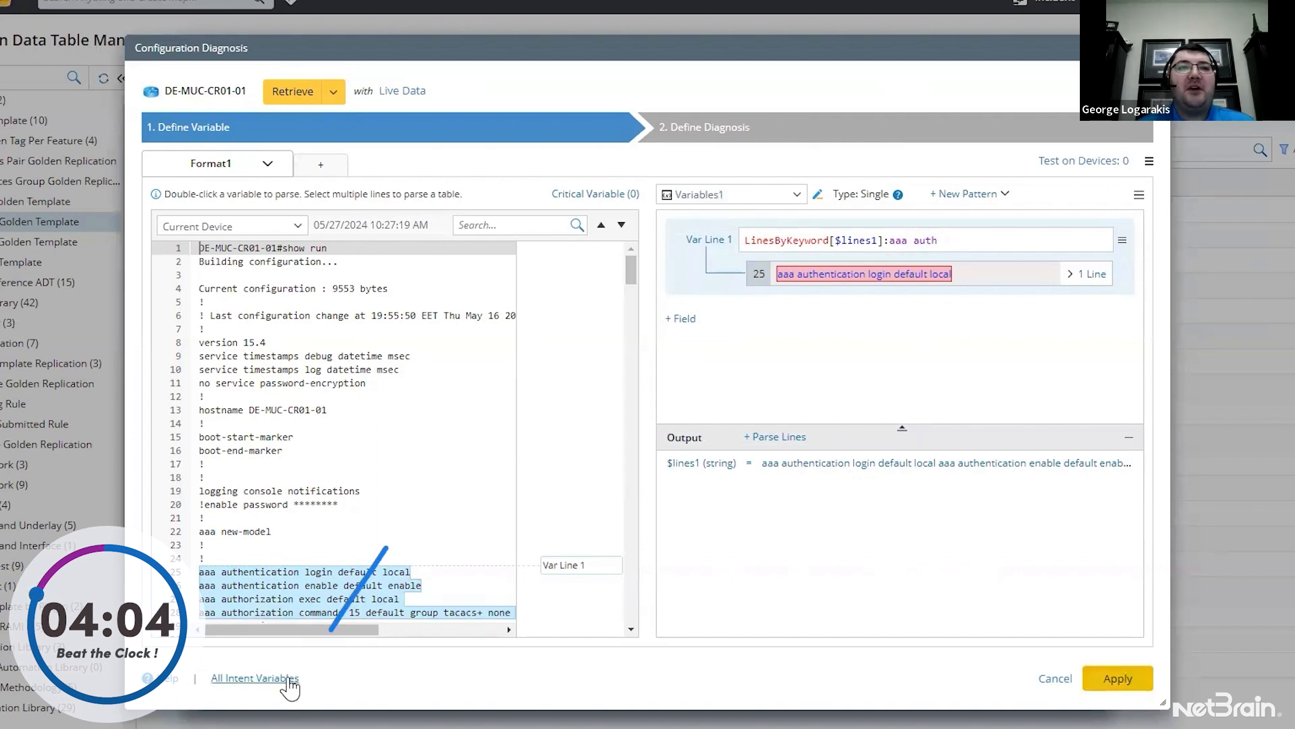
Link the Core Router Golden Template under 00 - Golden Template as a seed-logic data table
left_click(255, 677)
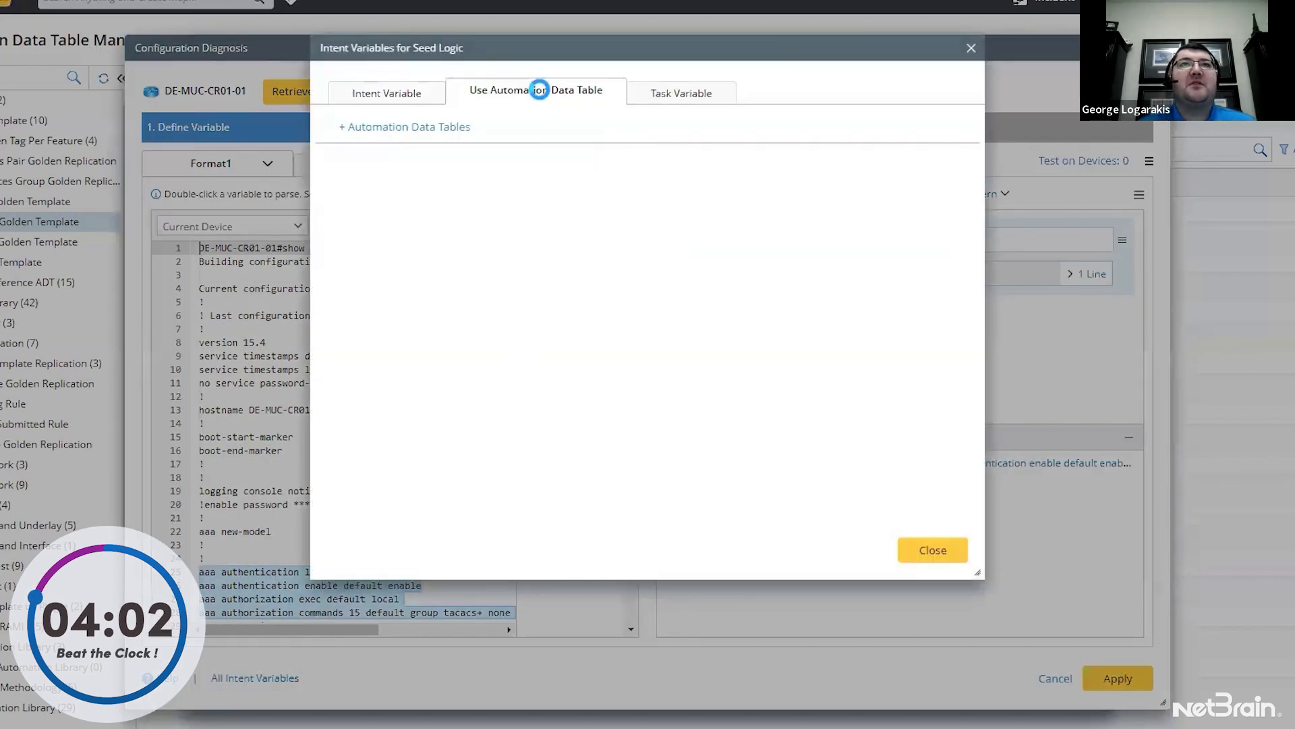
left_click(403, 127)
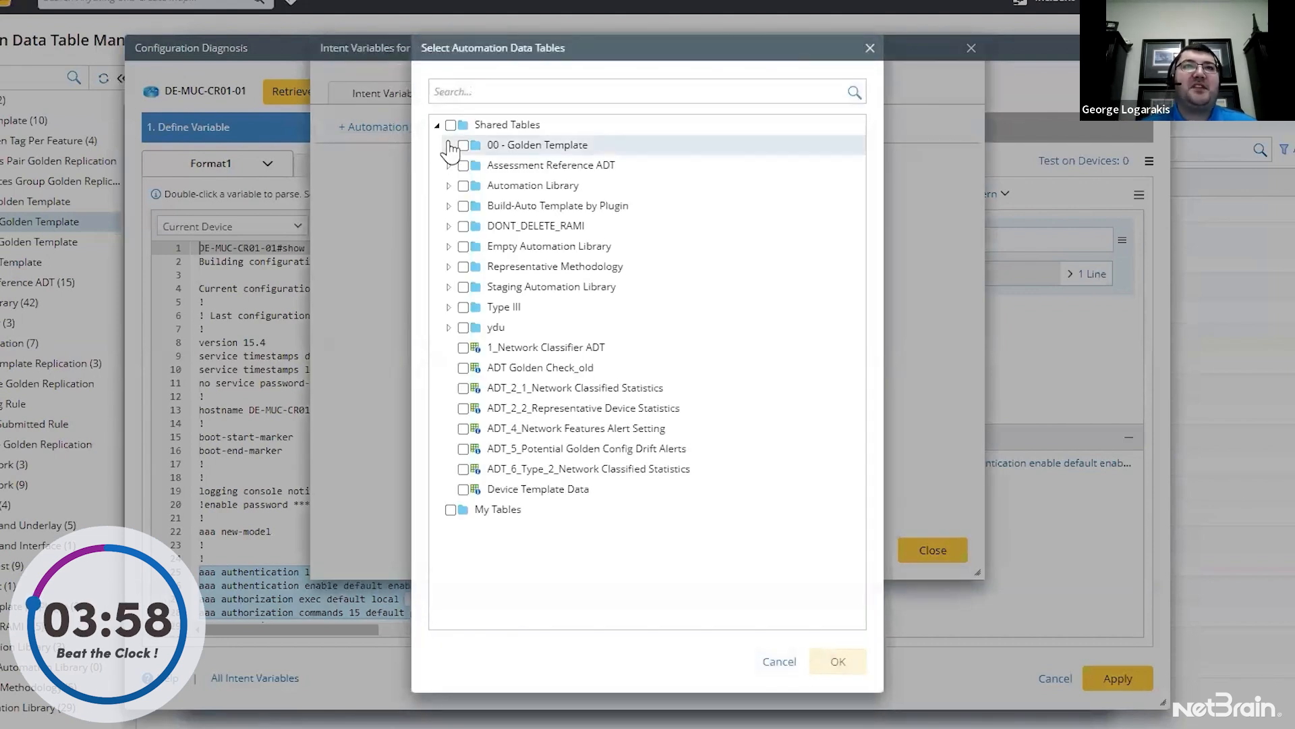
left_click(448, 145)
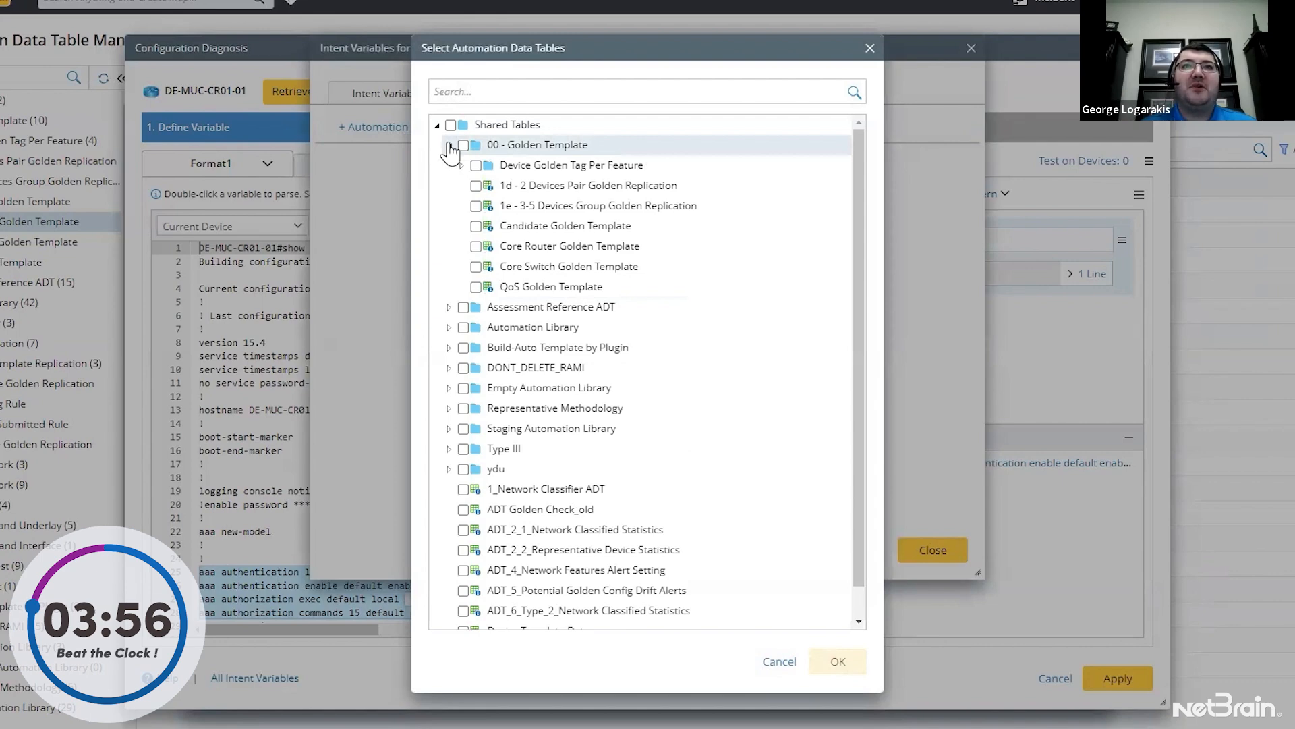
left_click(476, 246)
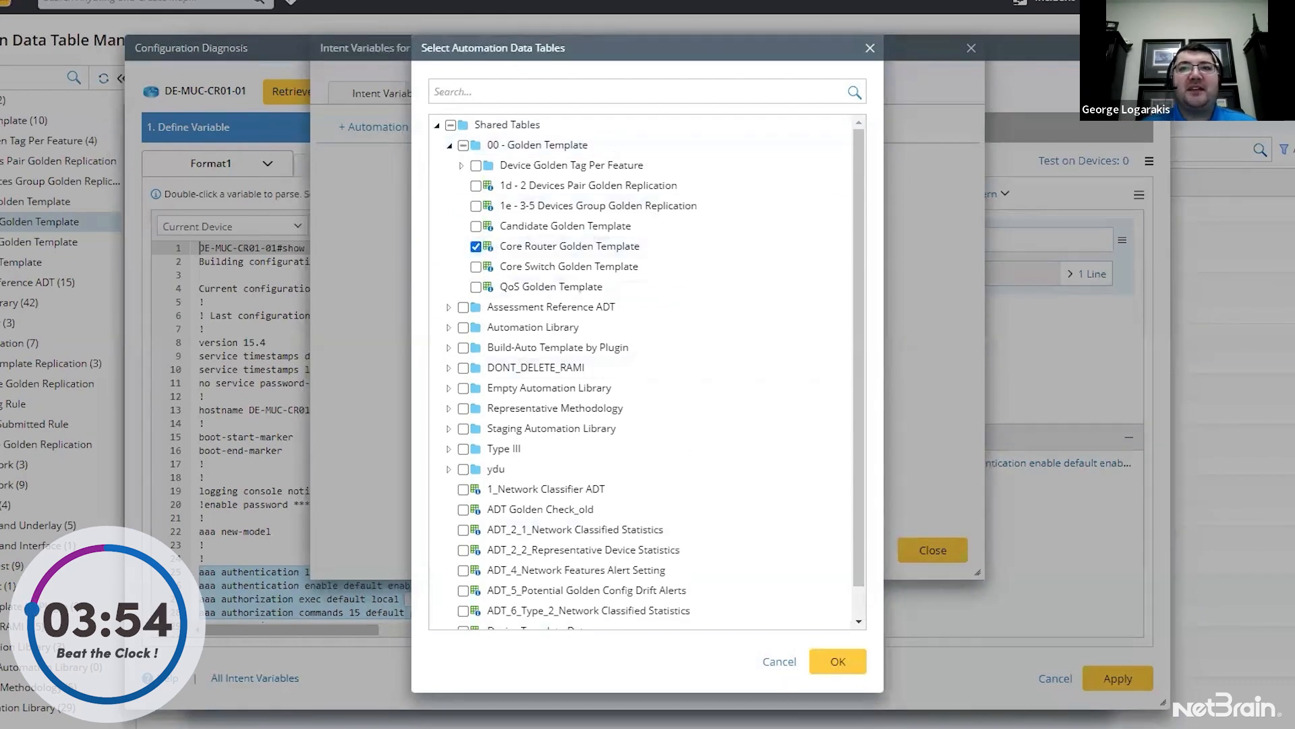
left_click(836, 661)
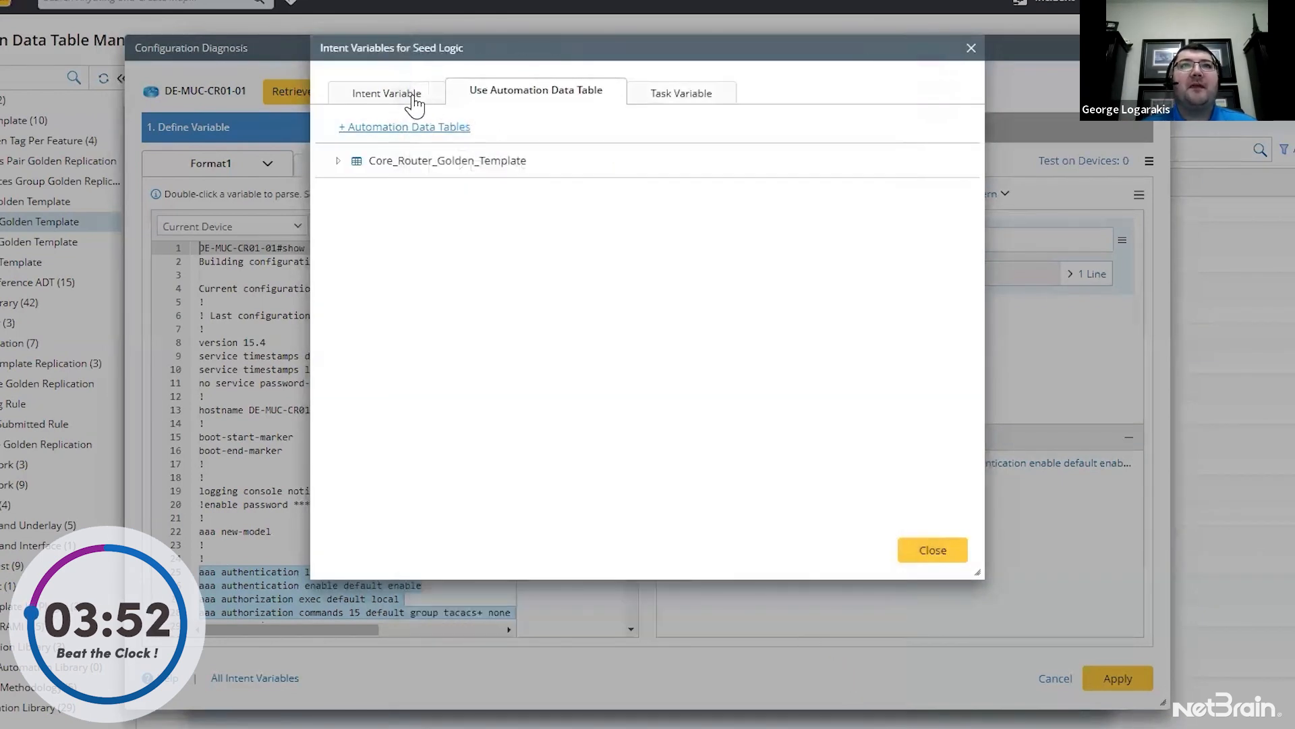
Add the Site device property to the Built-in Data intent variables and close the window
left_click(387, 92)
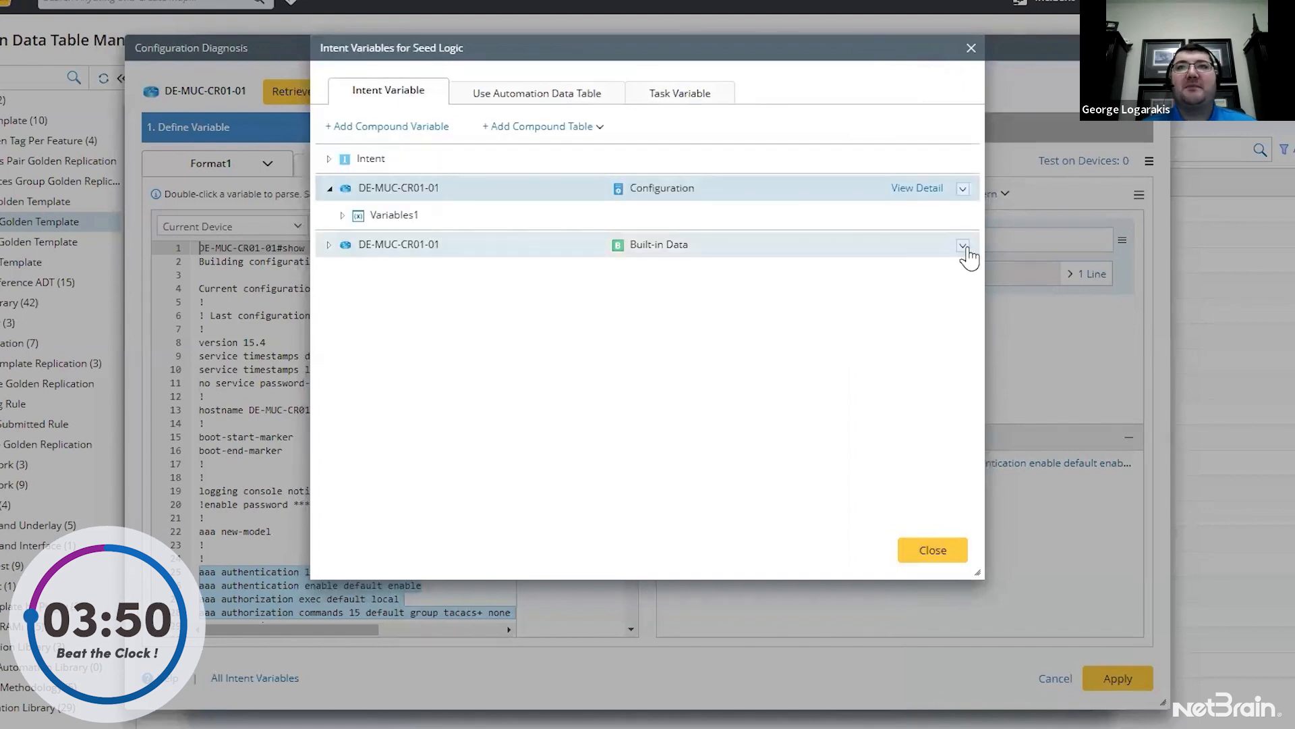
left_click(962, 244)
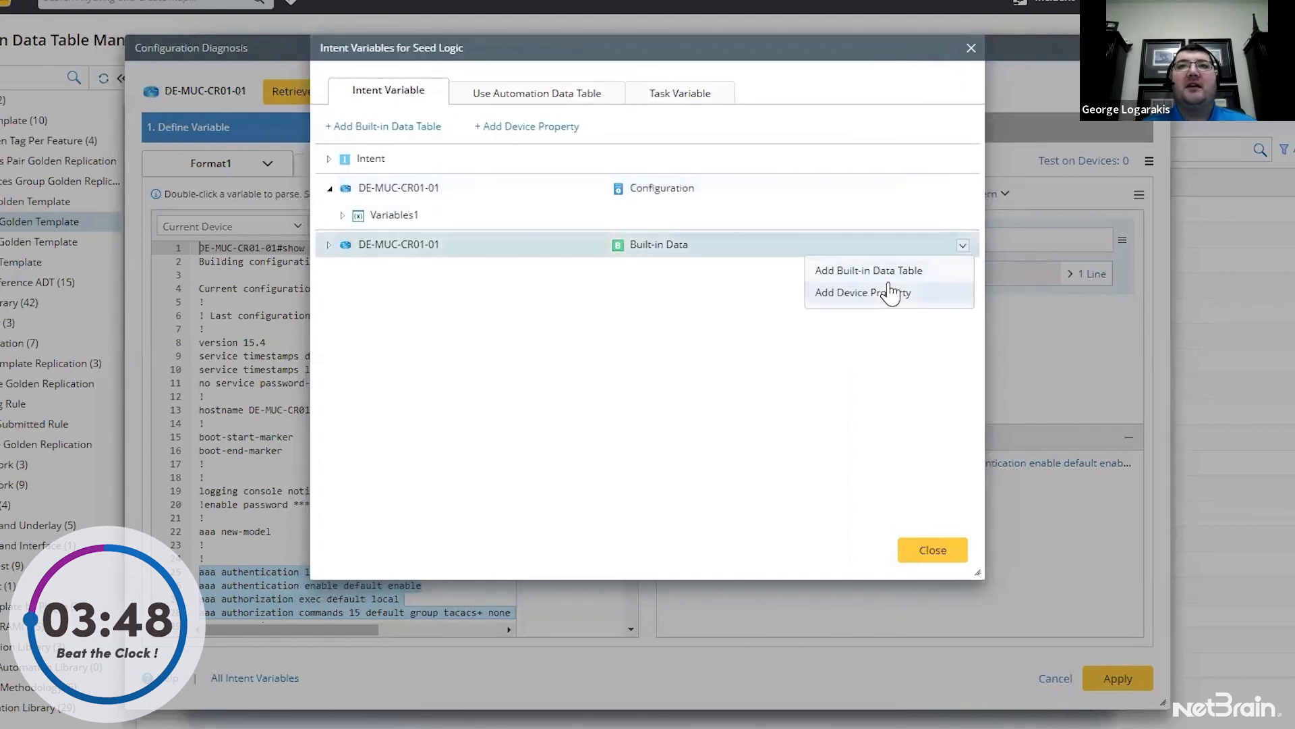
left_click(862, 291)
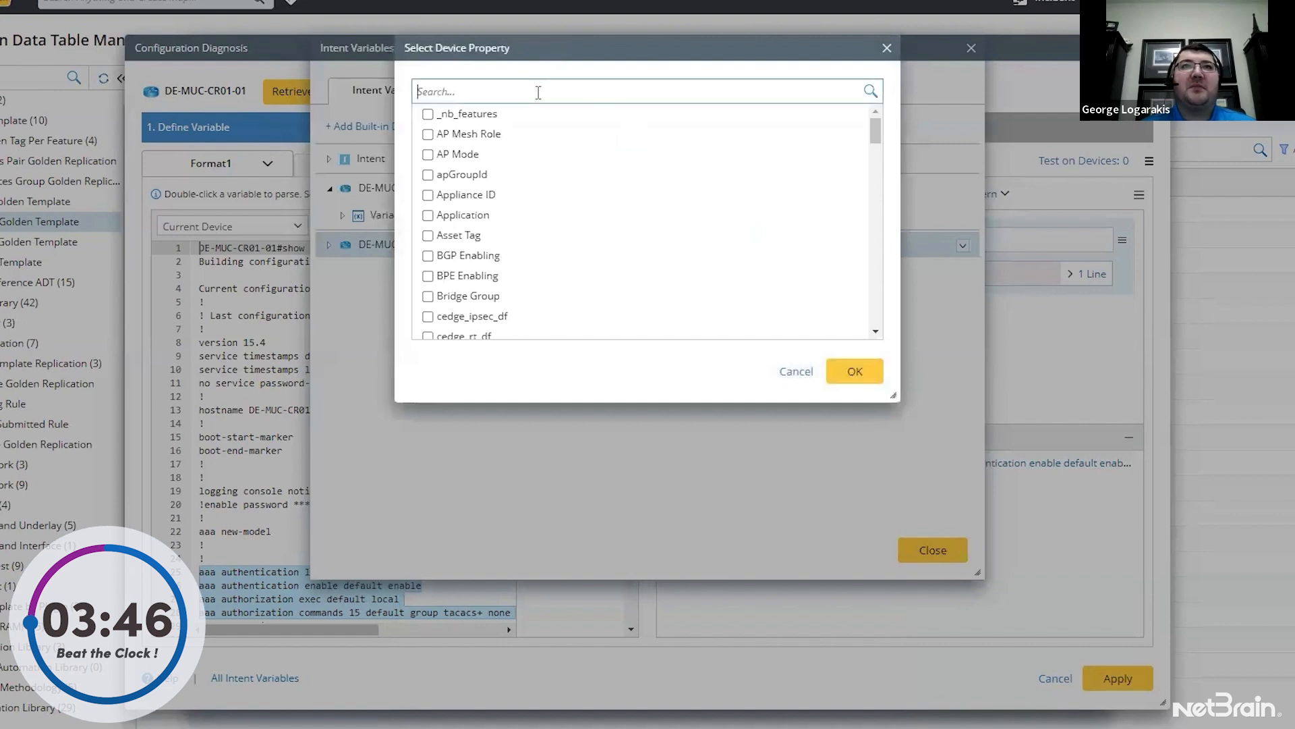
type("site")
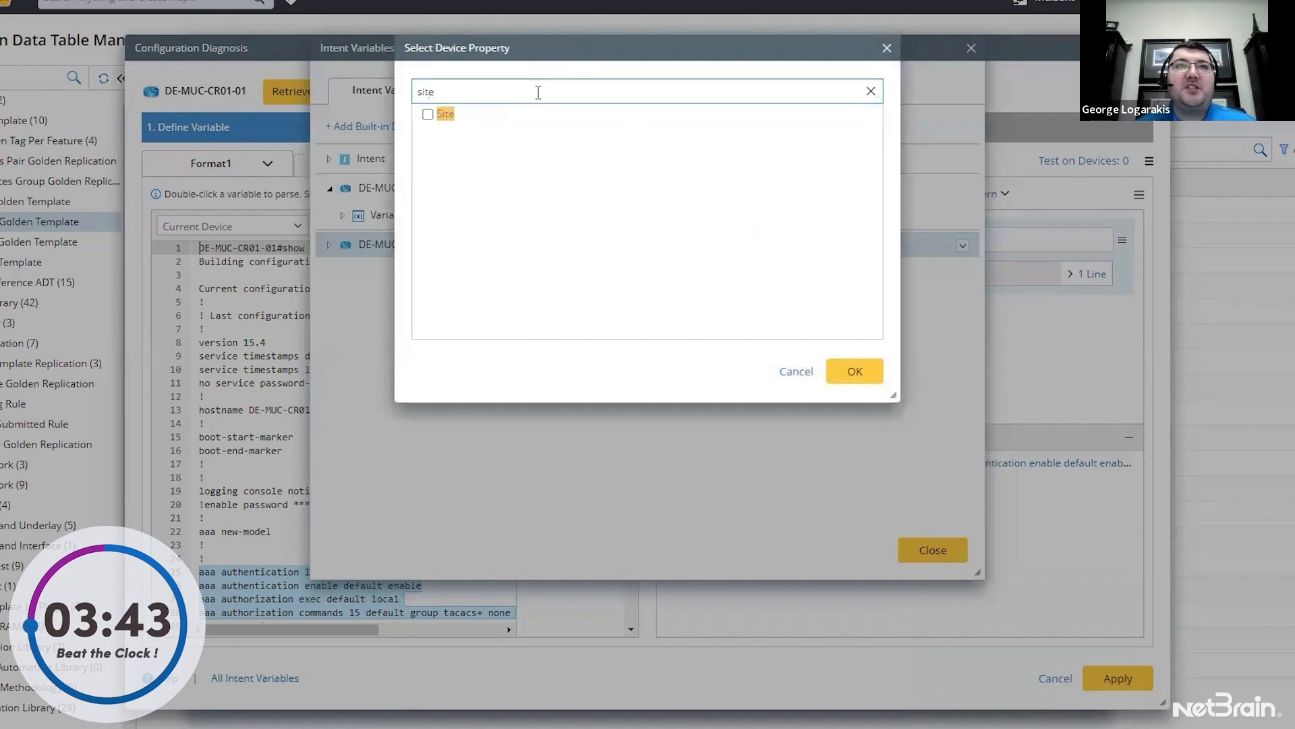
left_click(428, 113)
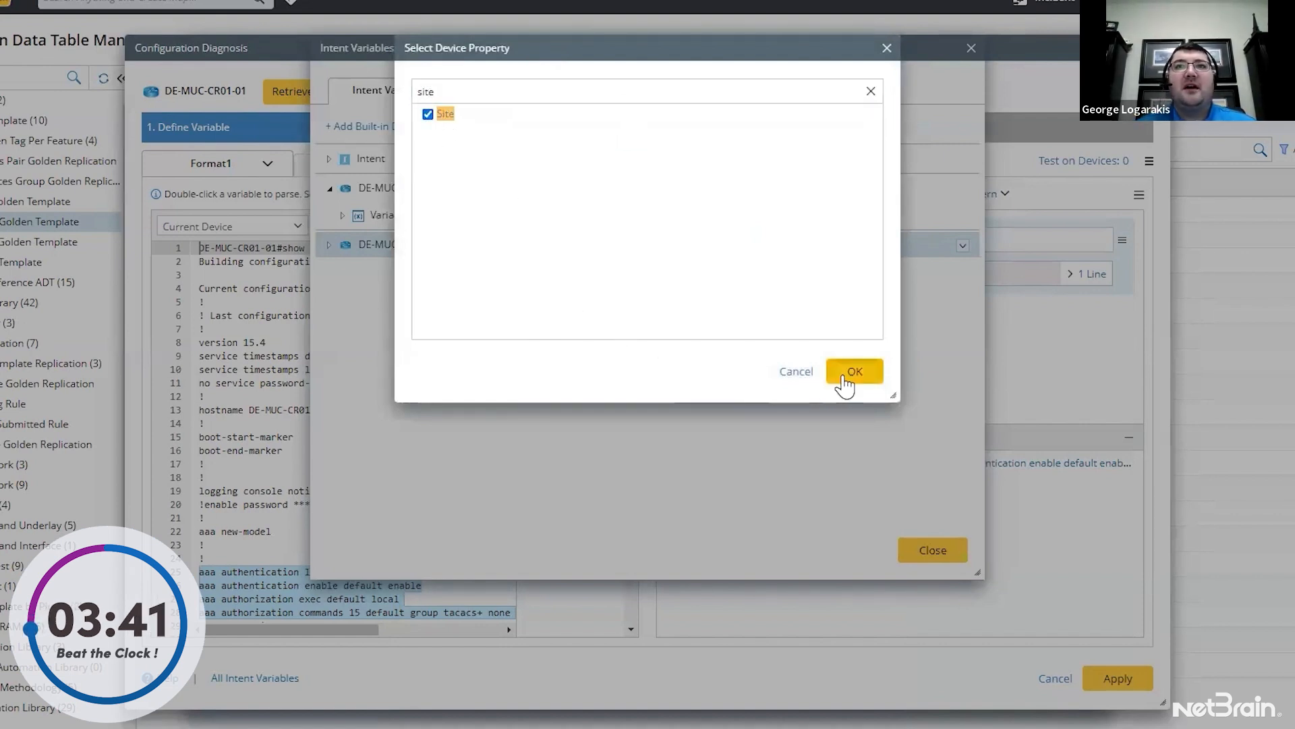
left_click(854, 371)
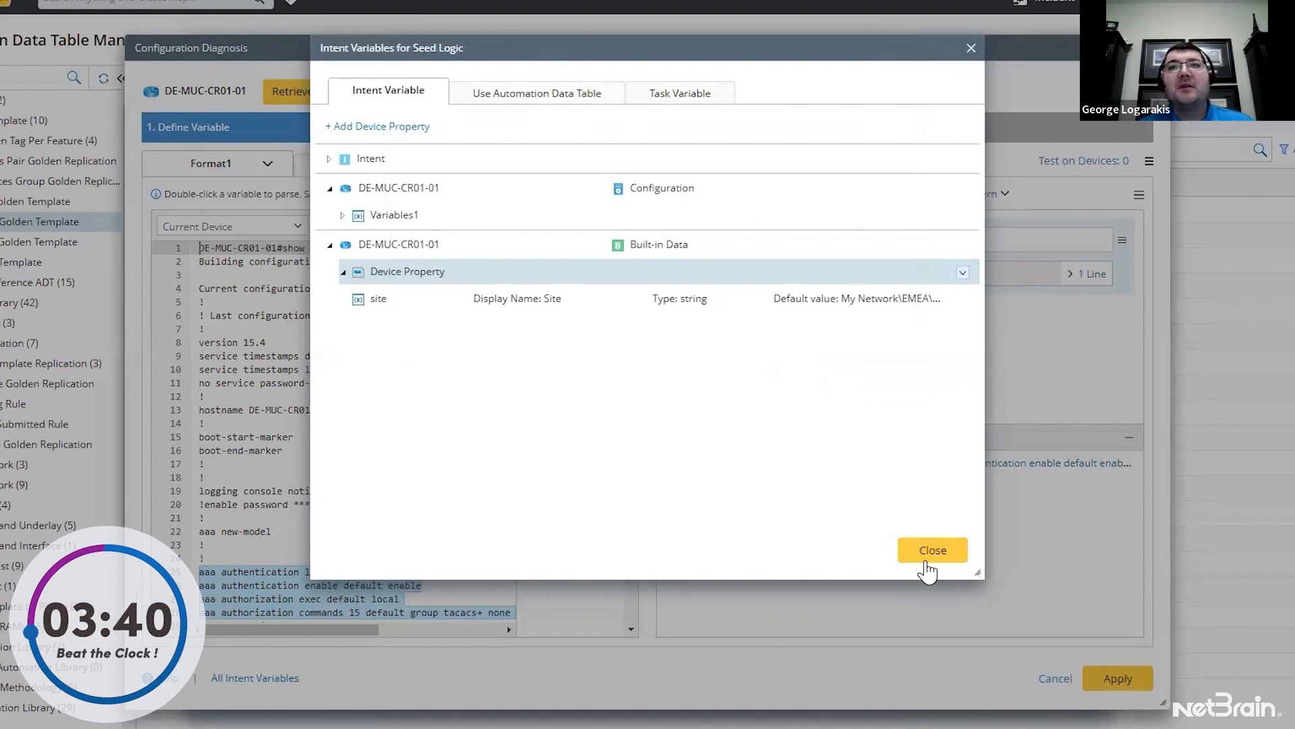
left_click(931, 550)
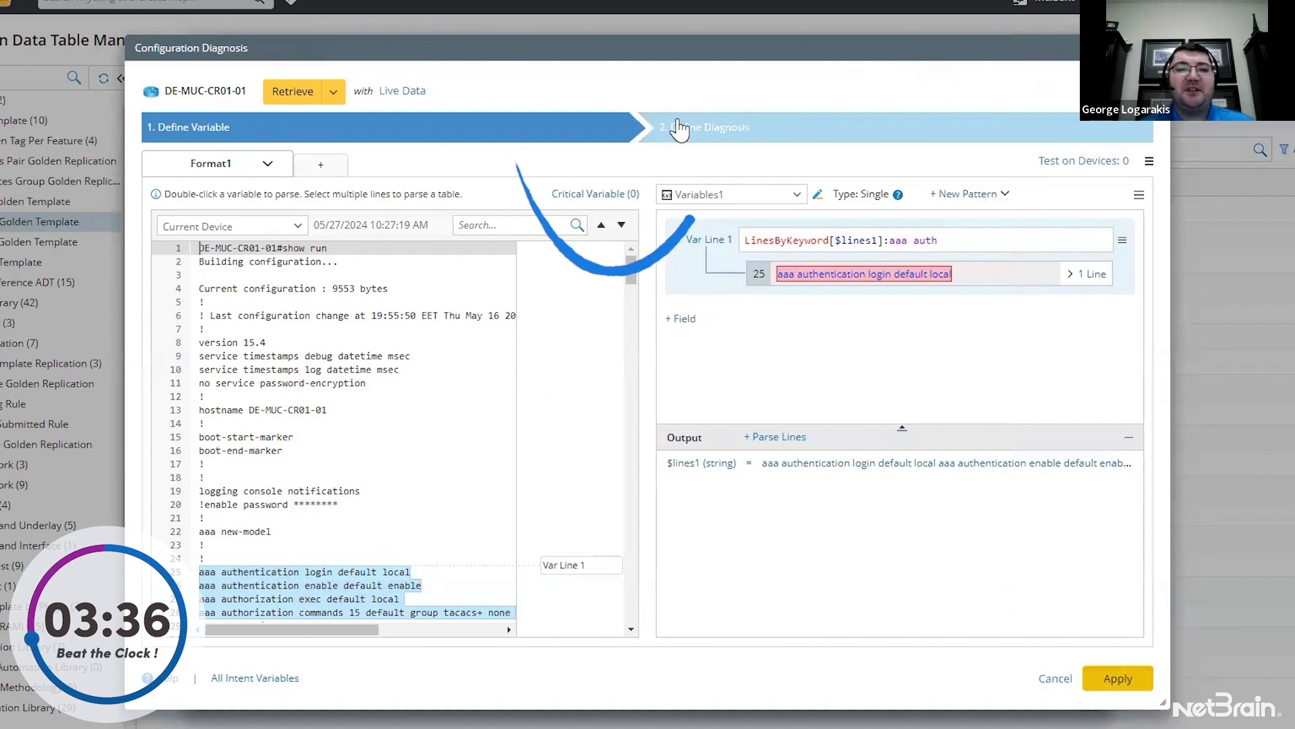
Add a diagnosis anchored on lines1 looping Core Router golden table rows keyed by Golden_Var_Tag_1
left_click(704, 126)
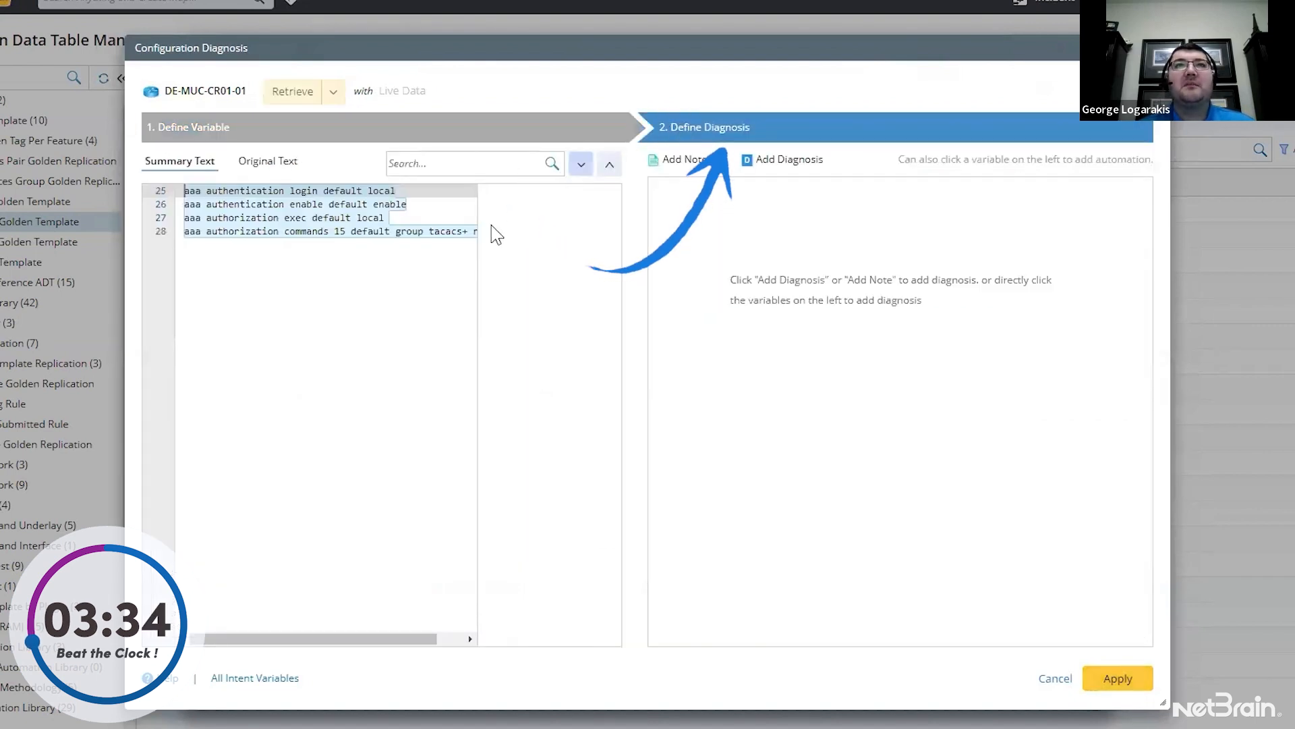
left_click(781, 159)
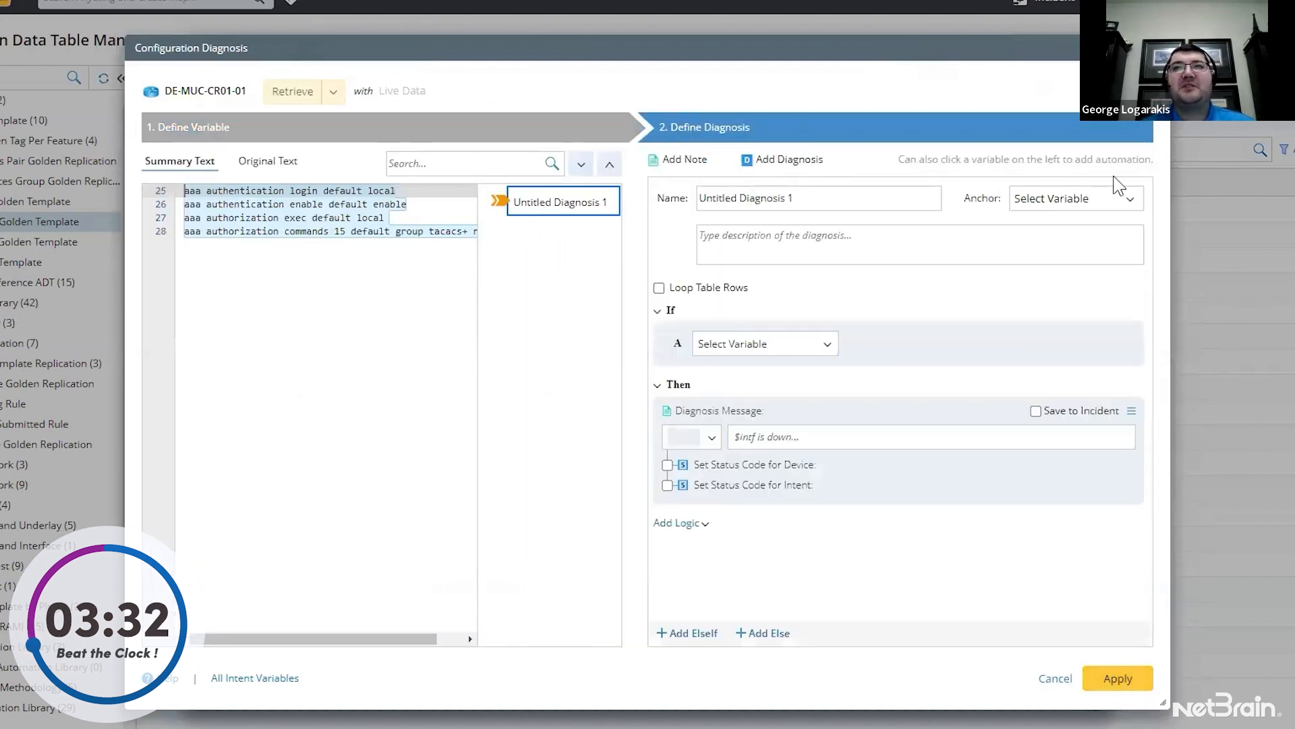
left_click(1074, 197)
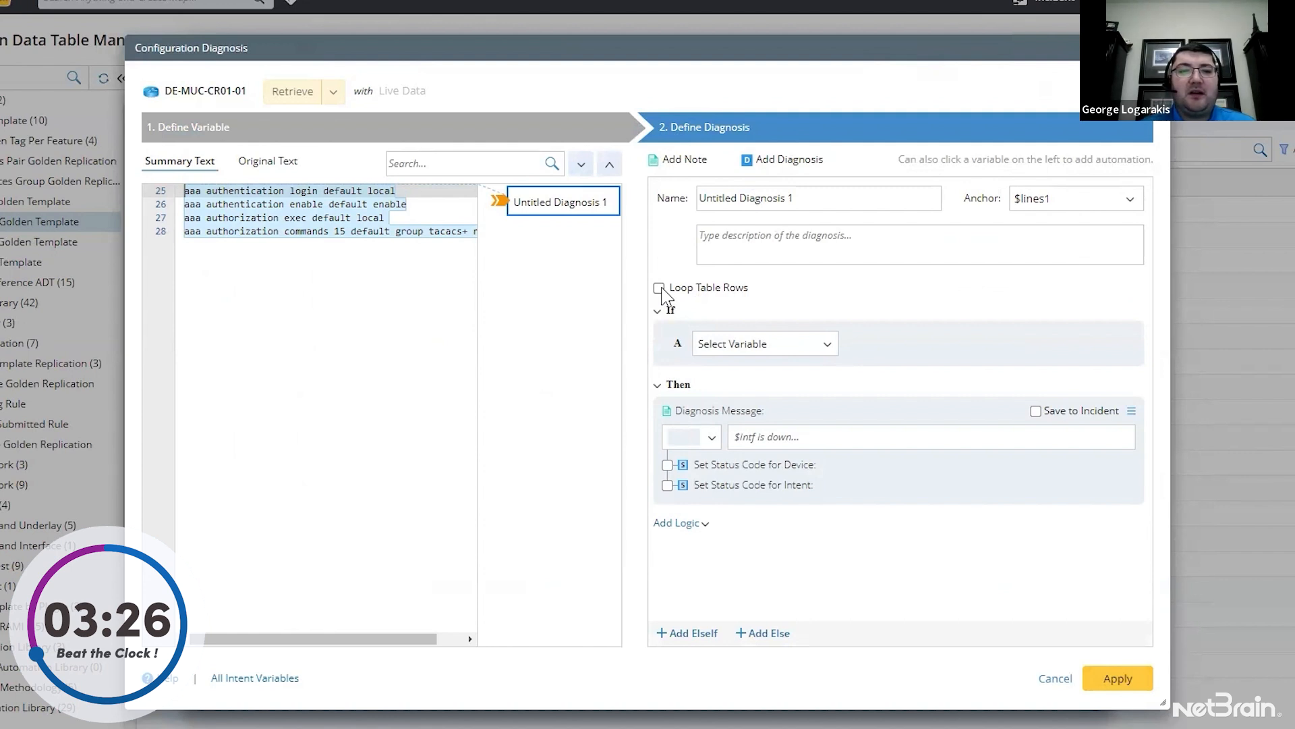
left_click(658, 287)
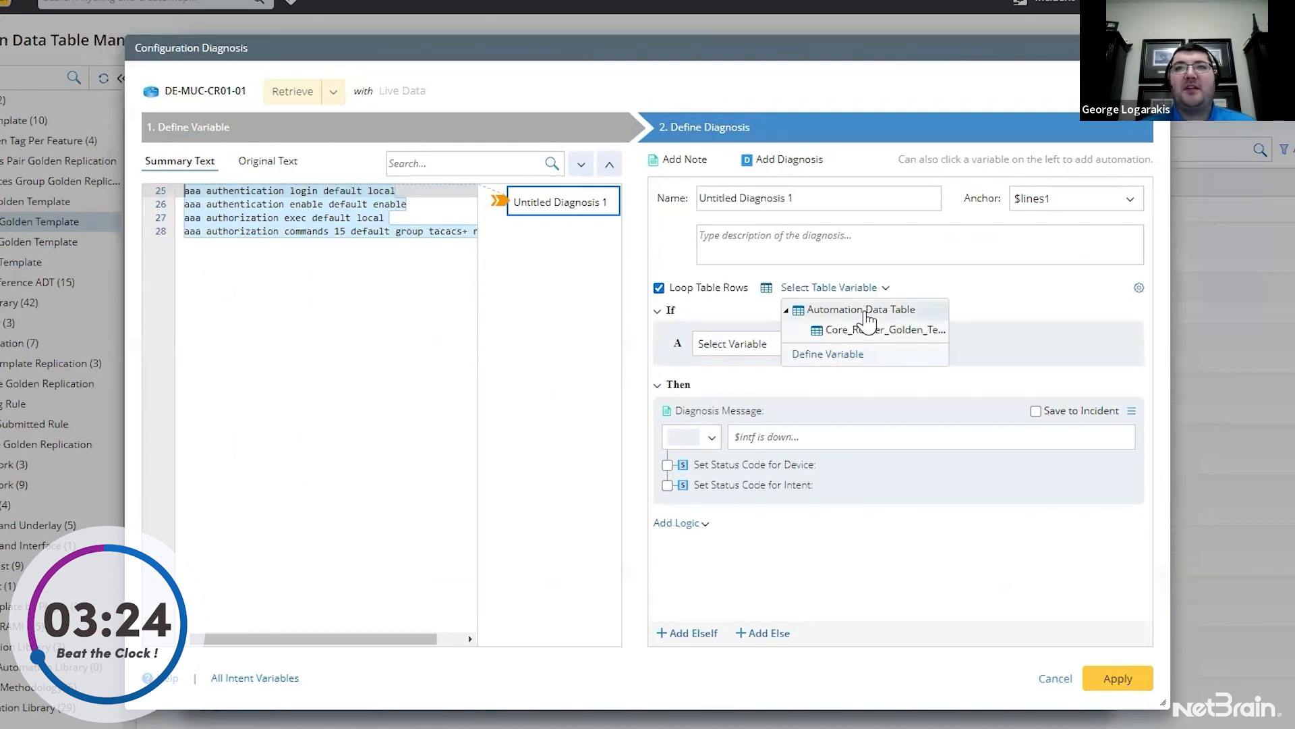
left_click(883, 329)
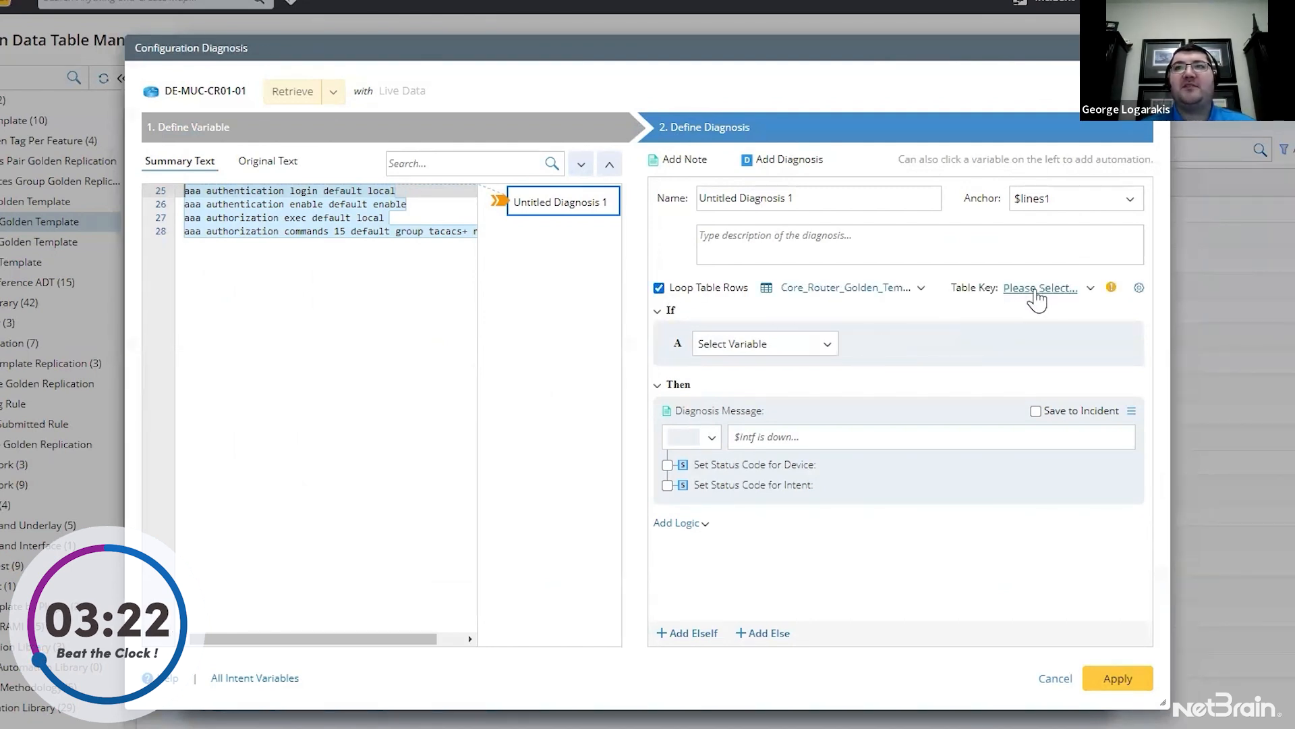
left_click(1039, 287)
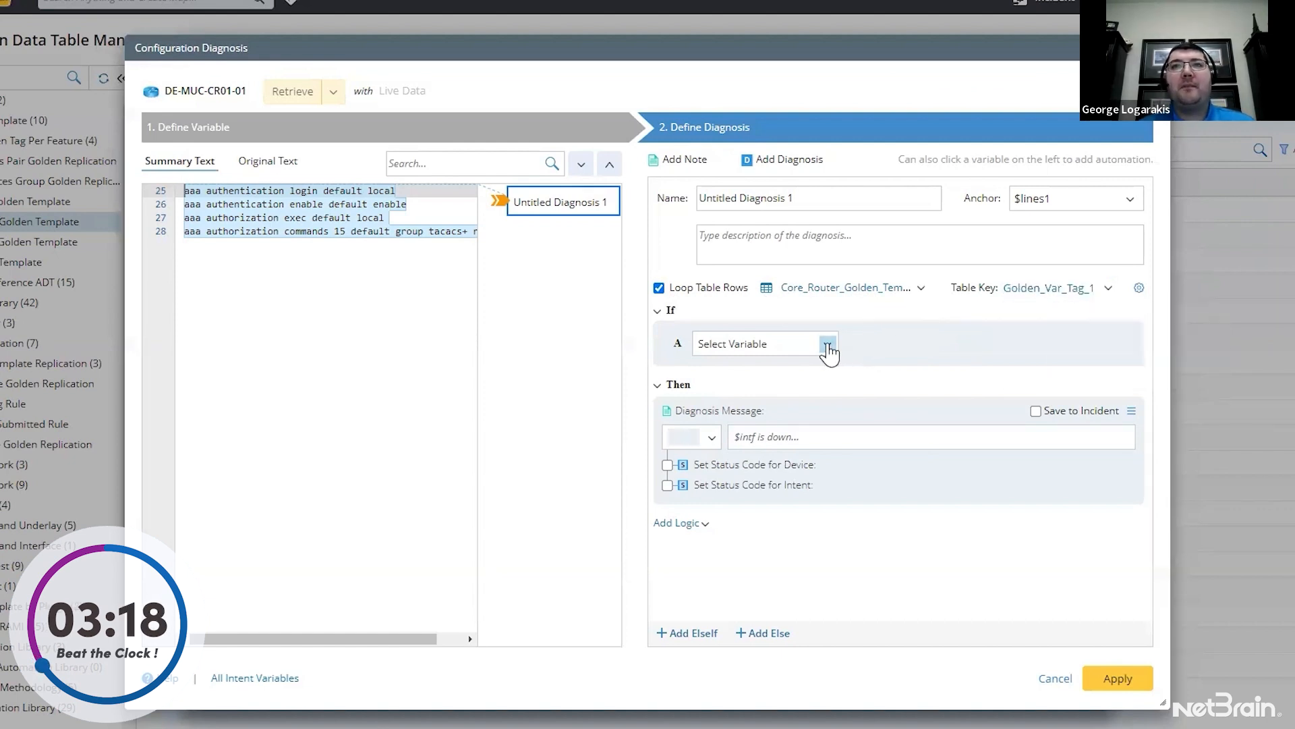
Set conditions: Golden_Var_Tag_1 is aaa_auth, lines1 exact-matches golden template data, Site_1 contains site
left_click(827, 344)
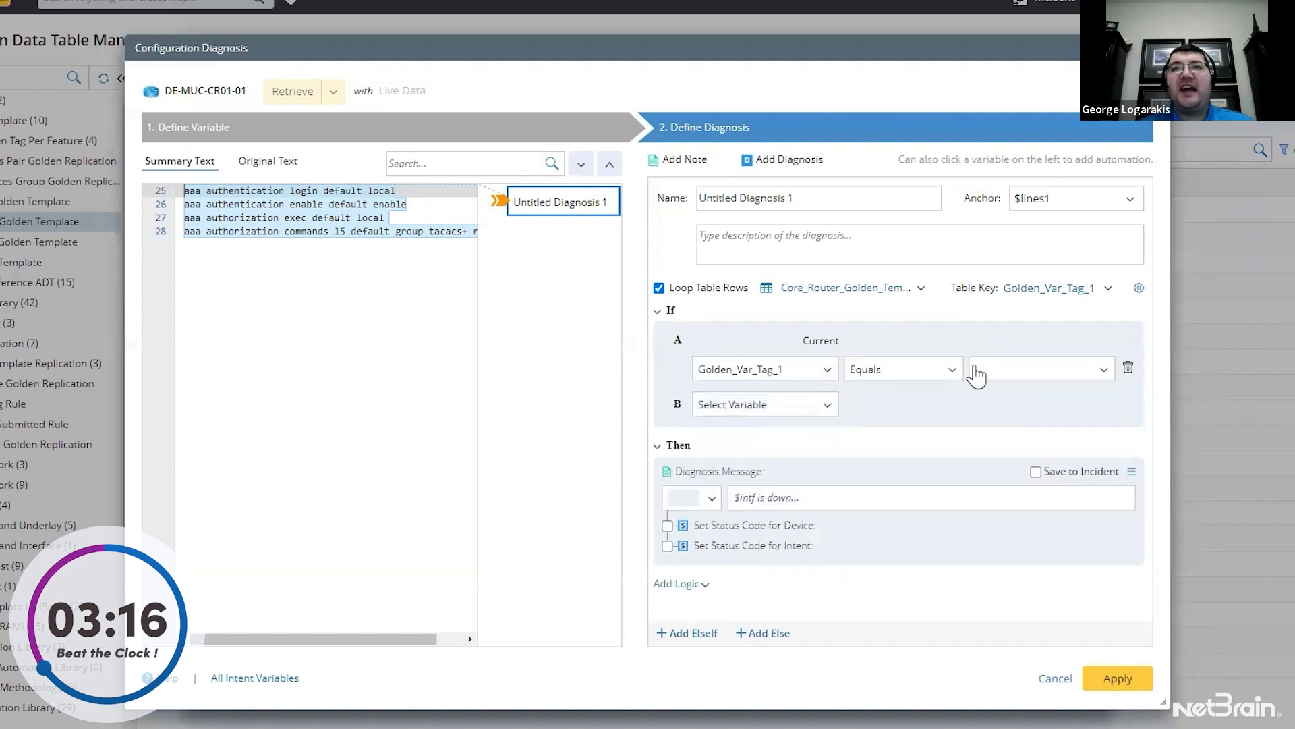
type("aaa_auth")
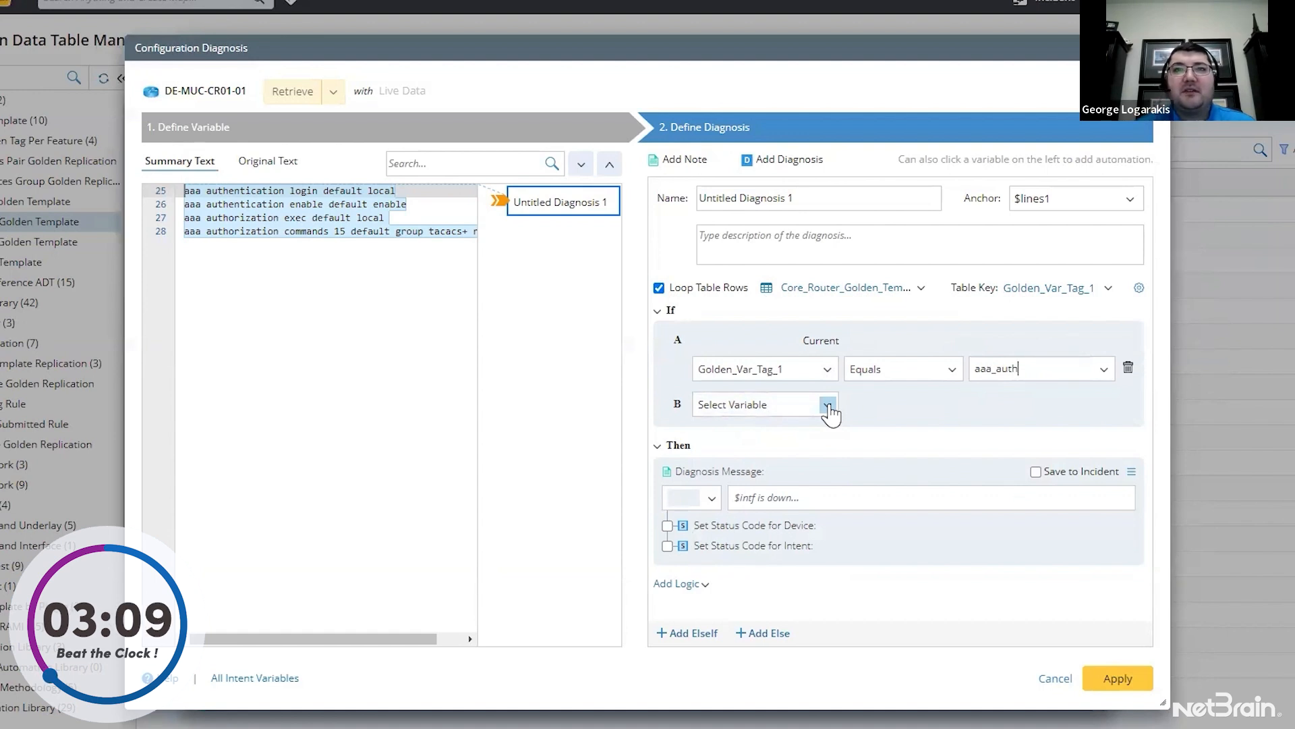
left_click(825, 403)
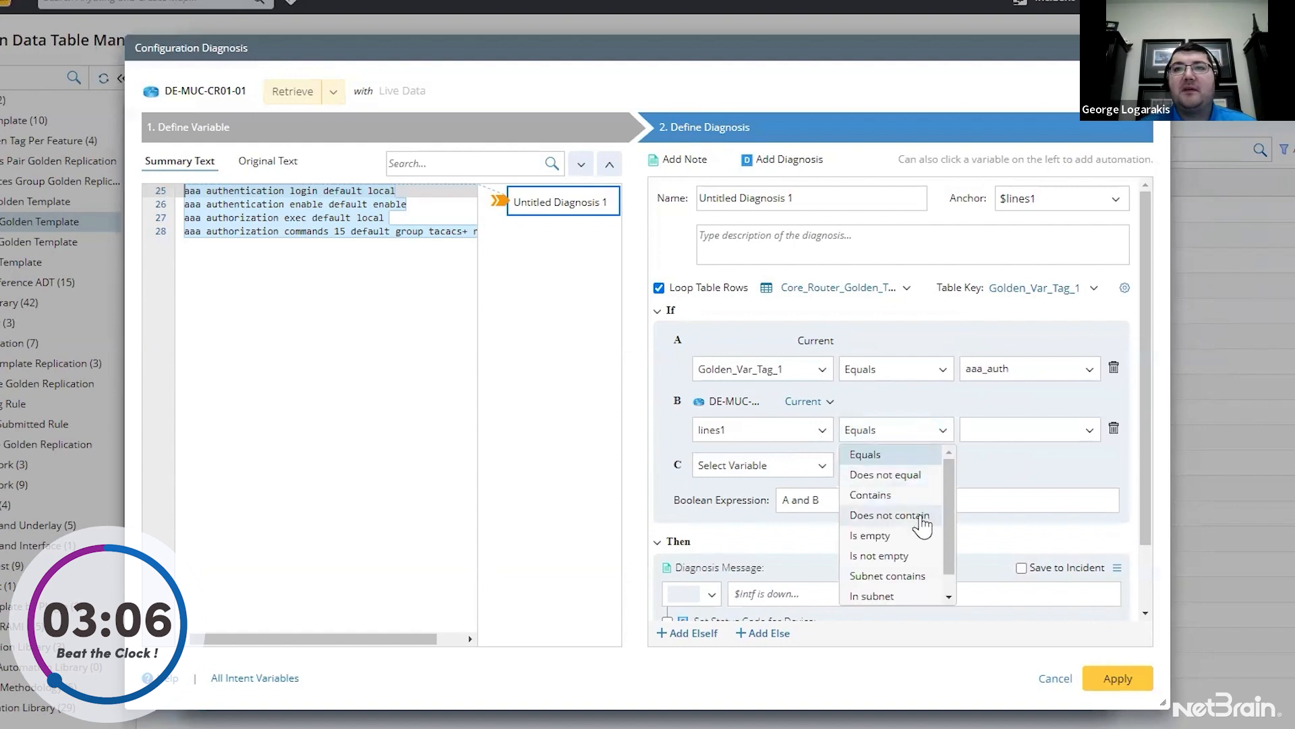
left_click(890, 514)
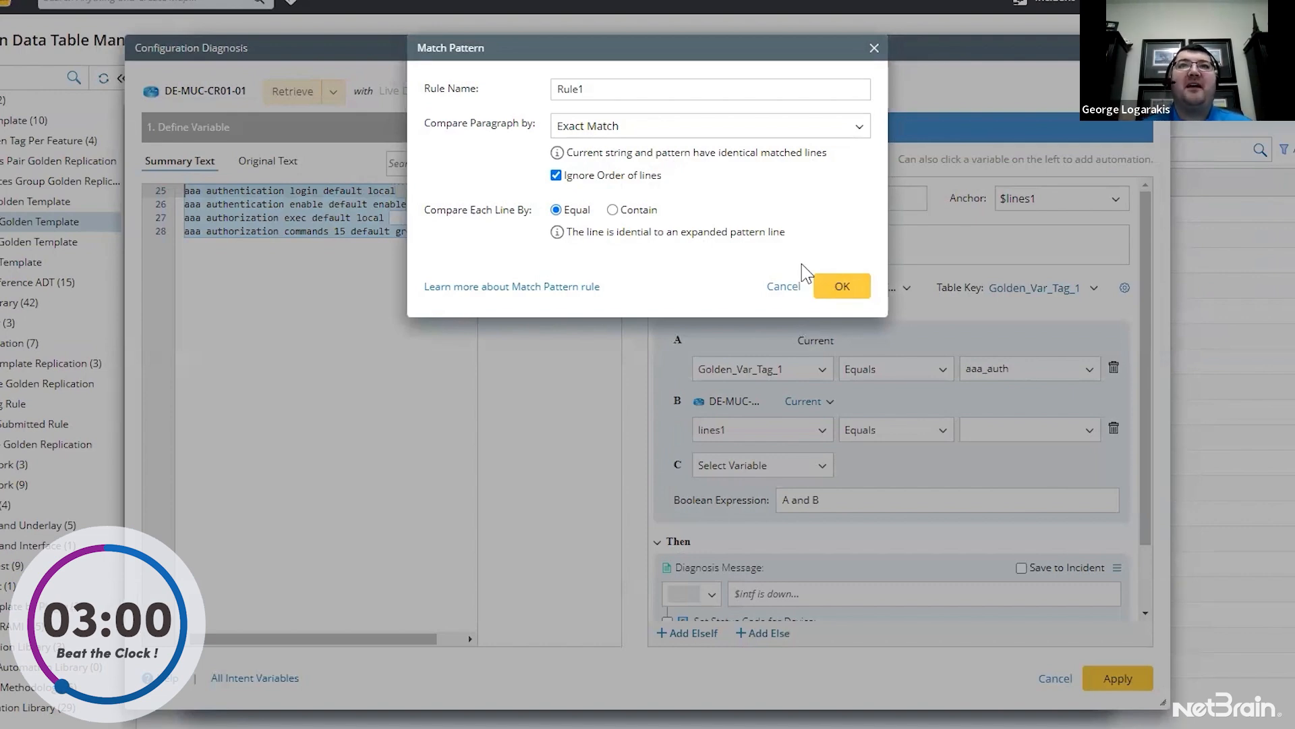
left_click(841, 285)
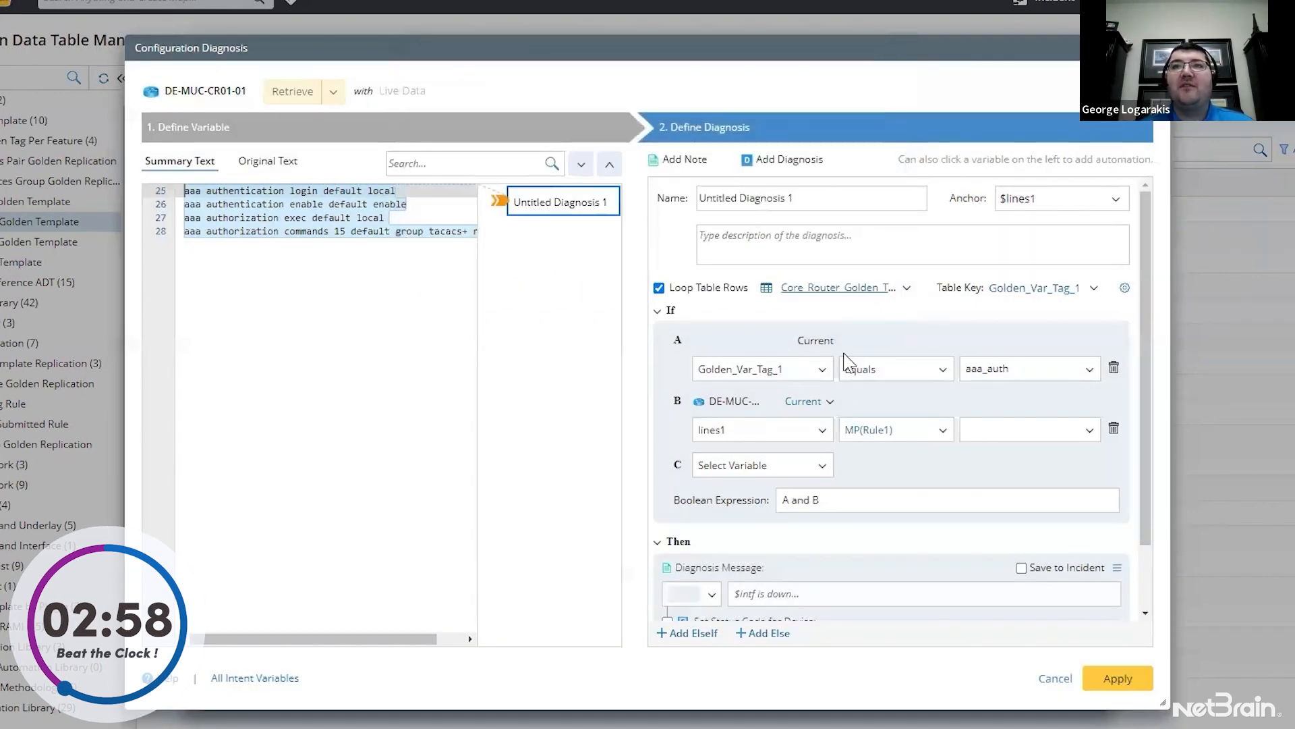
left_click(1091, 429)
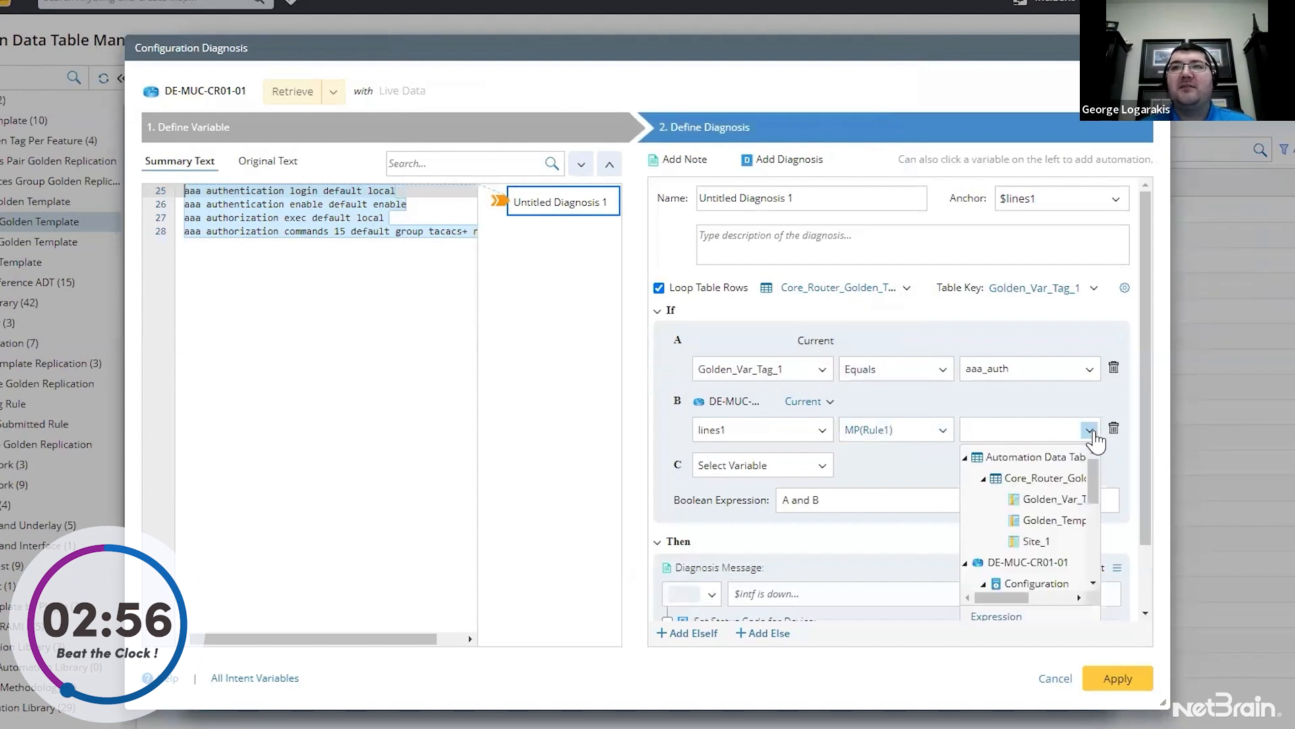
left_click(1051, 520)
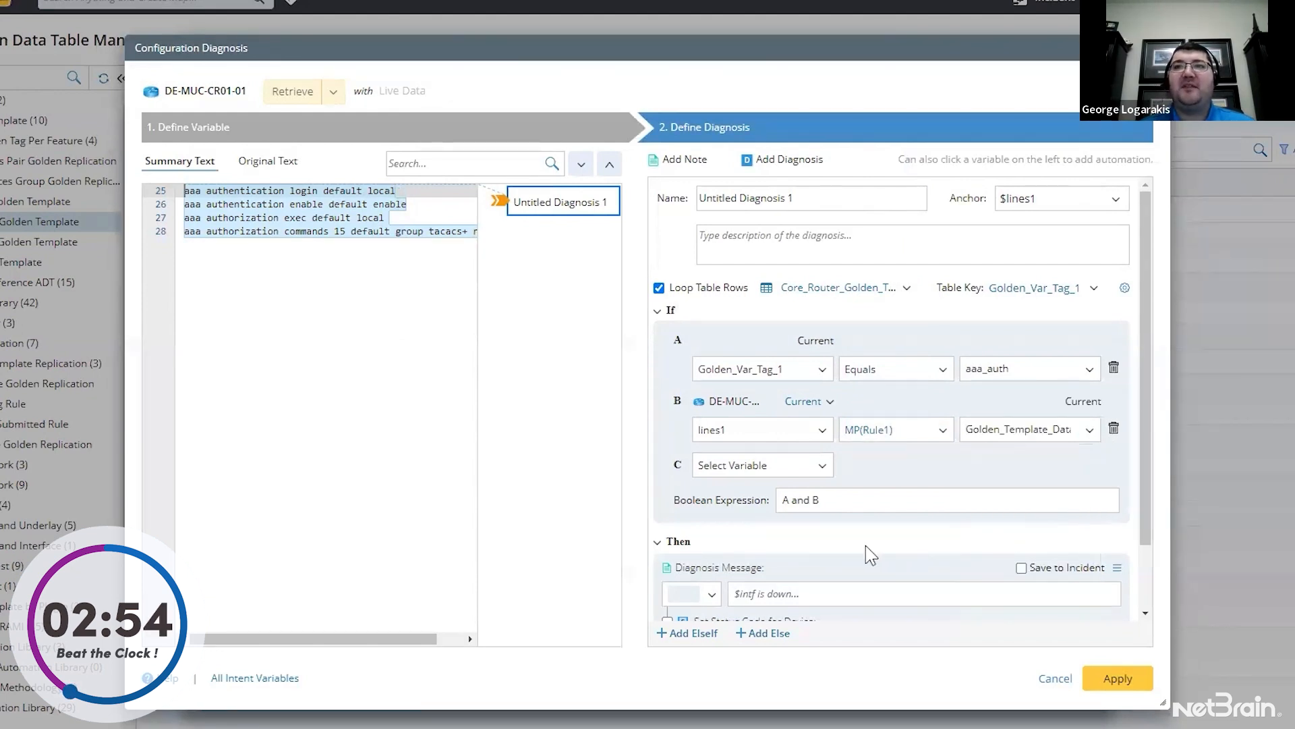
left_click(759, 464)
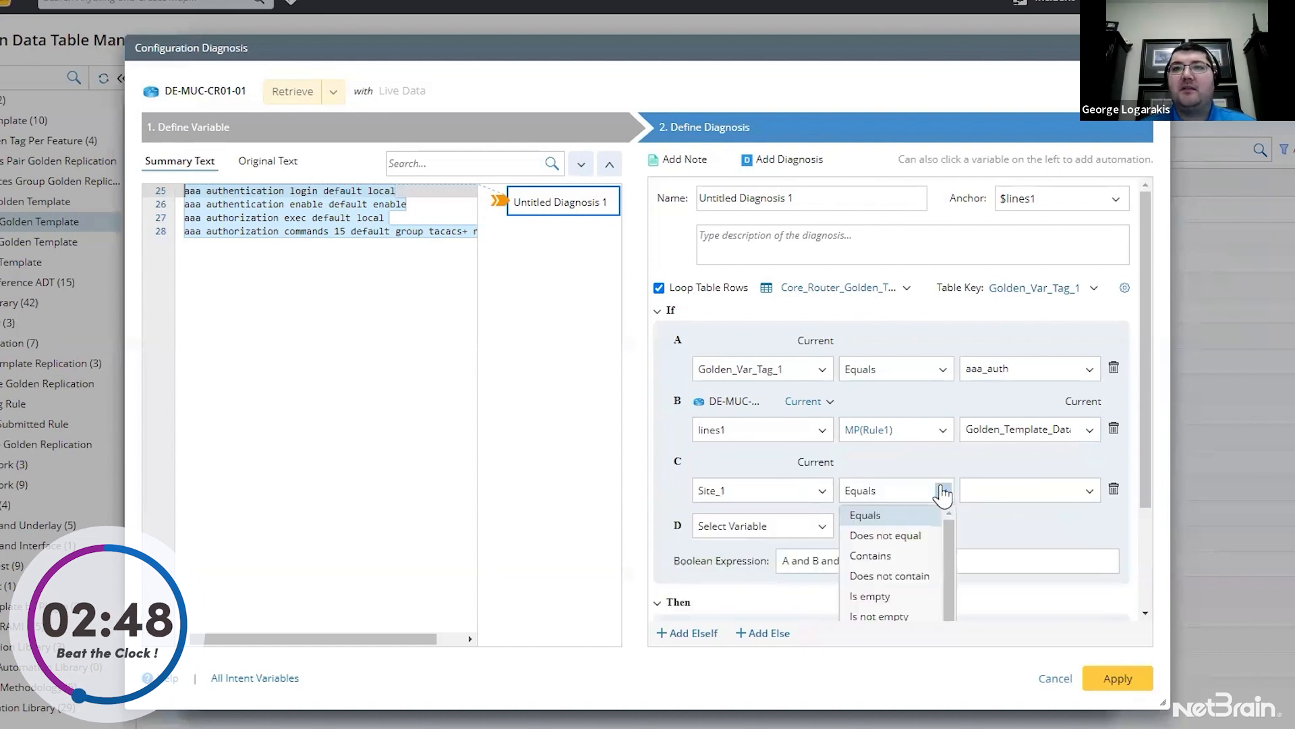
left_click(870, 555)
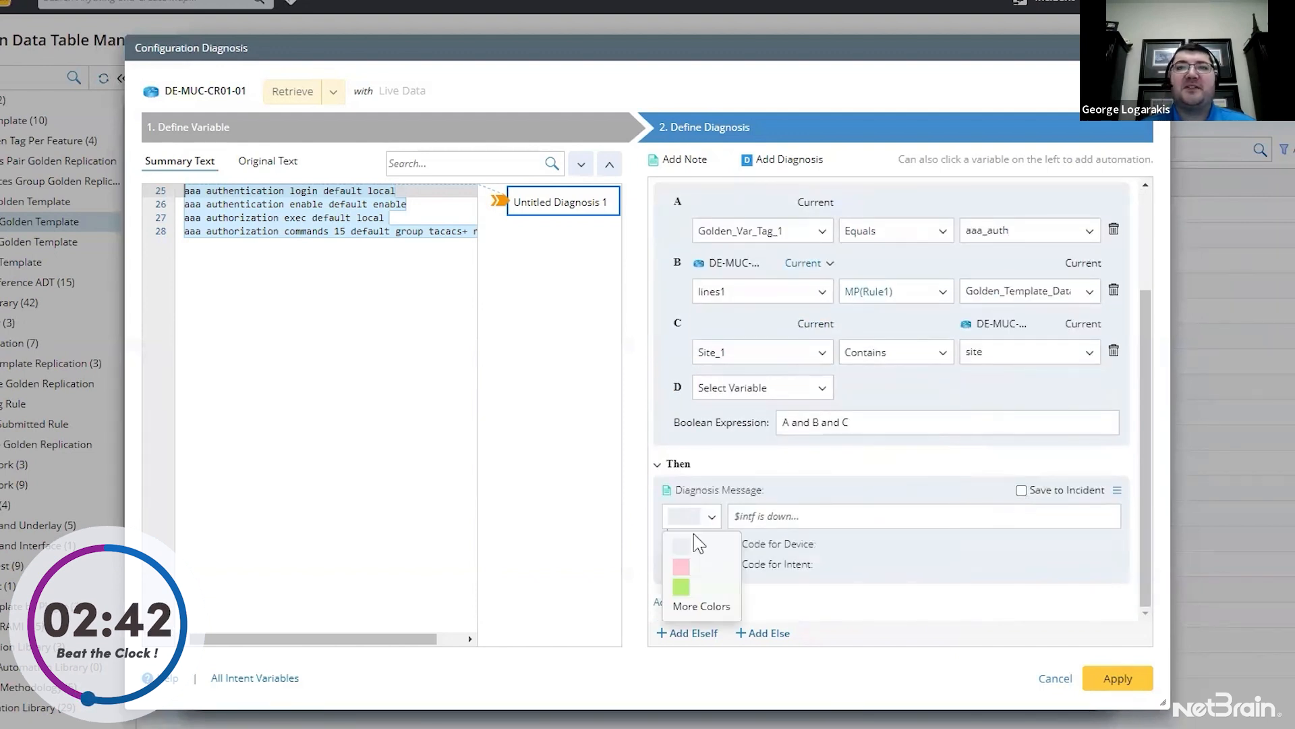
Show green message 'AAA config Matches Golden' with device and intent status Success
left_click(680, 587)
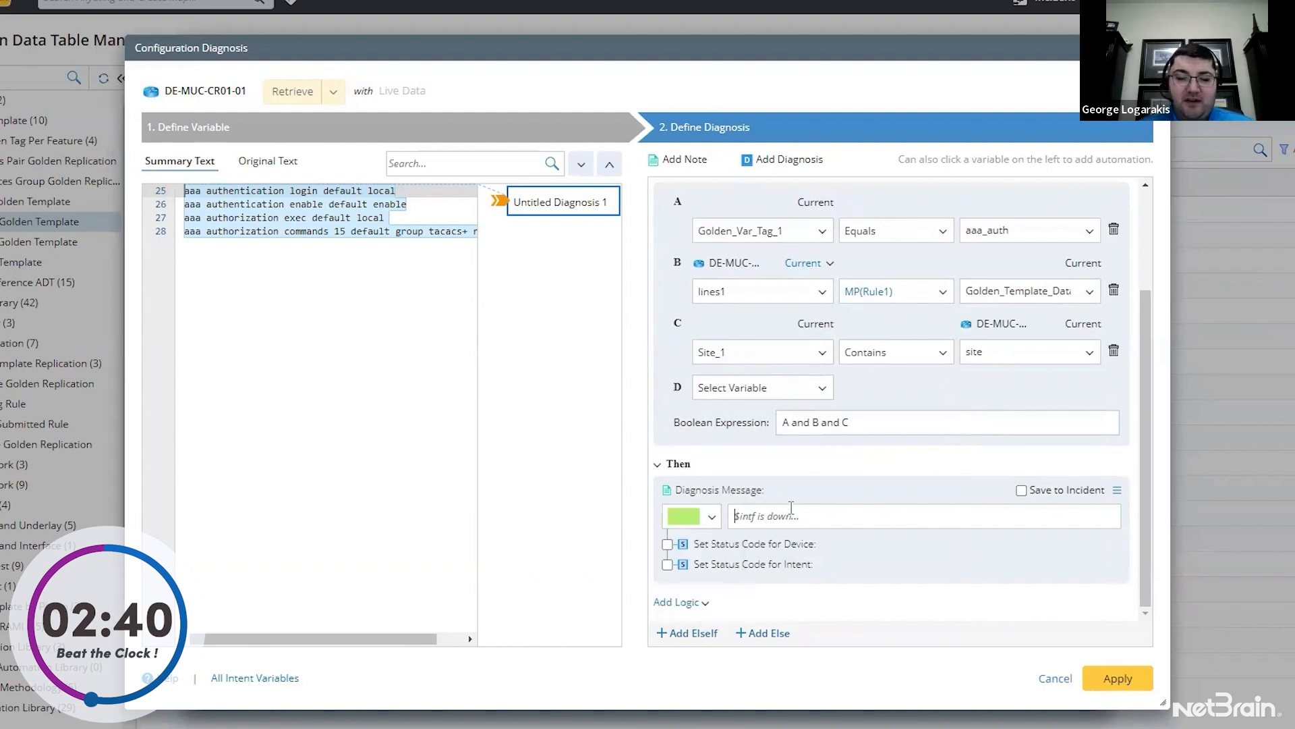
type("AAA config Matches")
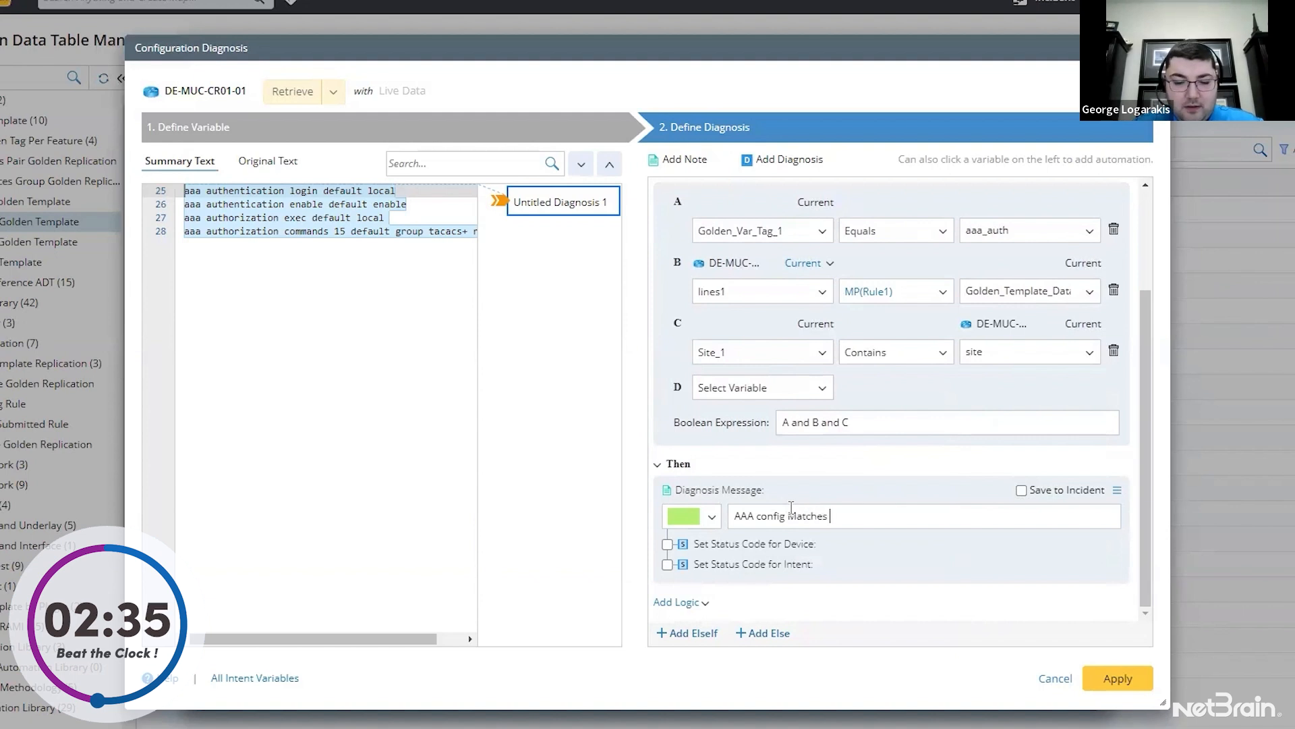
type("Golden")
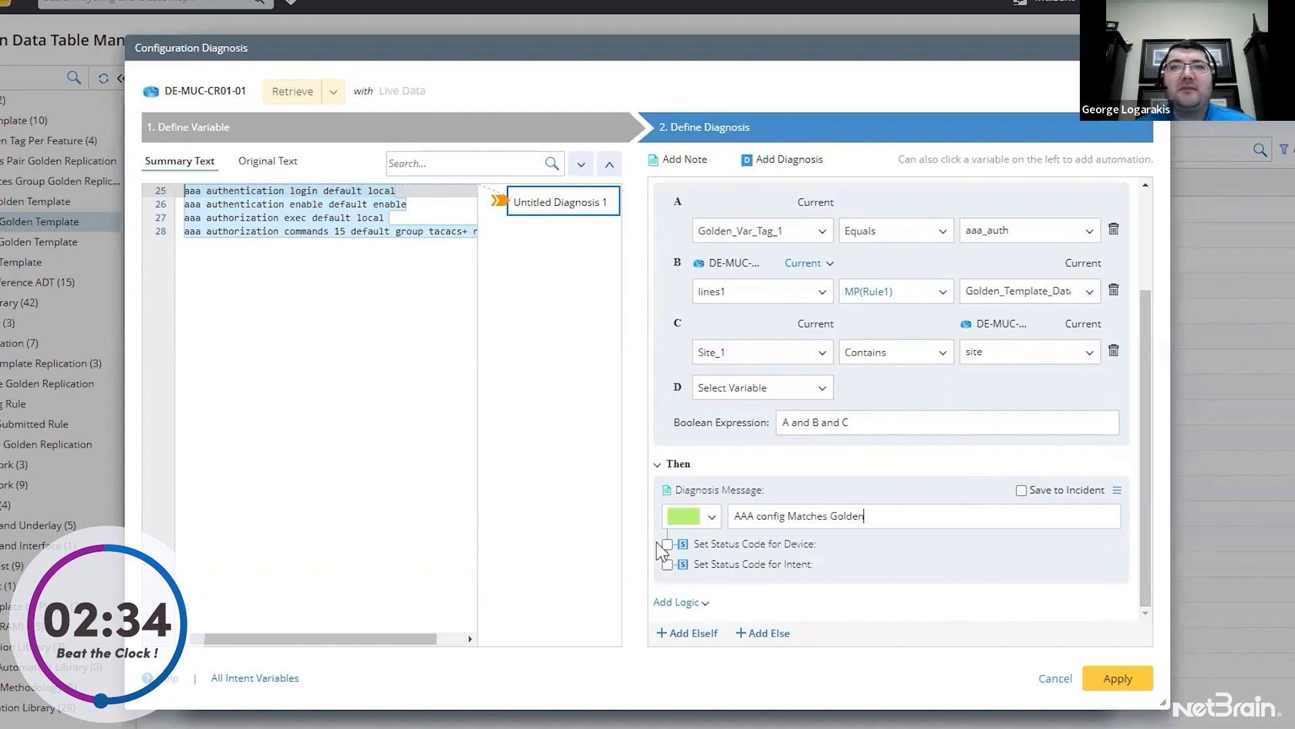
left_click(668, 544)
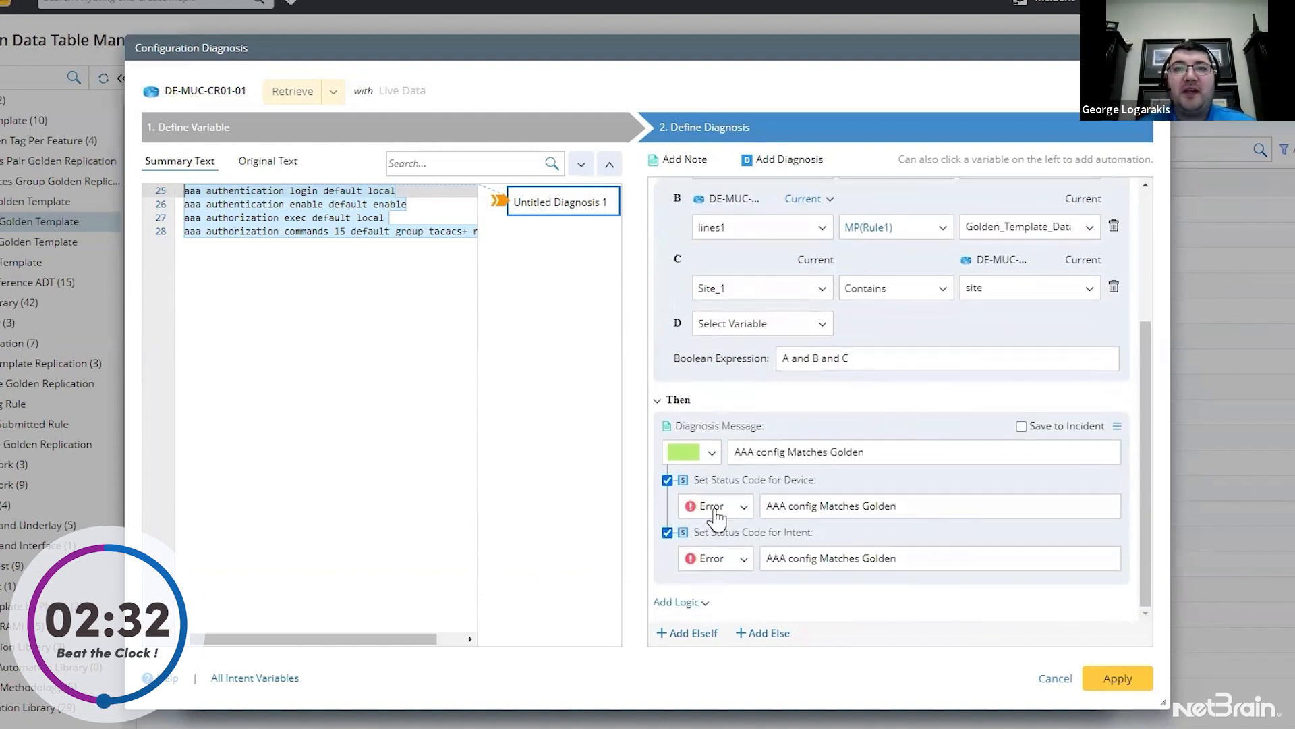
left_click(715, 506)
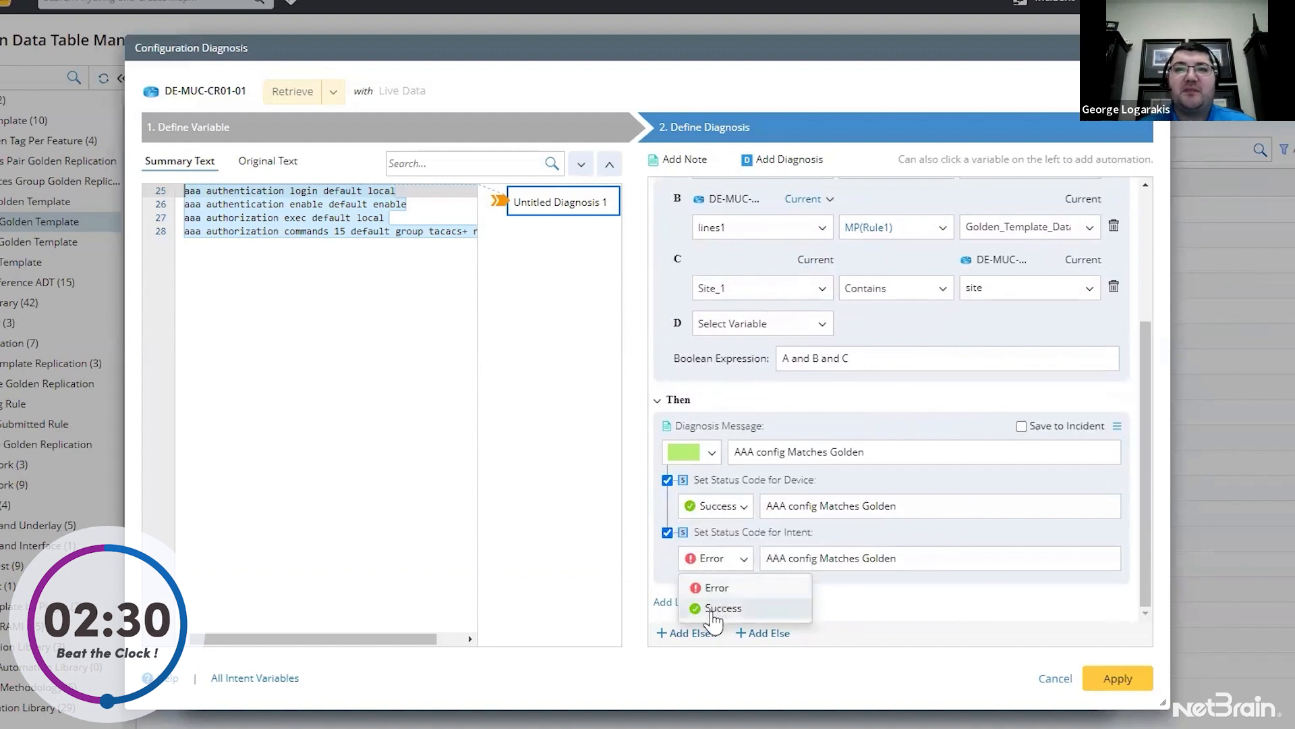
left_click(722, 607)
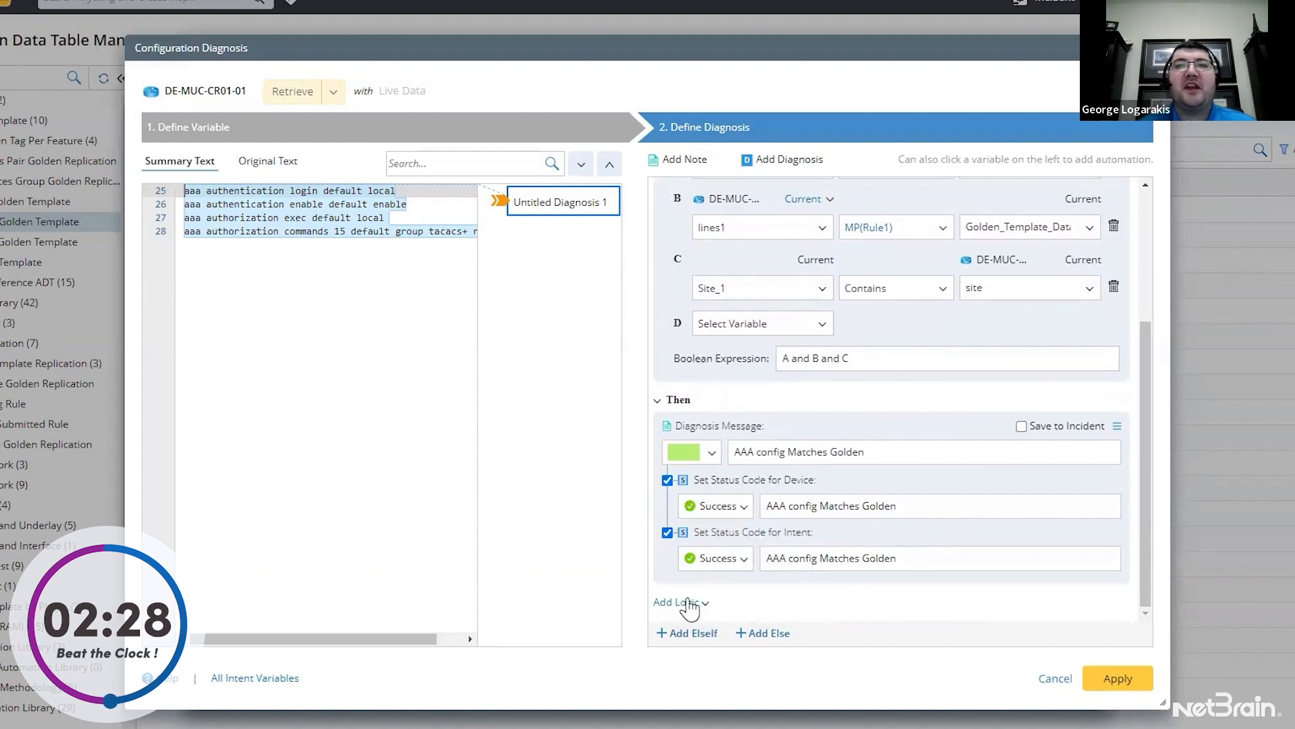
Add an else-if branch where Golden_Var_Tag_1 equals aaa_auth and Site_1 contains site
left_click(686, 631)
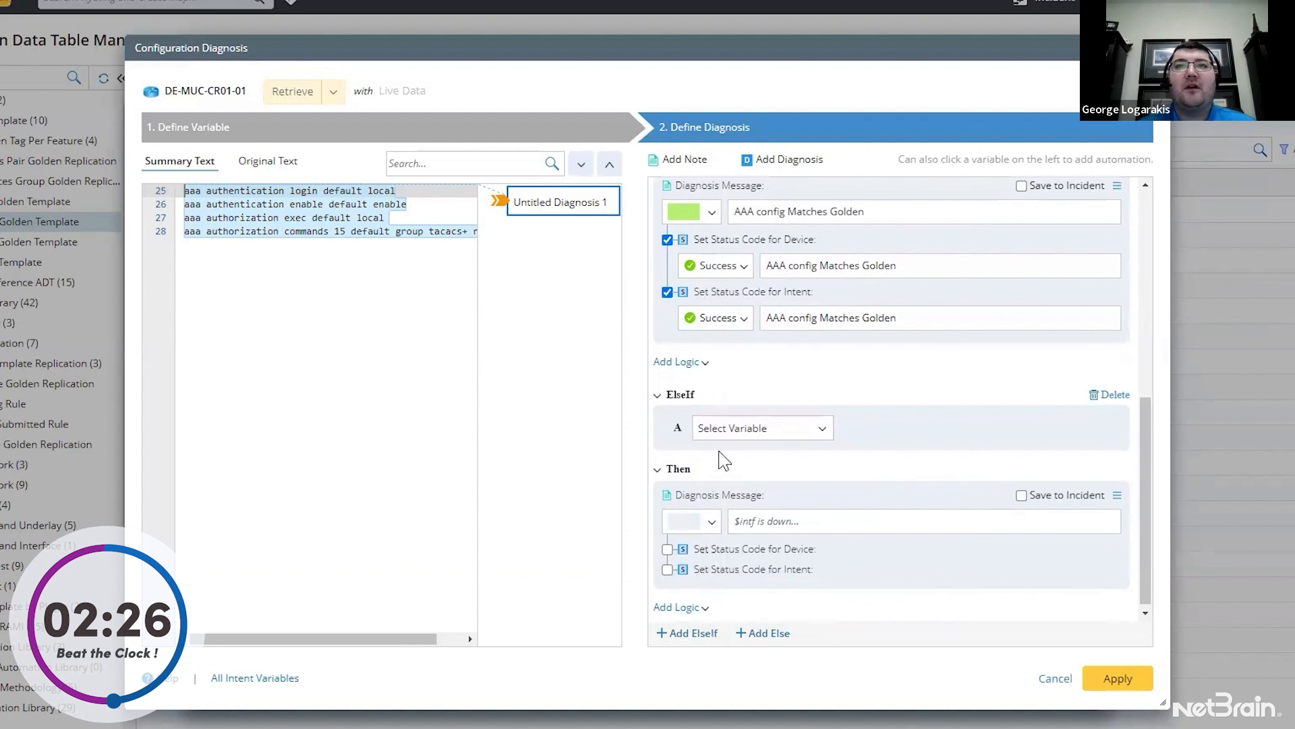
left_click(756, 428)
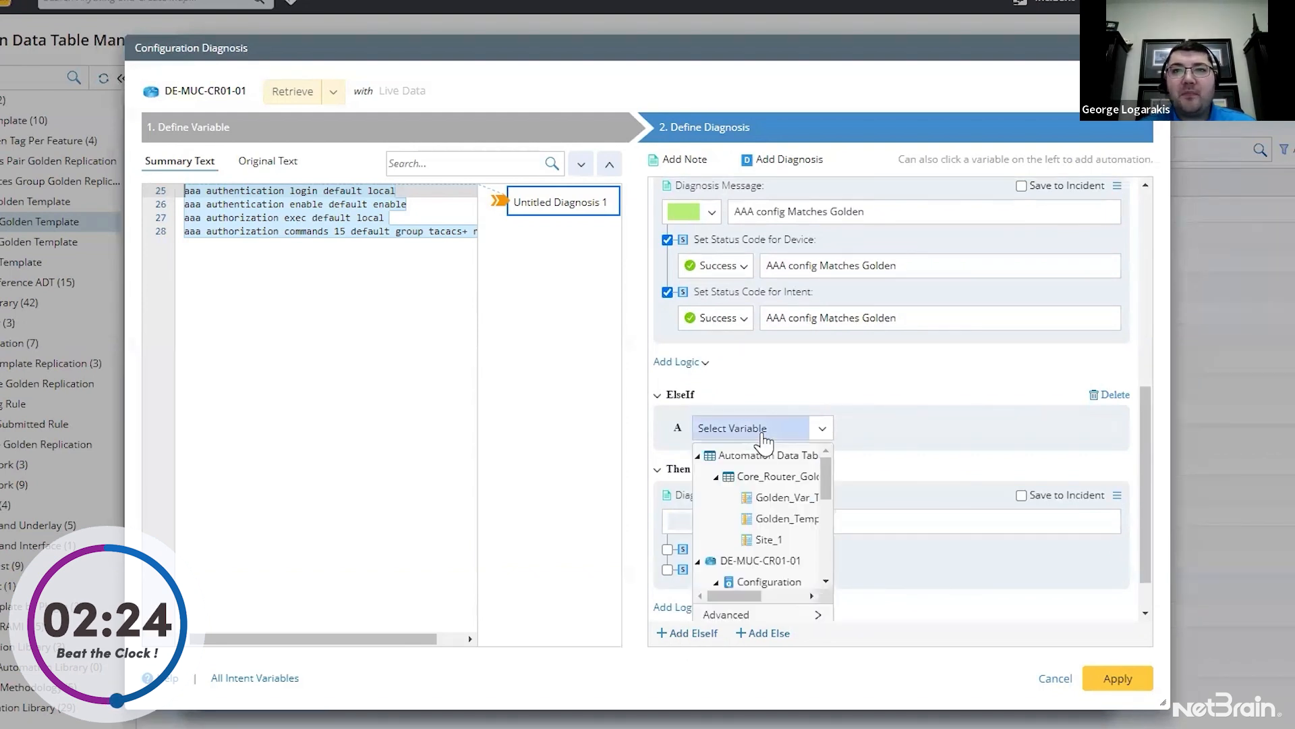
left_click(785, 498)
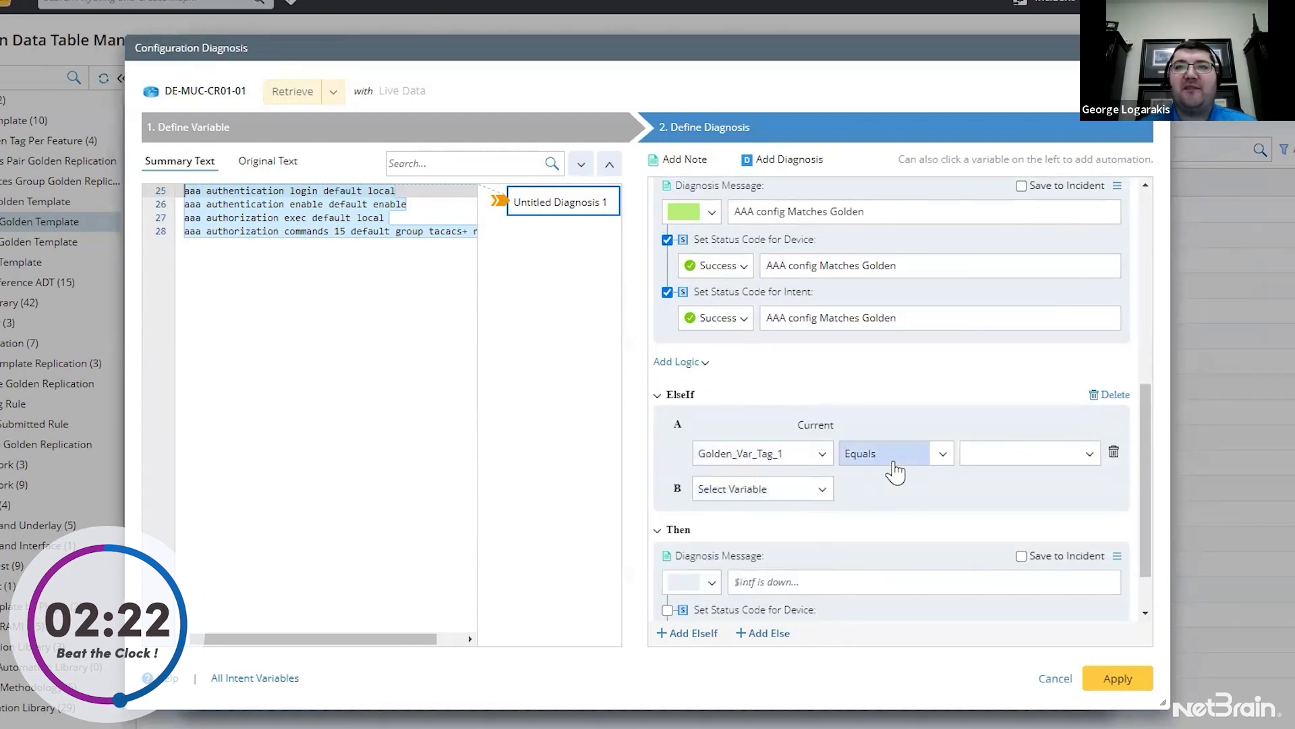
type("aaa_auth")
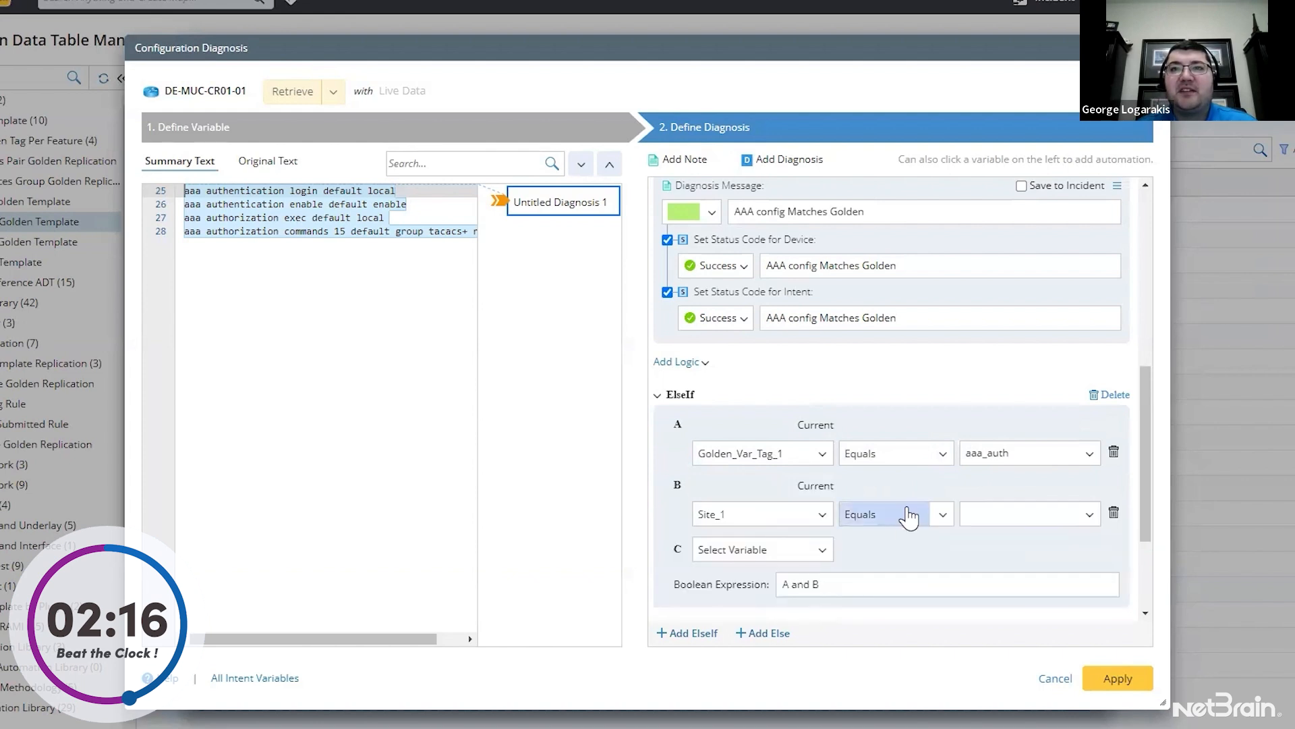
left_click(895, 513)
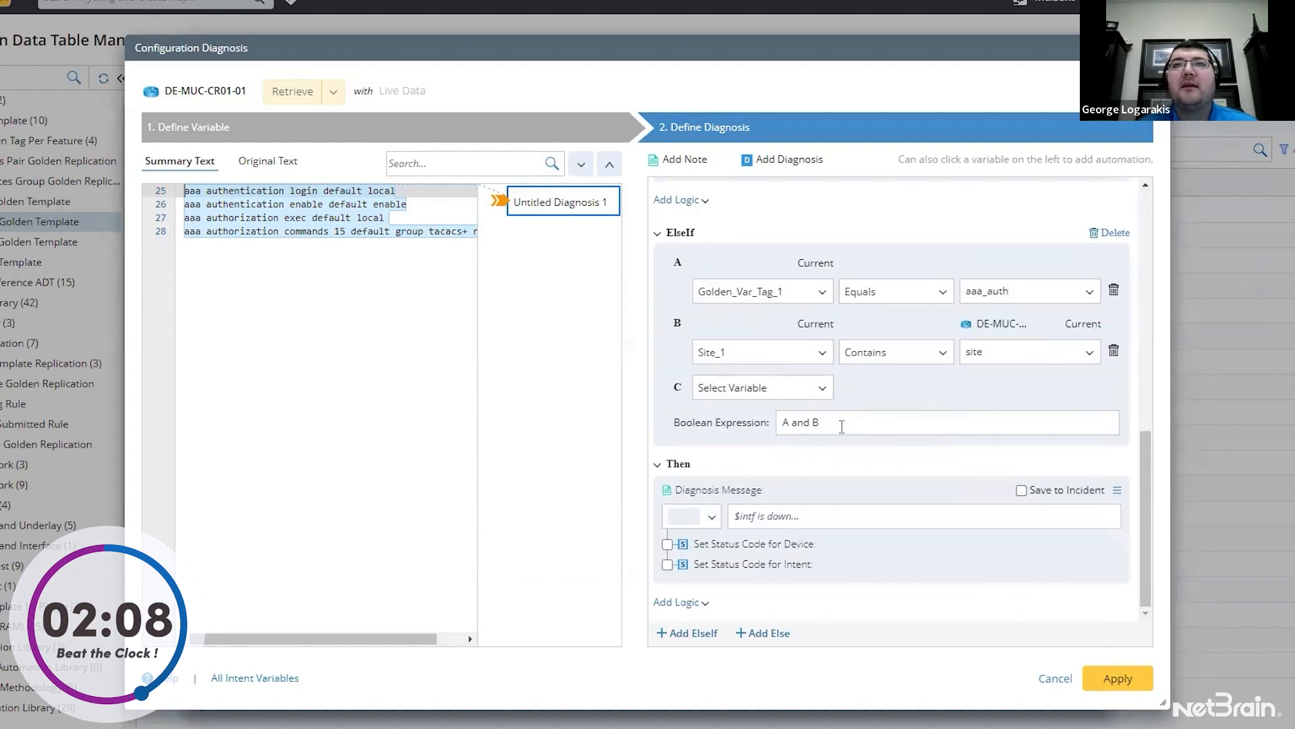
Give the branch a pink message 'AAA Config Does not Match Golden' and apply the diagnosis
left_click(704, 516)
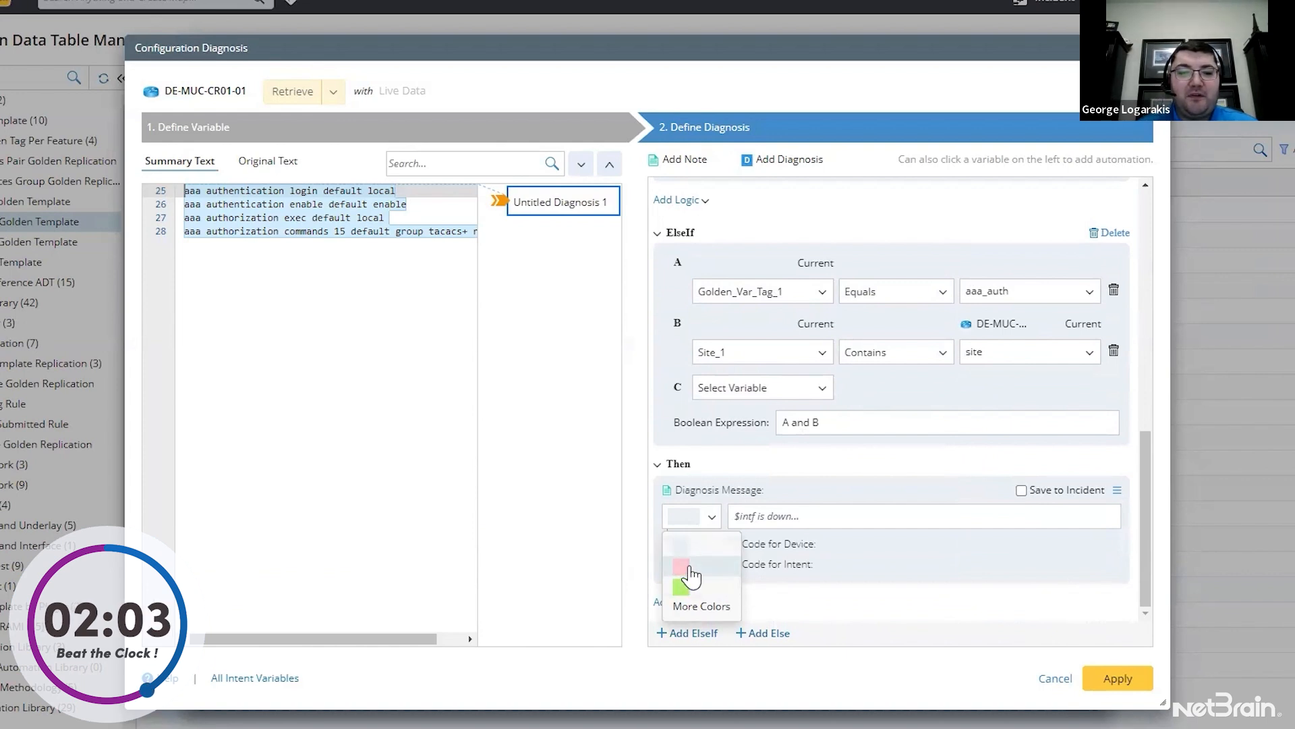
left_click(692, 564)
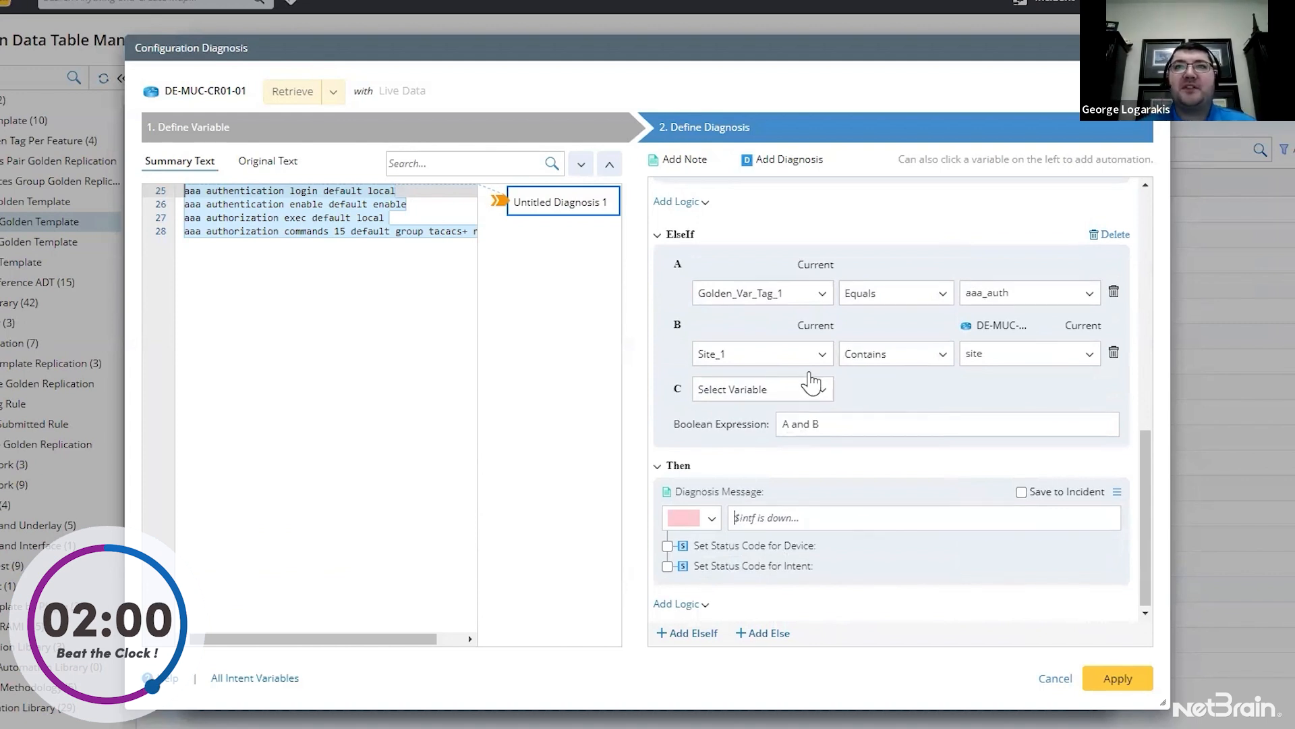
mouse_move(851, 330)
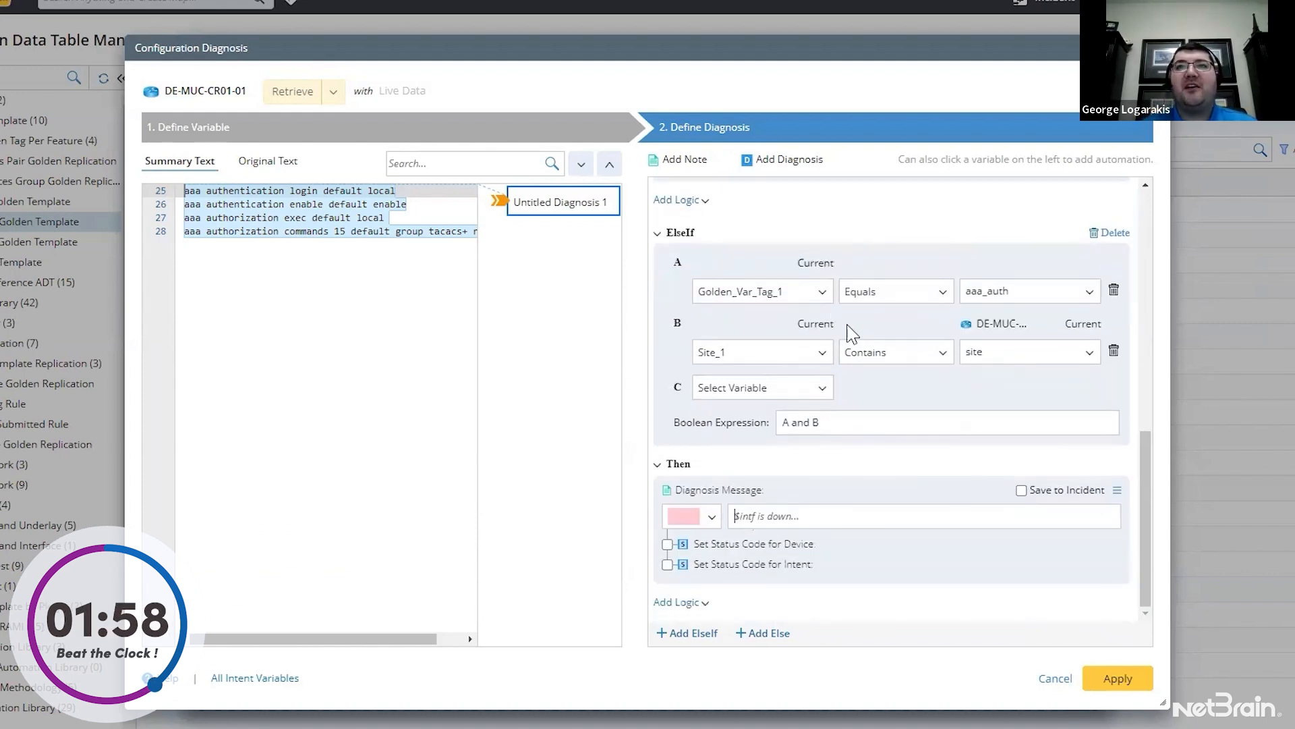
type("AAA Config Does not Match Golden")
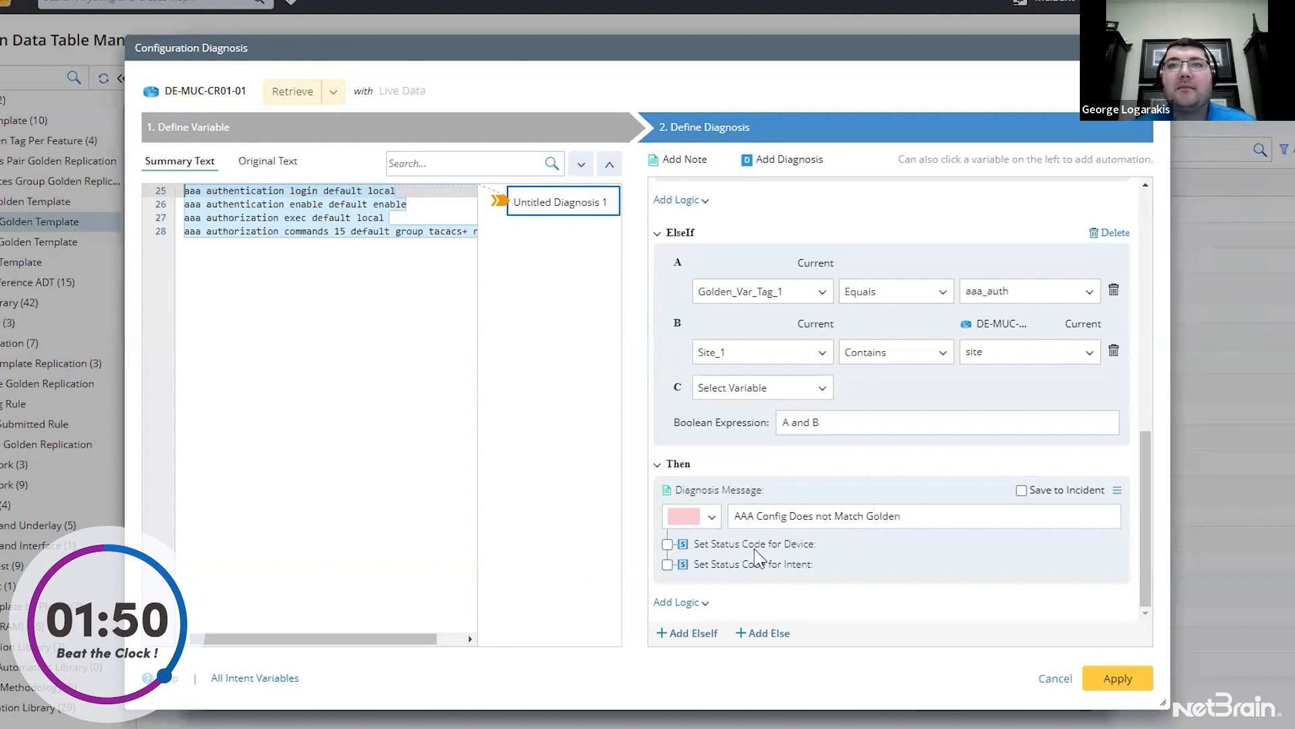
left_click(667, 543)
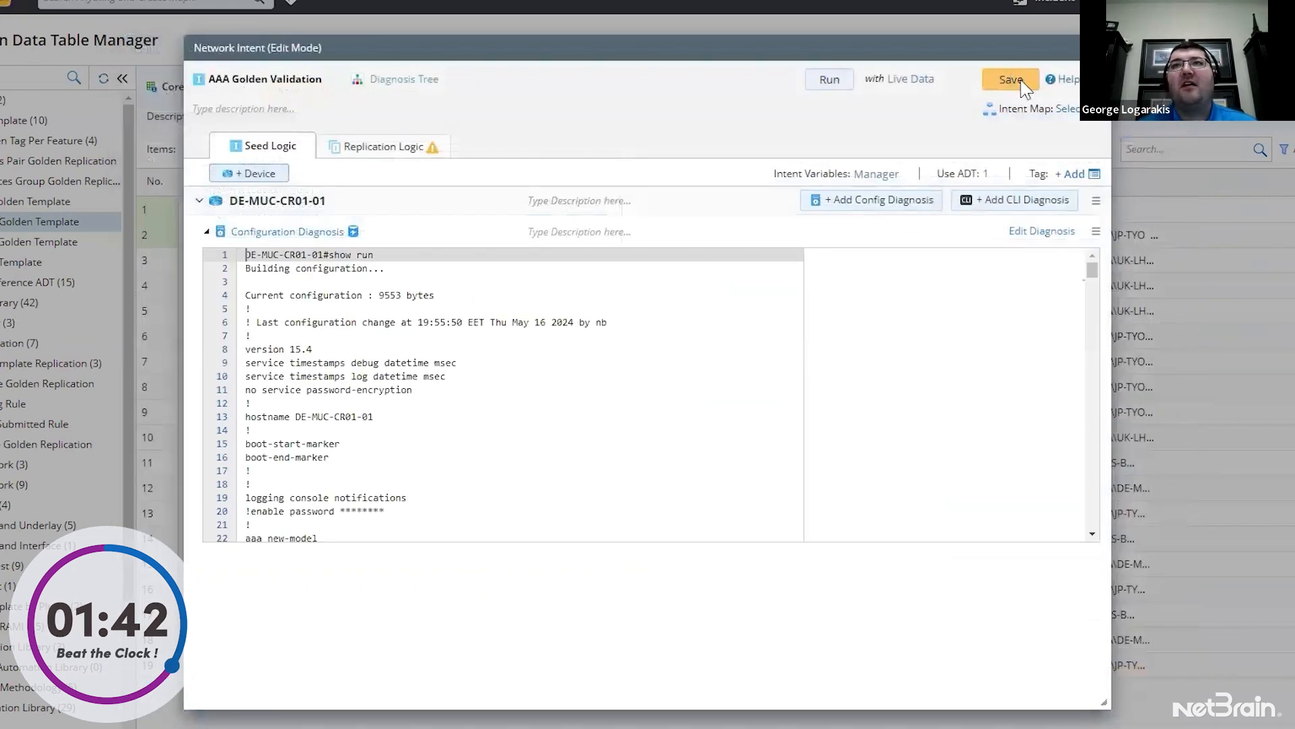
Rename the intent to AAA Golden Validation NEW and go to its Replication Logic
left_click(1009, 80)
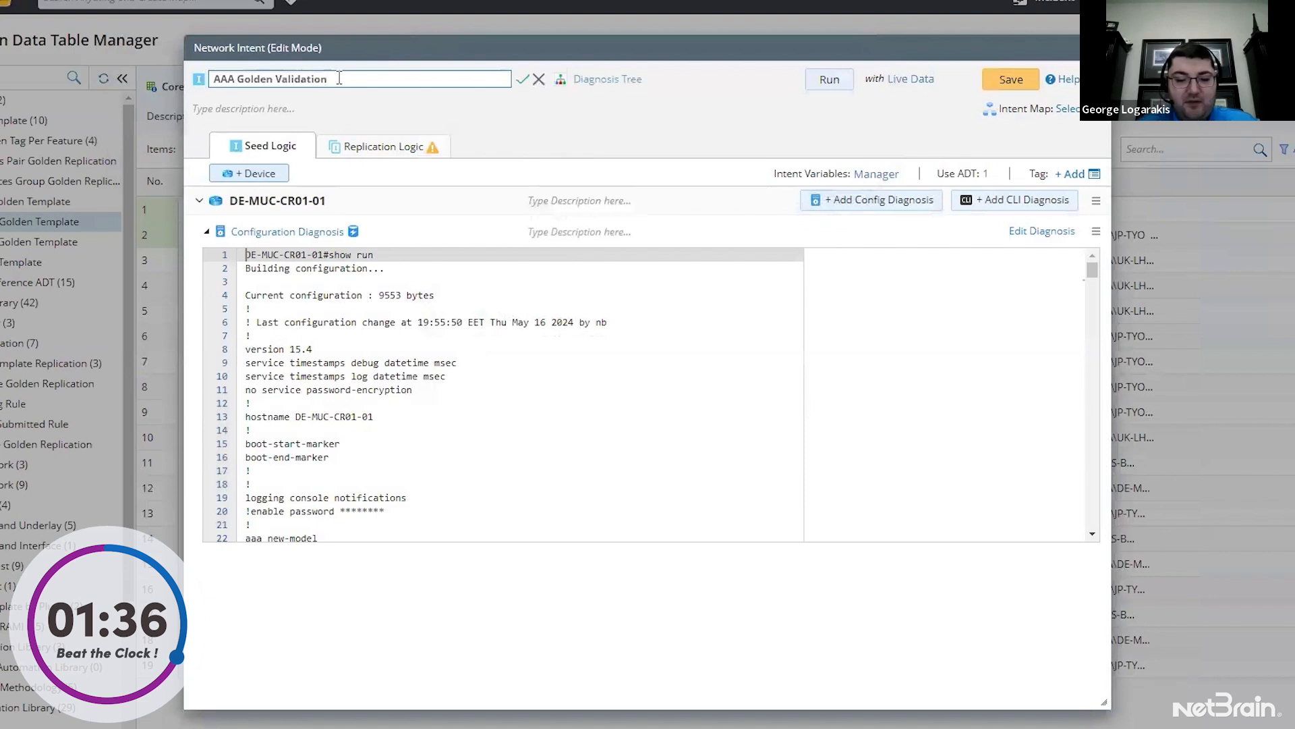
type("NEW")
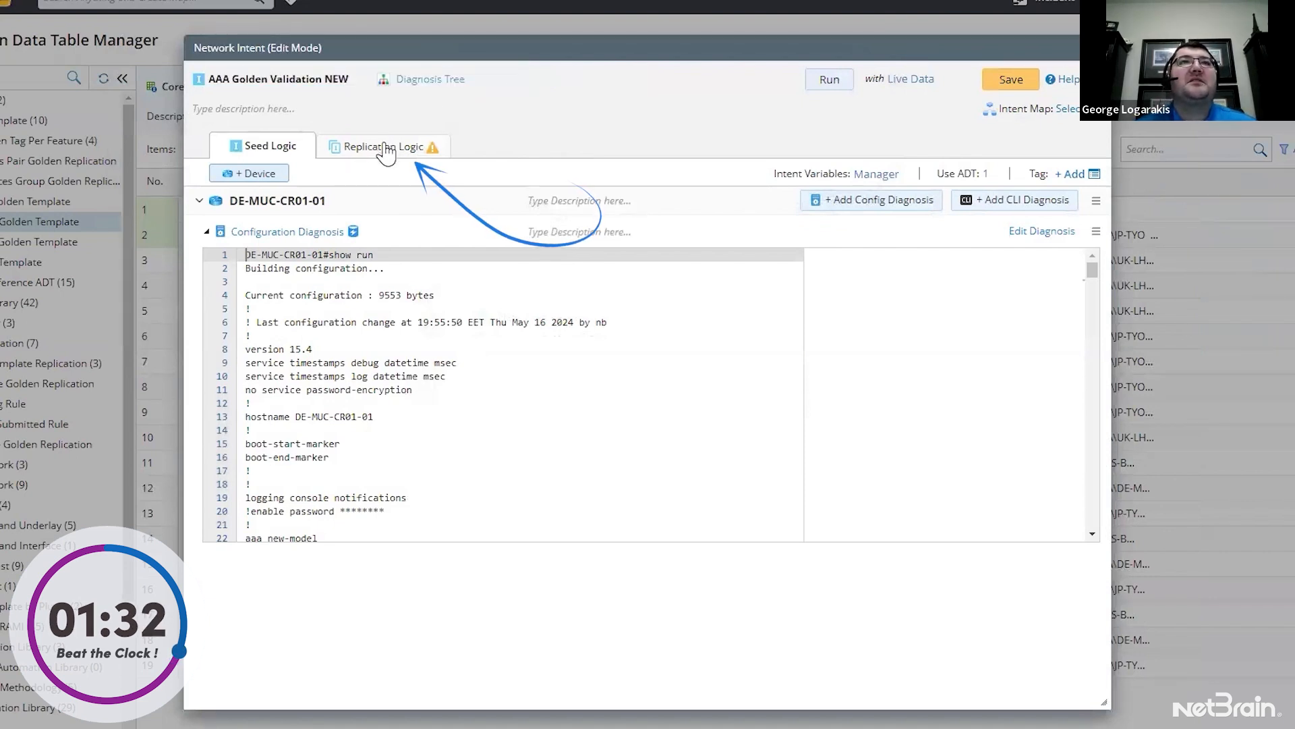
left_click(382, 146)
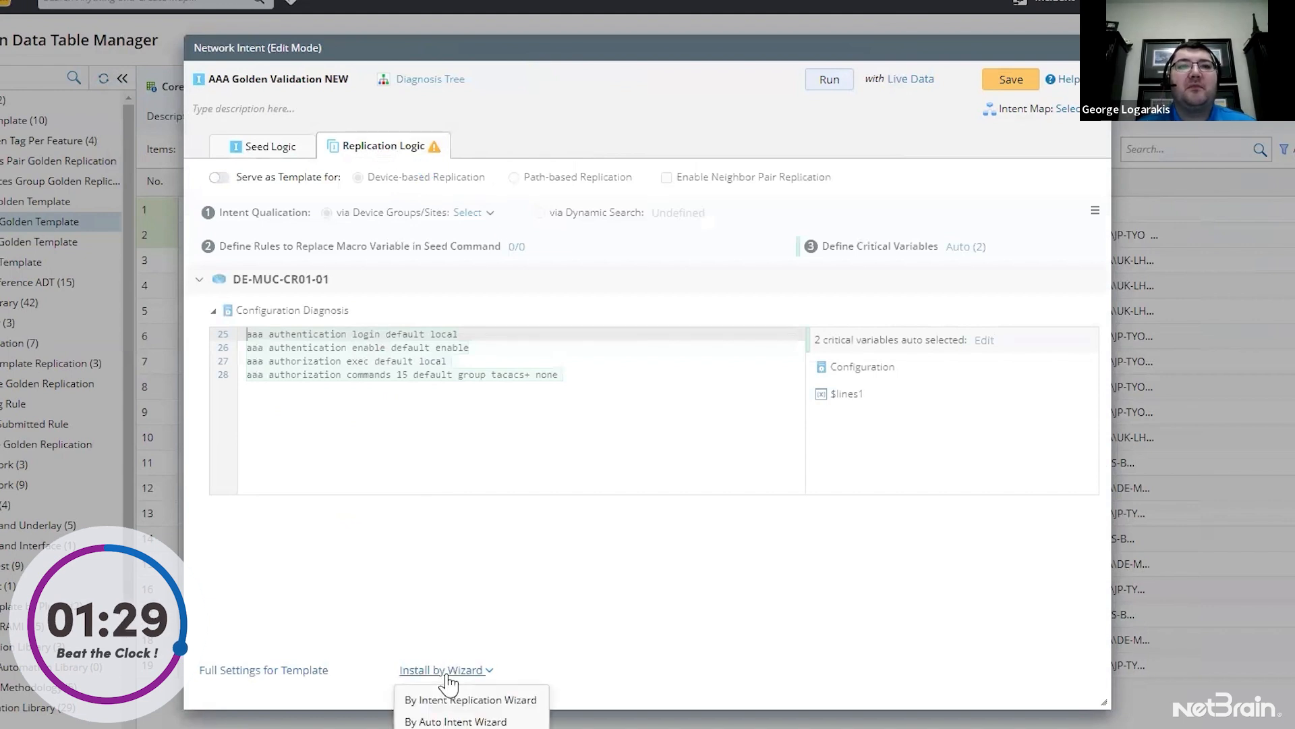
Launch the Intent Replication Wizard, agreeing to save the renamed intent first
left_click(470, 699)
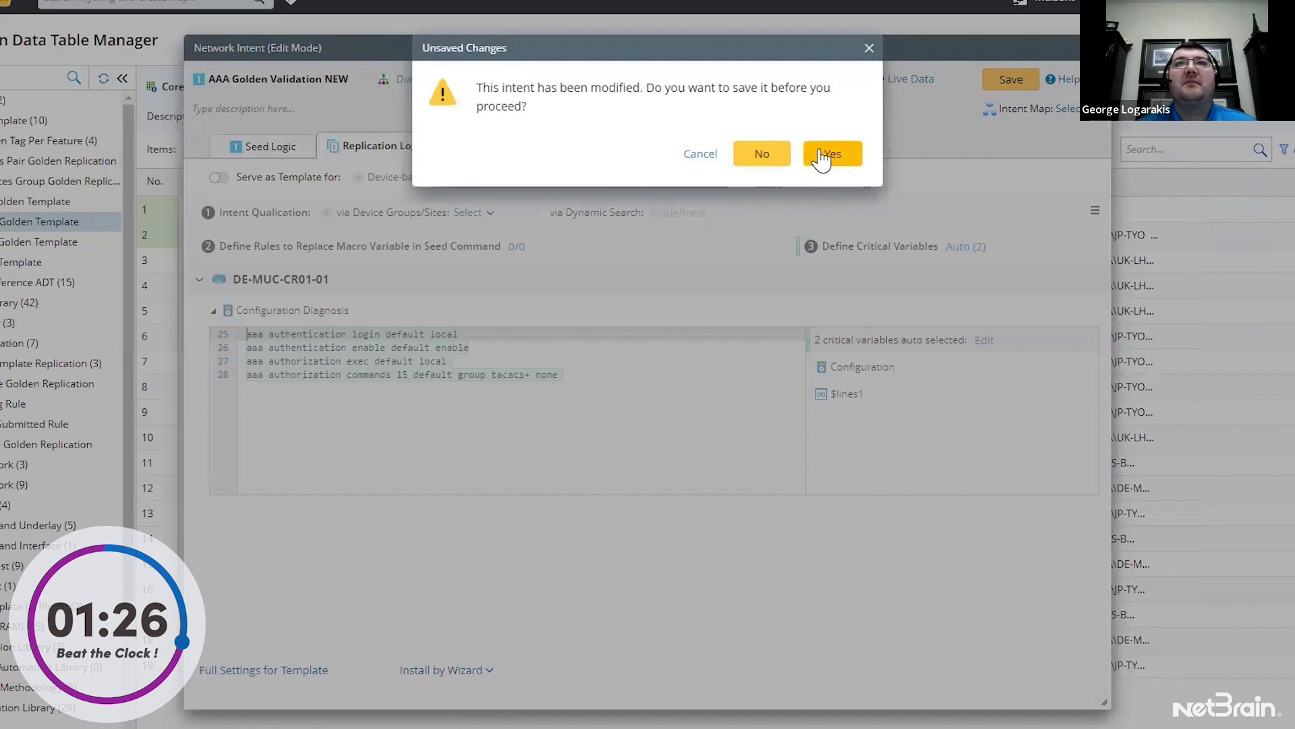
left_click(829, 154)
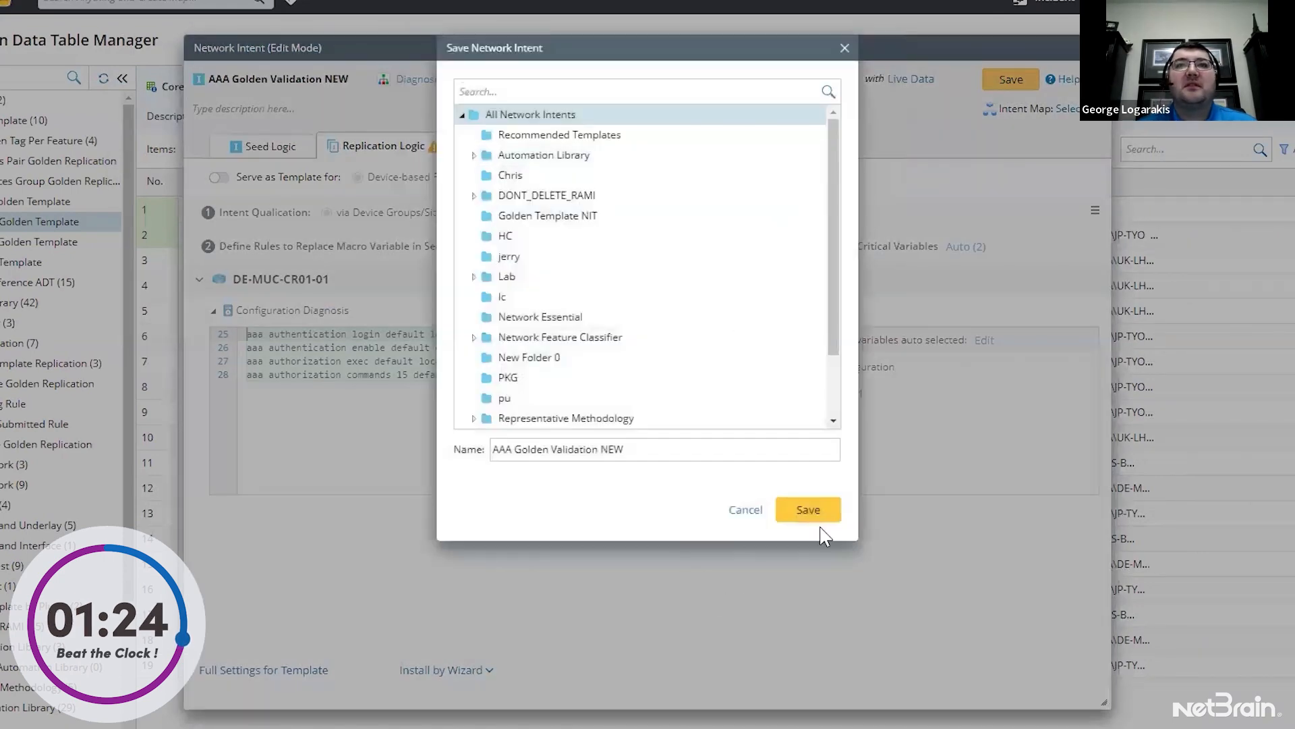
left_click(807, 509)
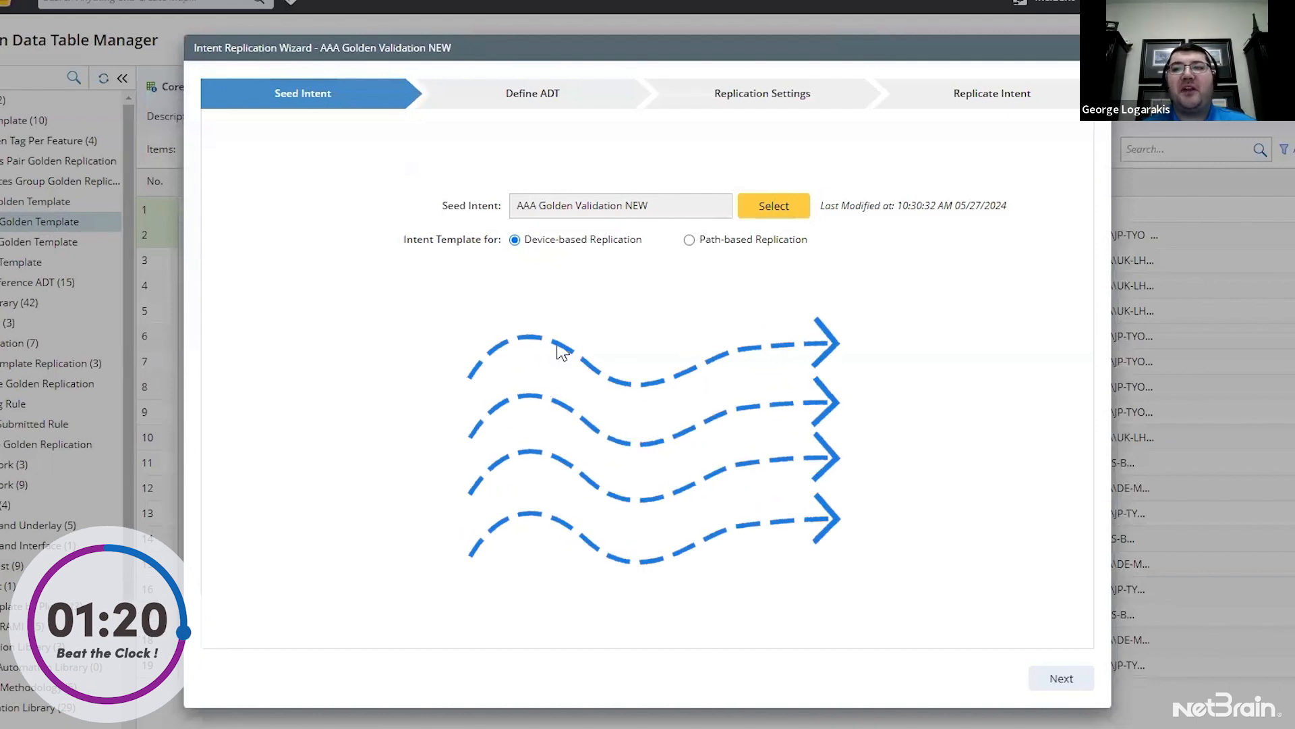
Choose the existing ADT 1b - Config Rule under Automation Library > 01 - Configuration as the target table
left_click(1062, 679)
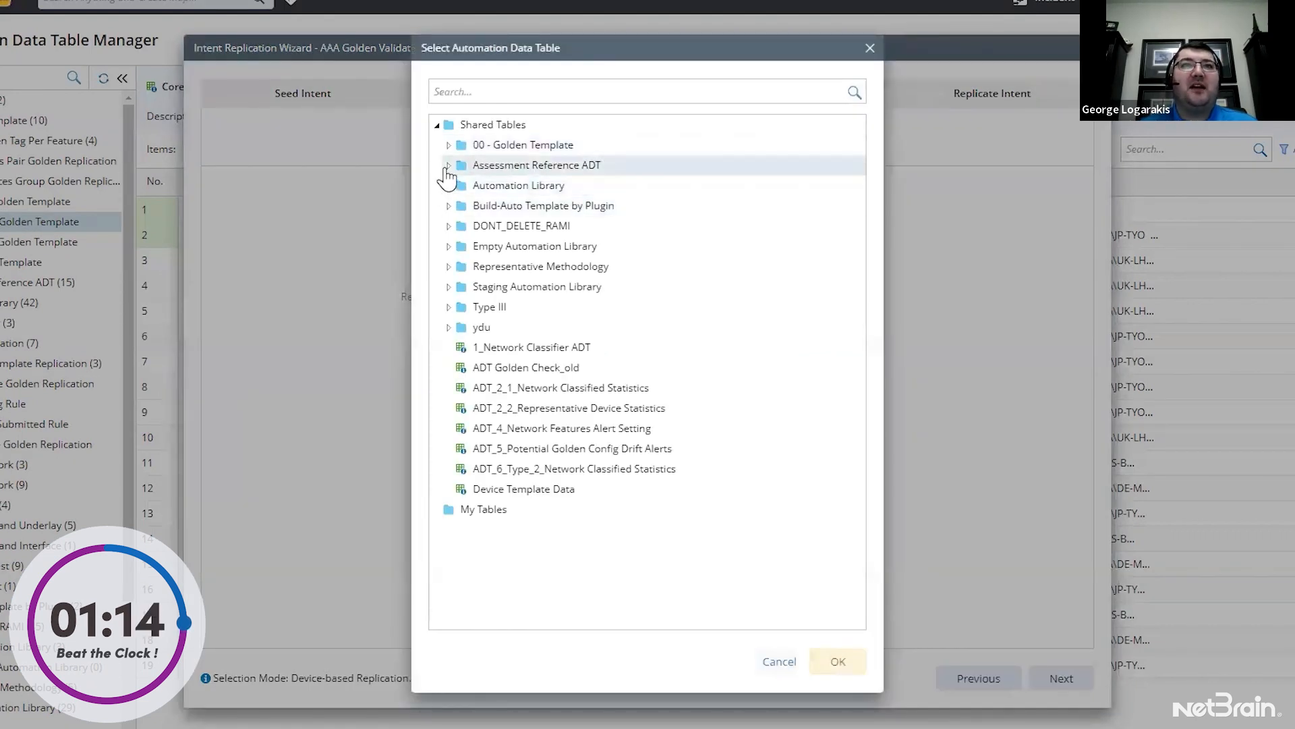
left_click(447, 185)
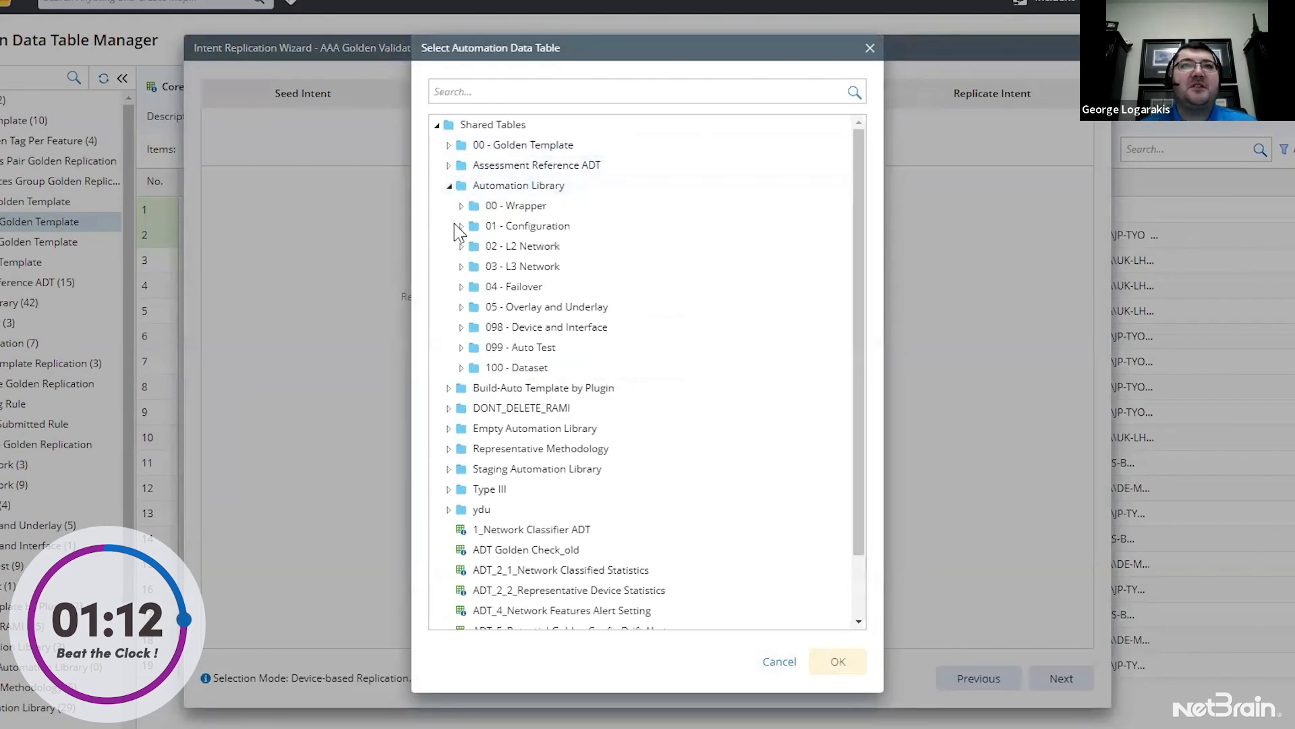
left_click(461, 226)
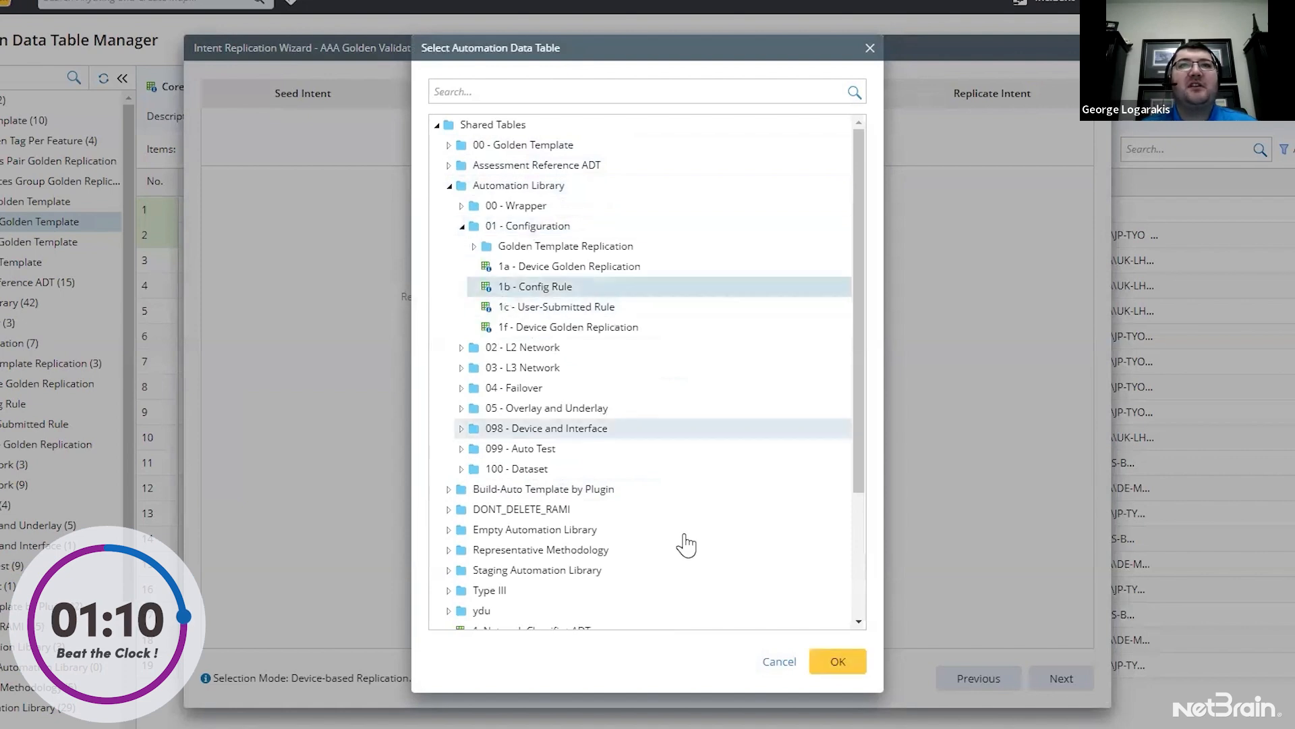
left_click(836, 662)
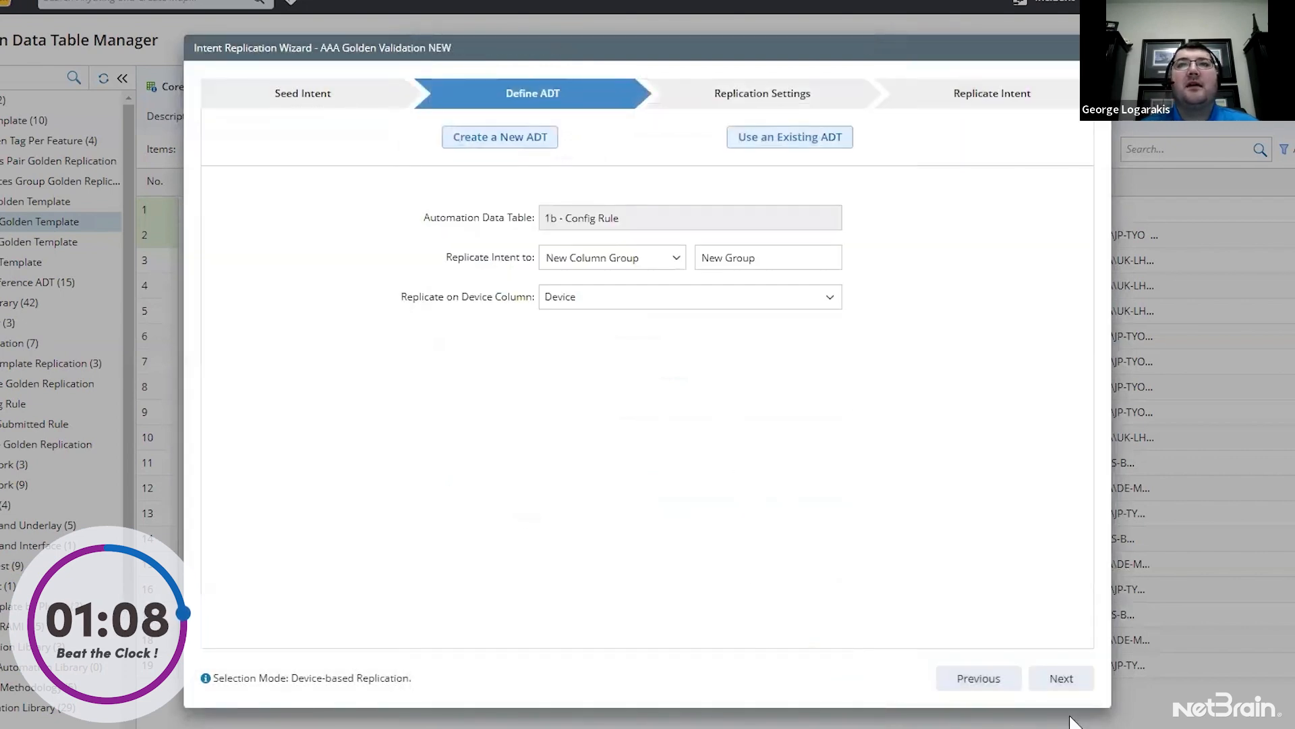
left_click(1061, 678)
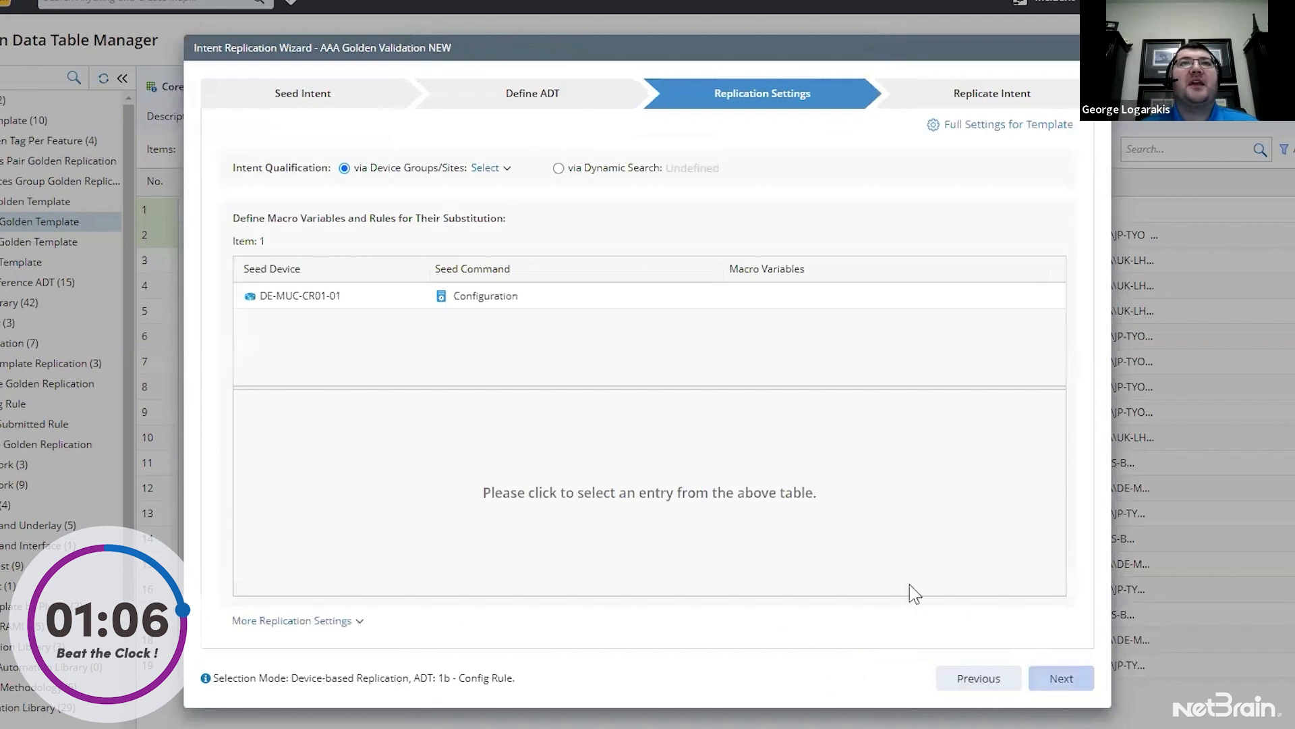
Qualify target devices via Dynamic Search where Device Type matches Cisco IOS Switch and Cisco Router
left_click(484, 295)
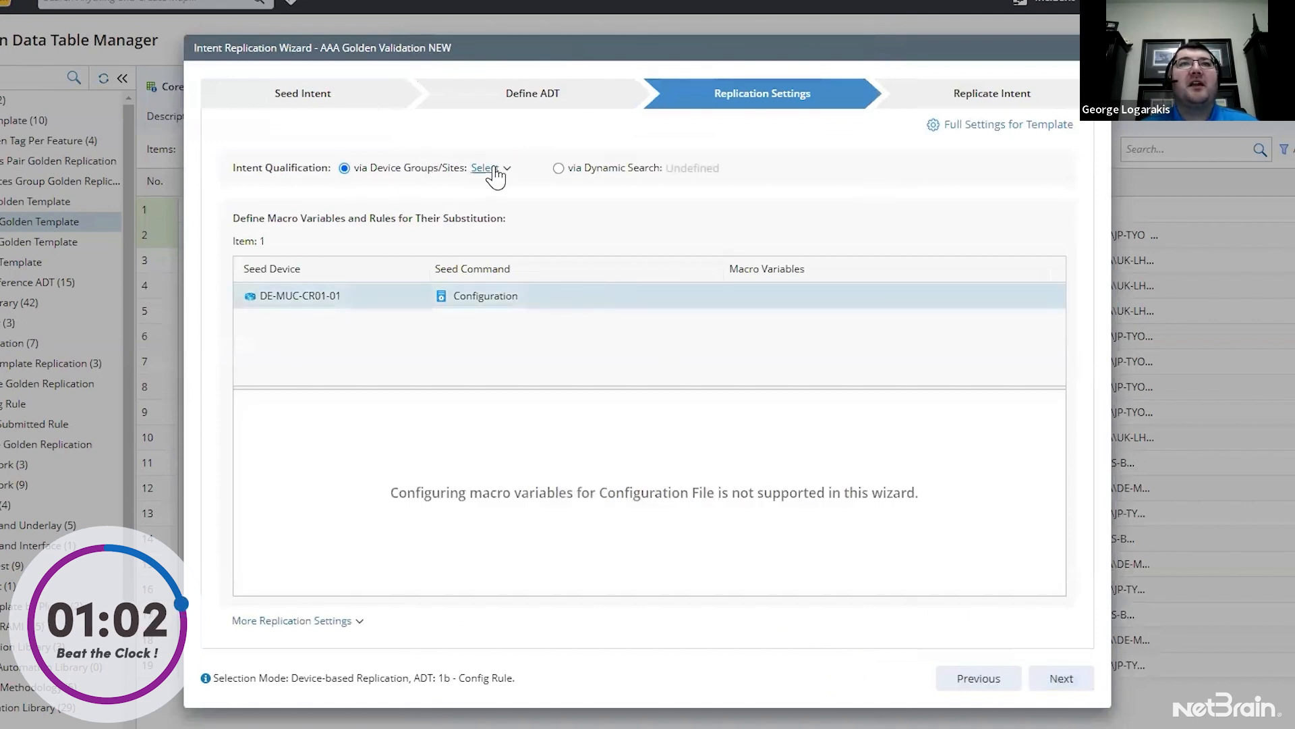
left_click(558, 167)
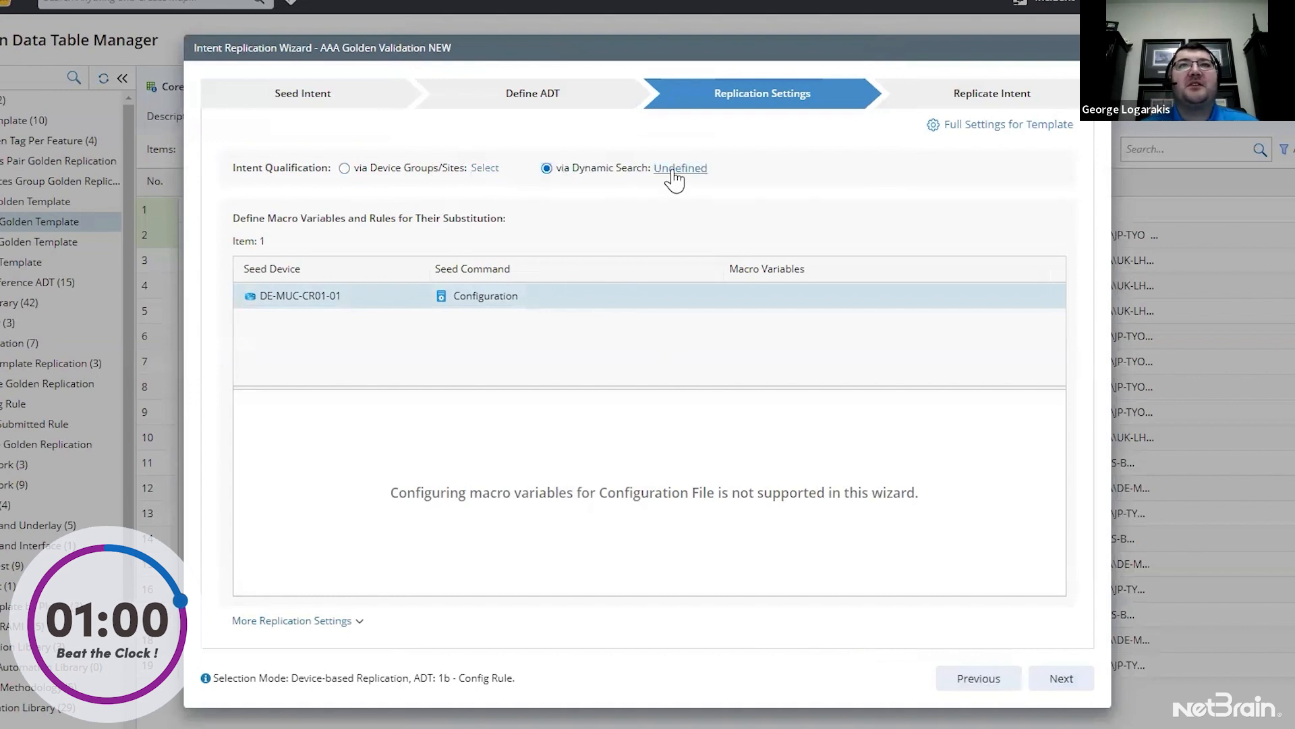
left_click(680, 168)
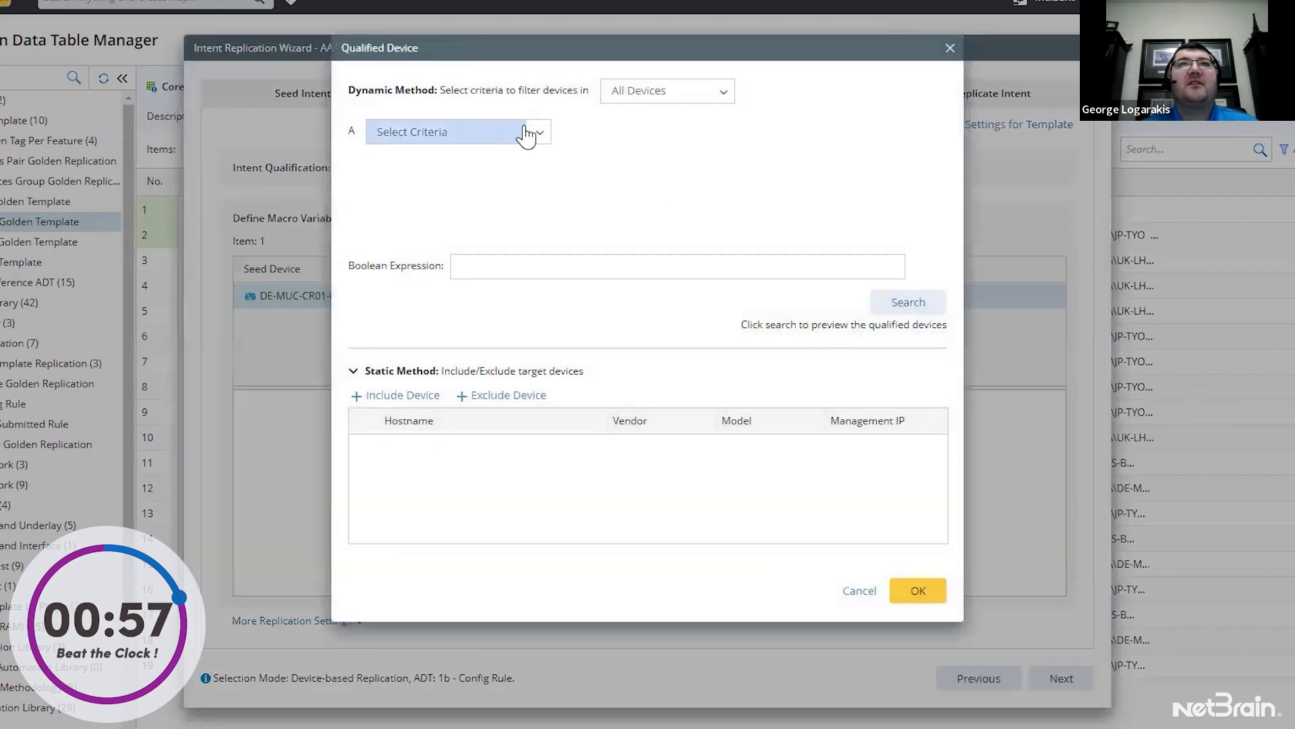
left_click(458, 130)
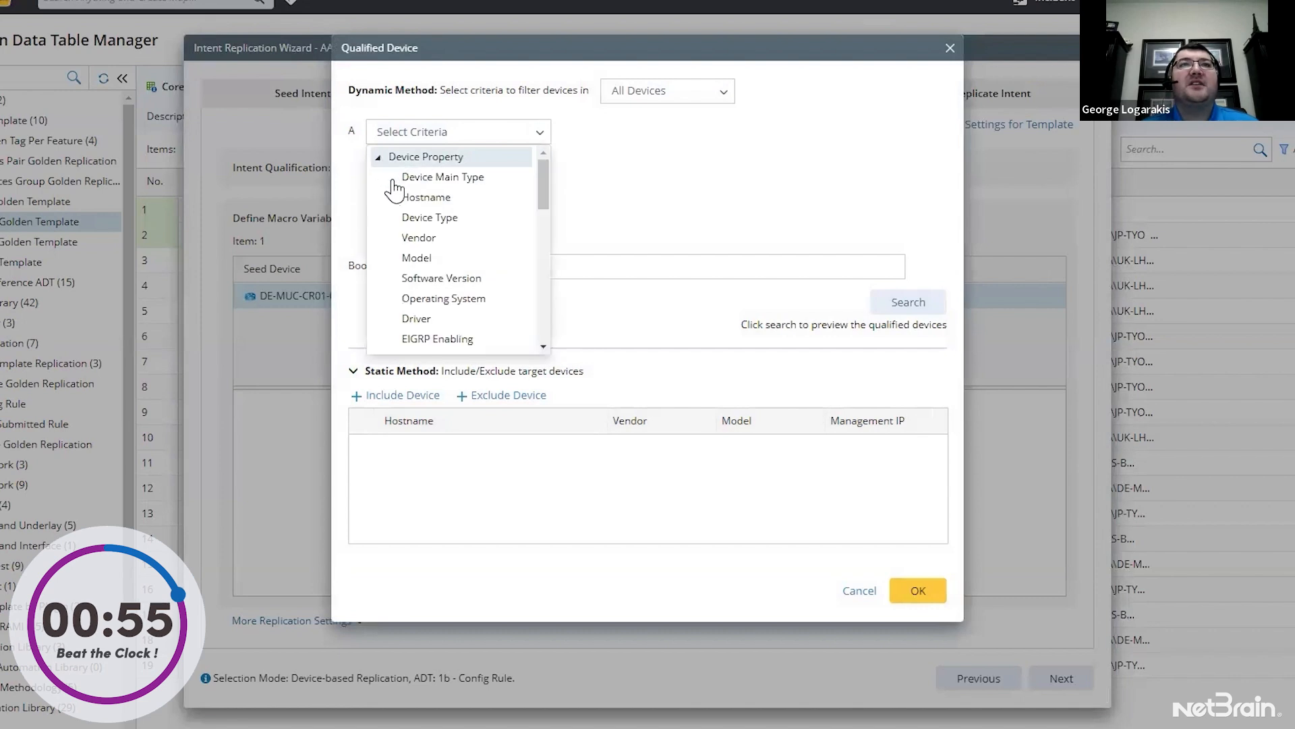
left_click(429, 217)
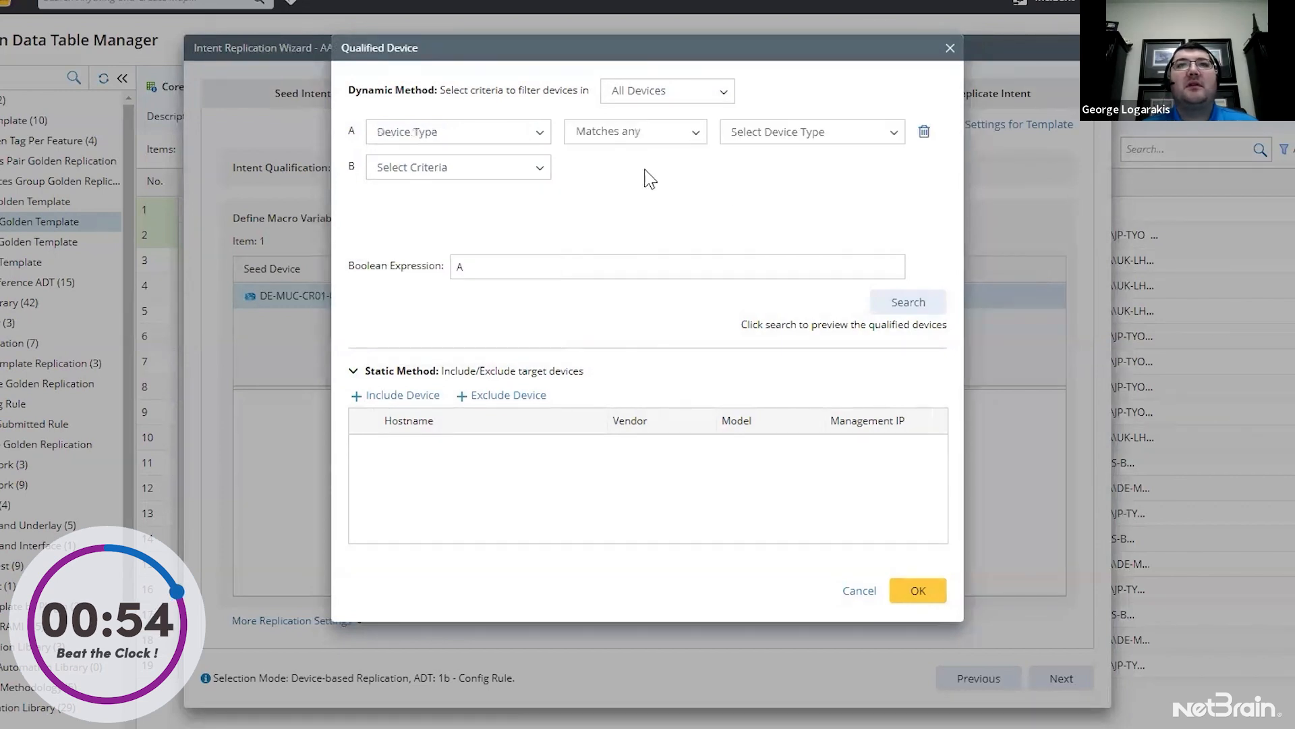
left_click(810, 131)
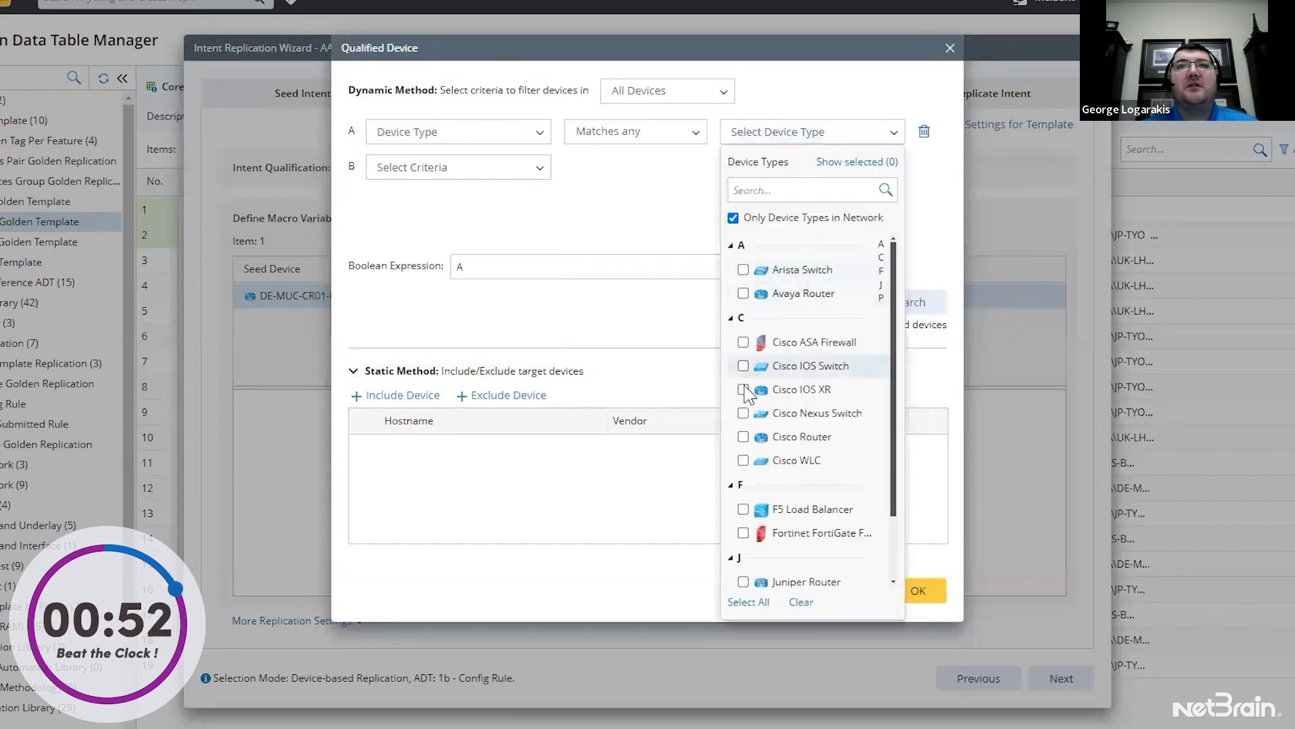
left_click(742, 436)
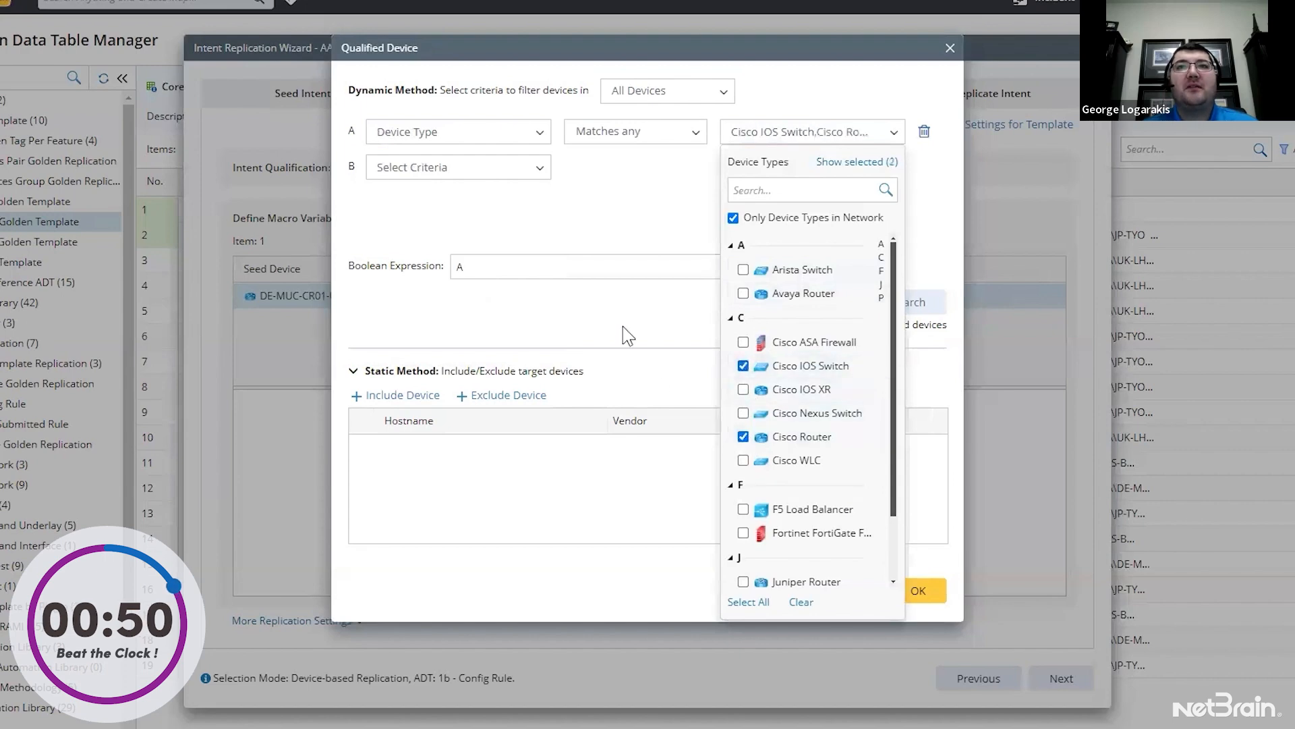
left_click(918, 590)
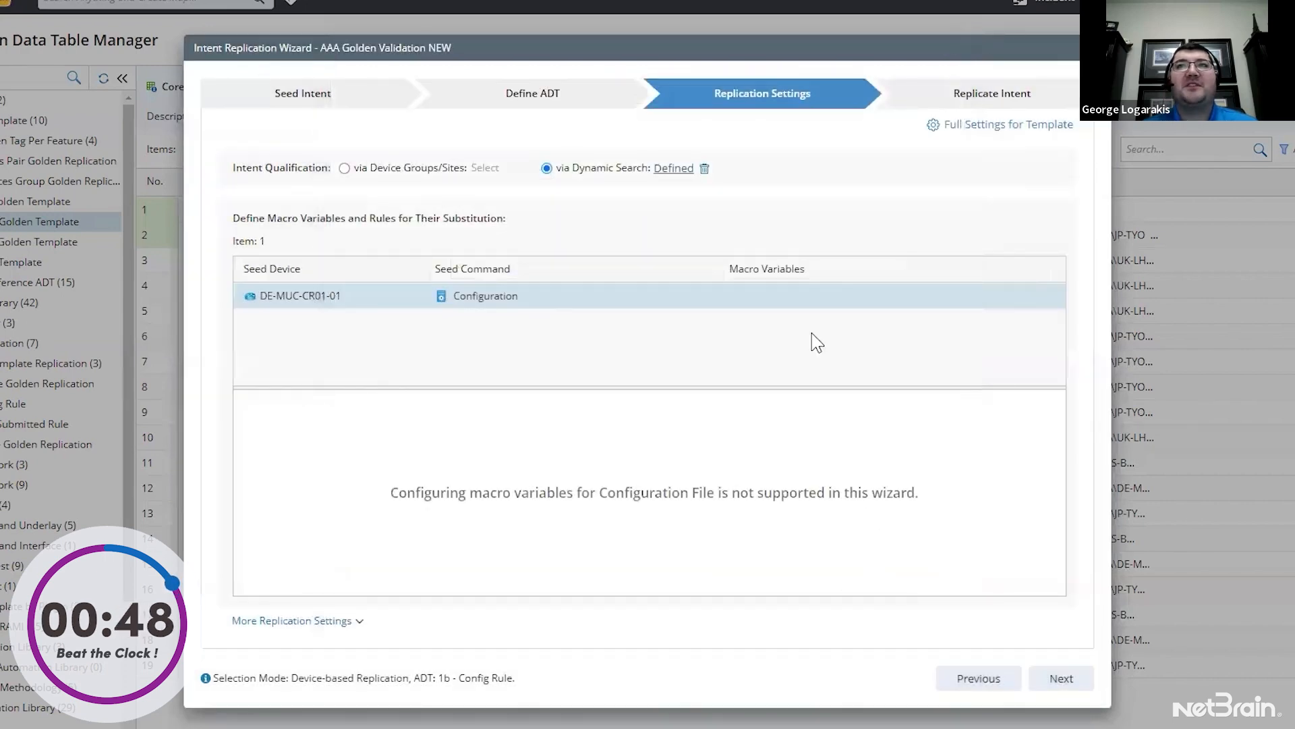
left_click(1062, 677)
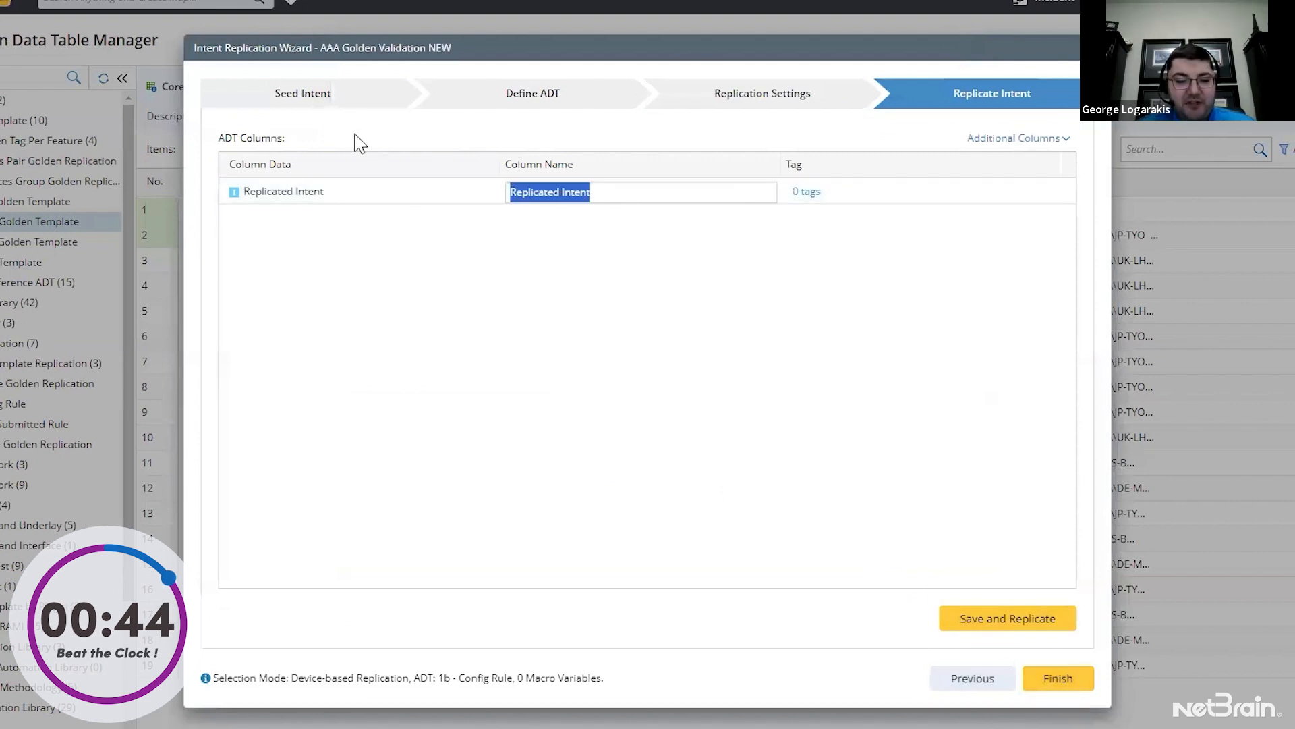
Name the output column AAA, save and replicate, then head to the output ADT
type("AAA")
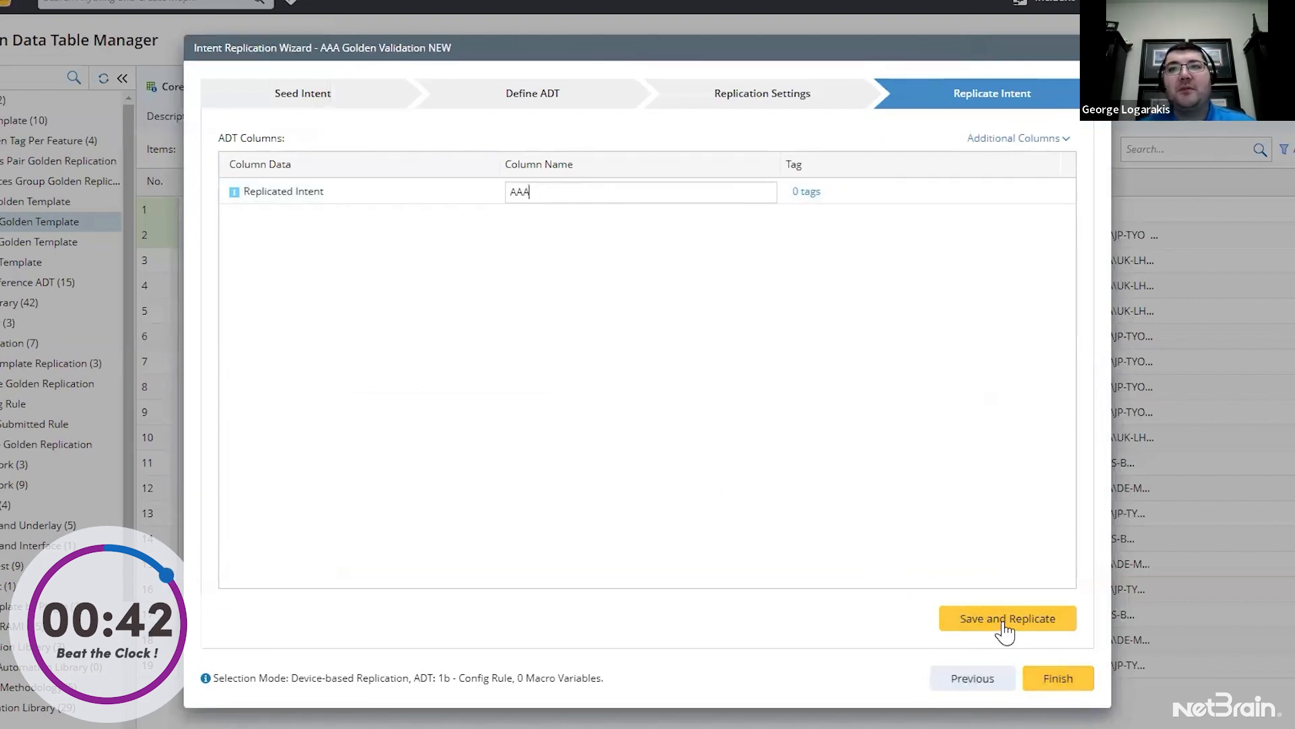
left_click(1006, 618)
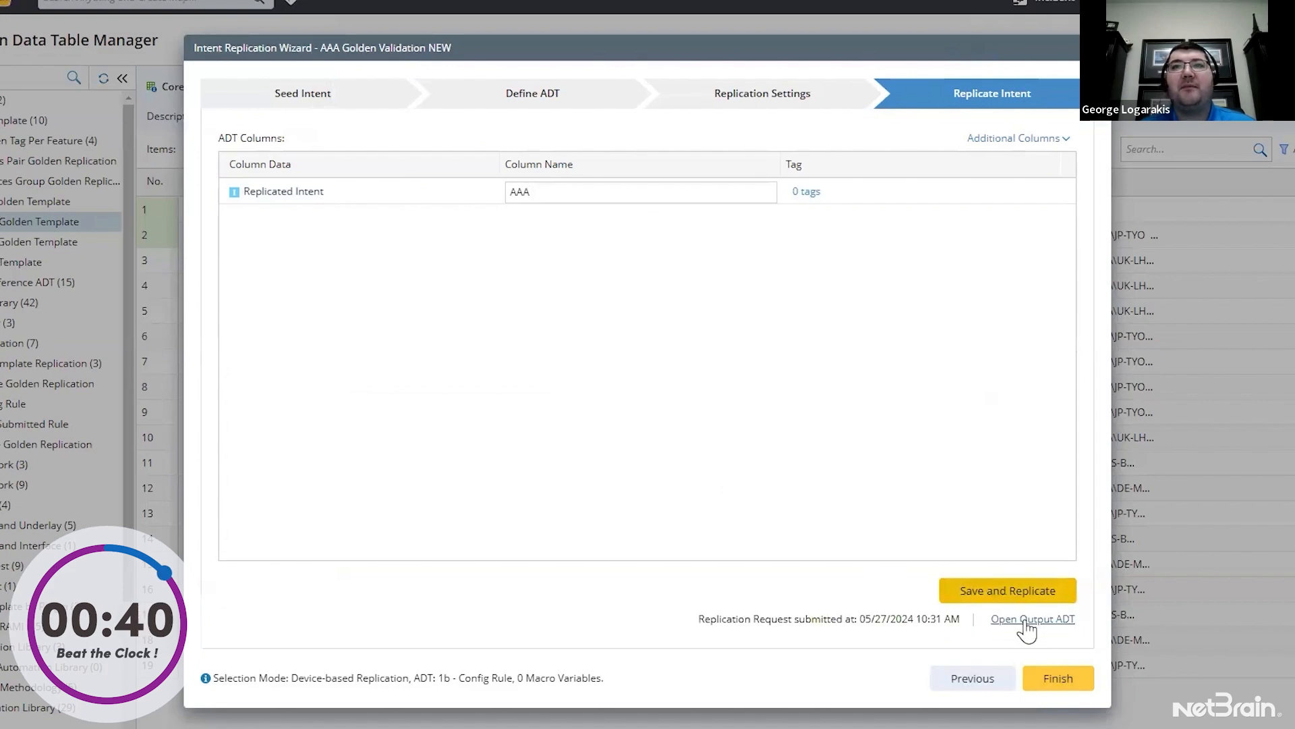
left_click(1032, 618)
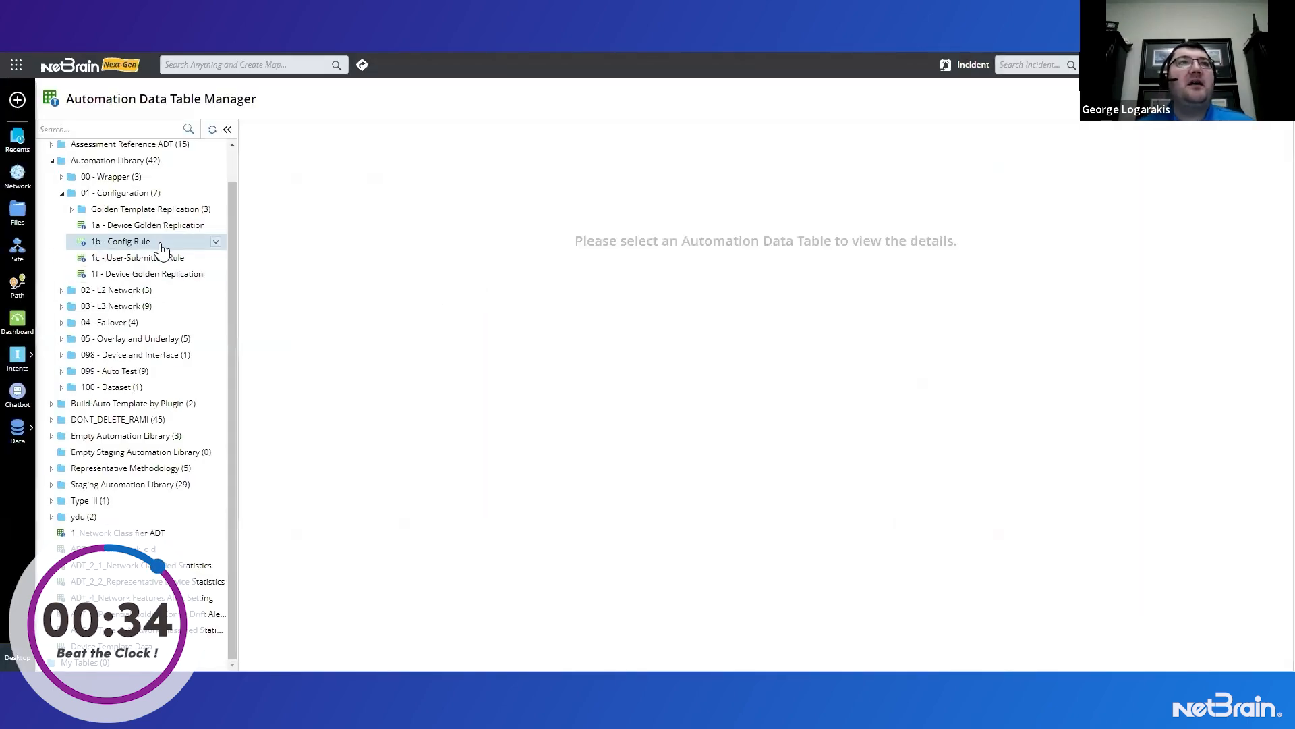
Select 1b - Config Rule in the tree and scroll right to the populated AAA column
left_click(124, 240)
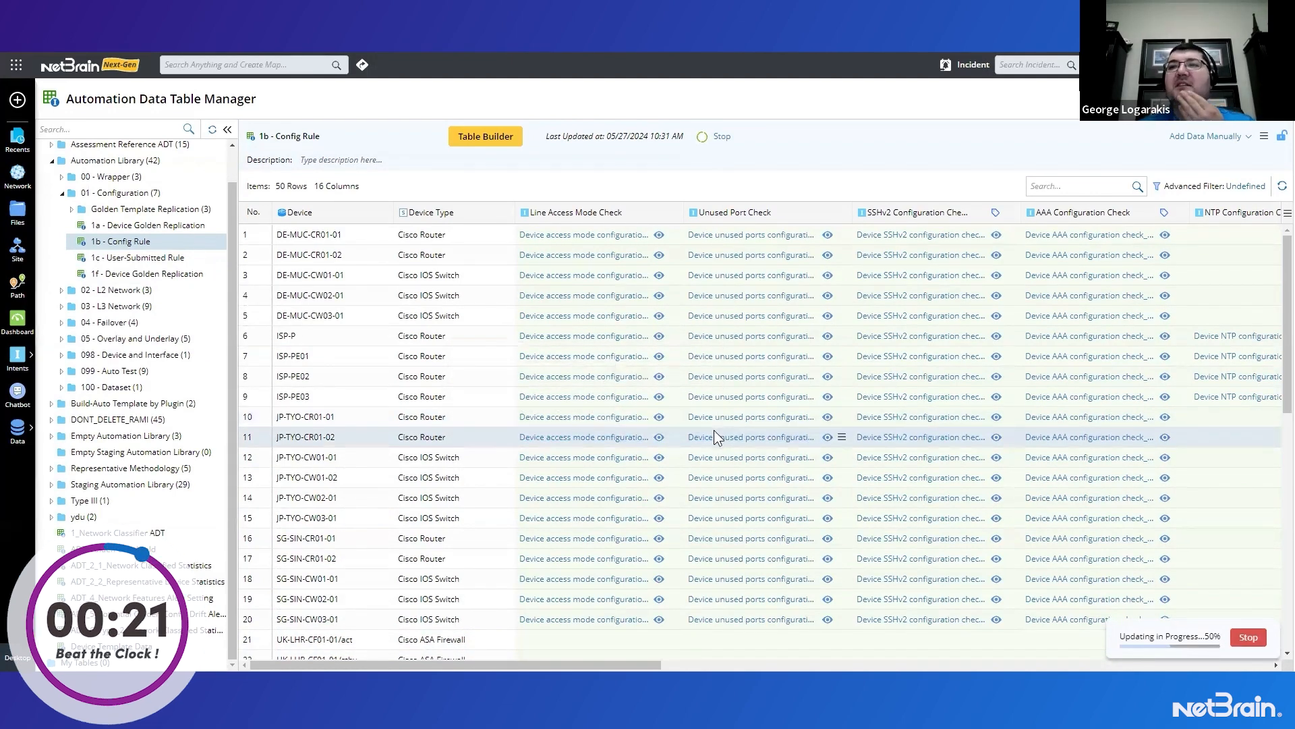
mouse_move(749, 436)
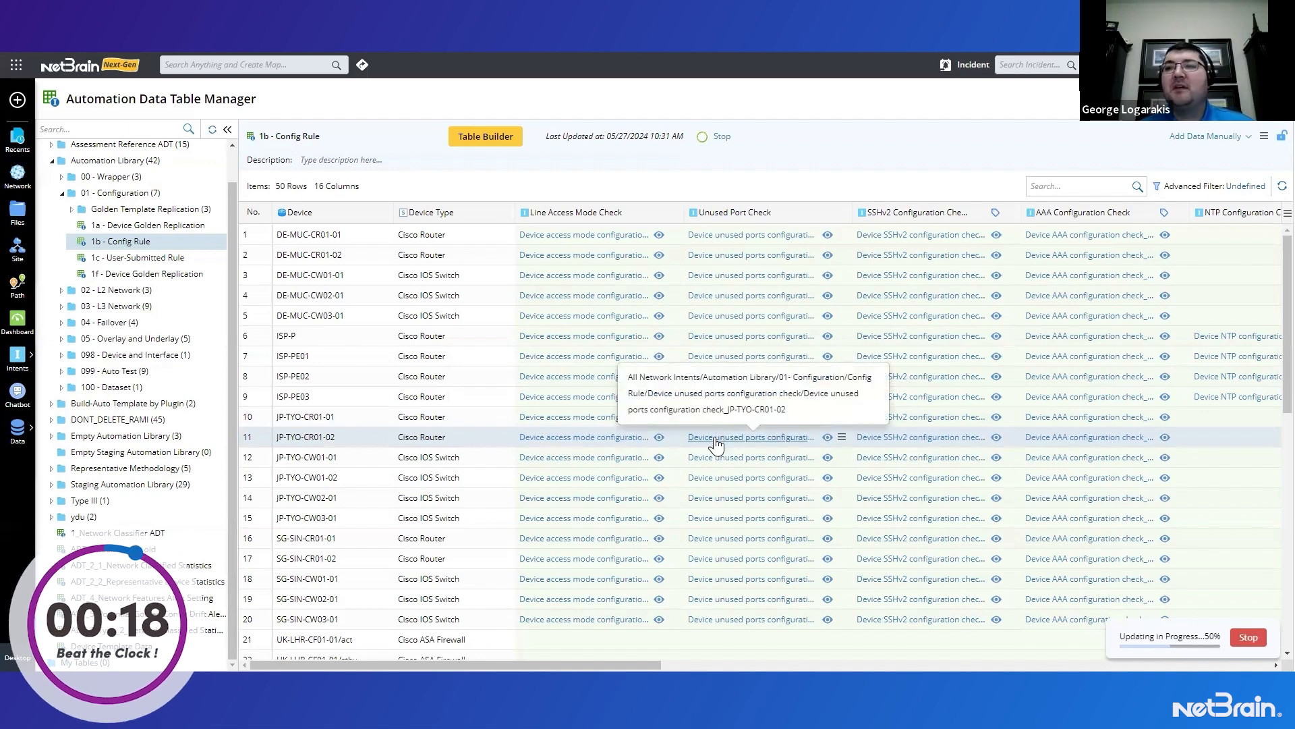
mouse_move(760, 416)
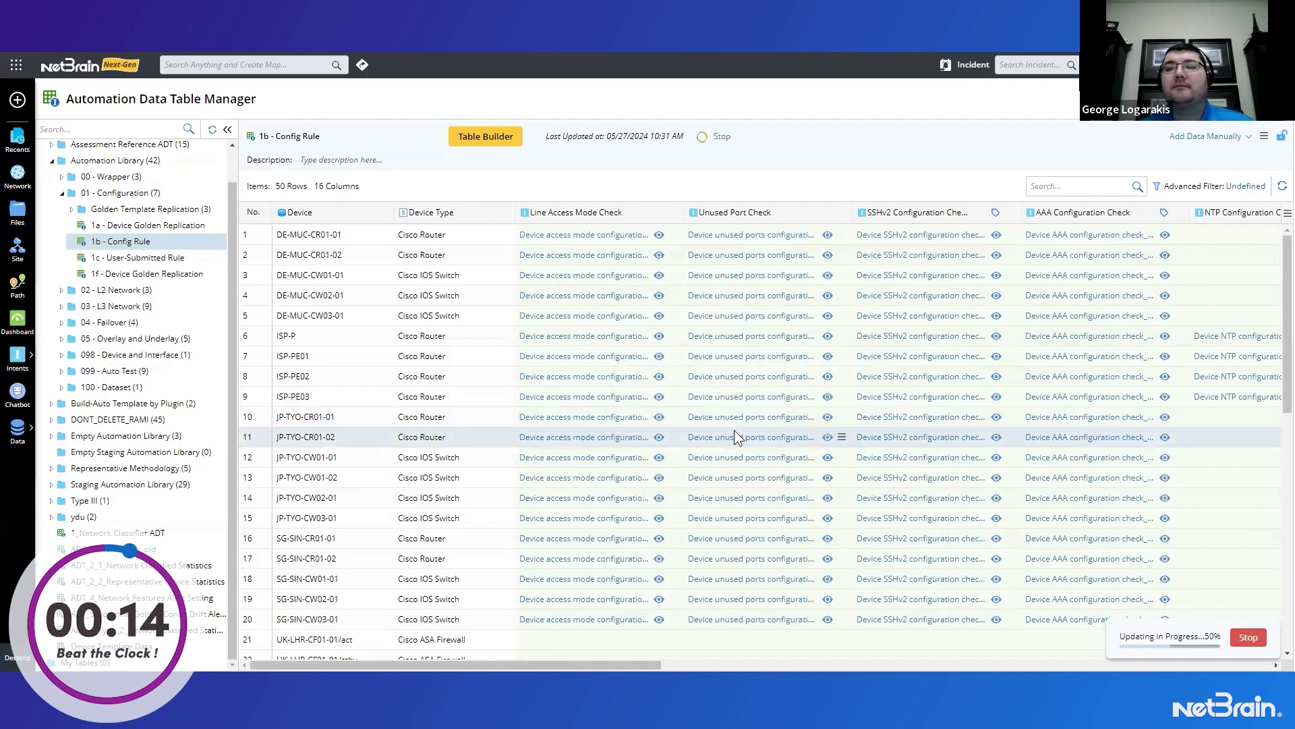
left_click(719, 134)
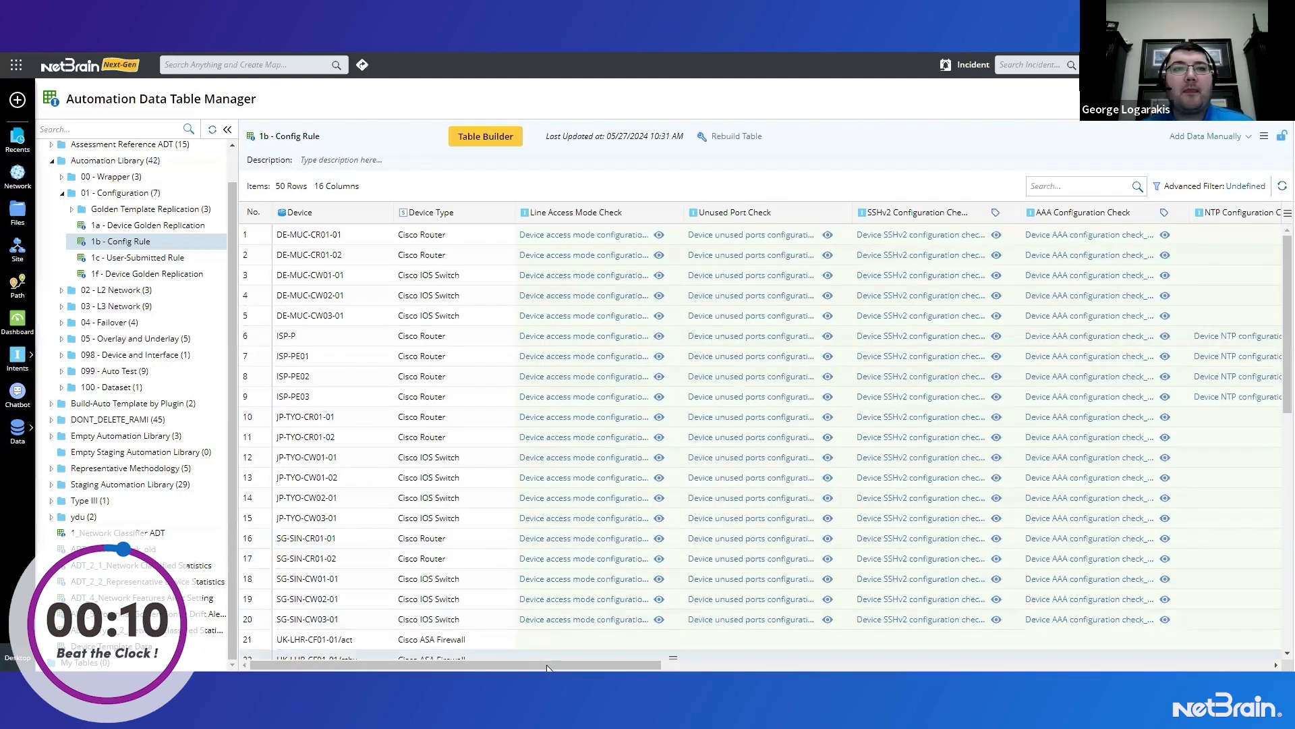
scroll("right", 3)
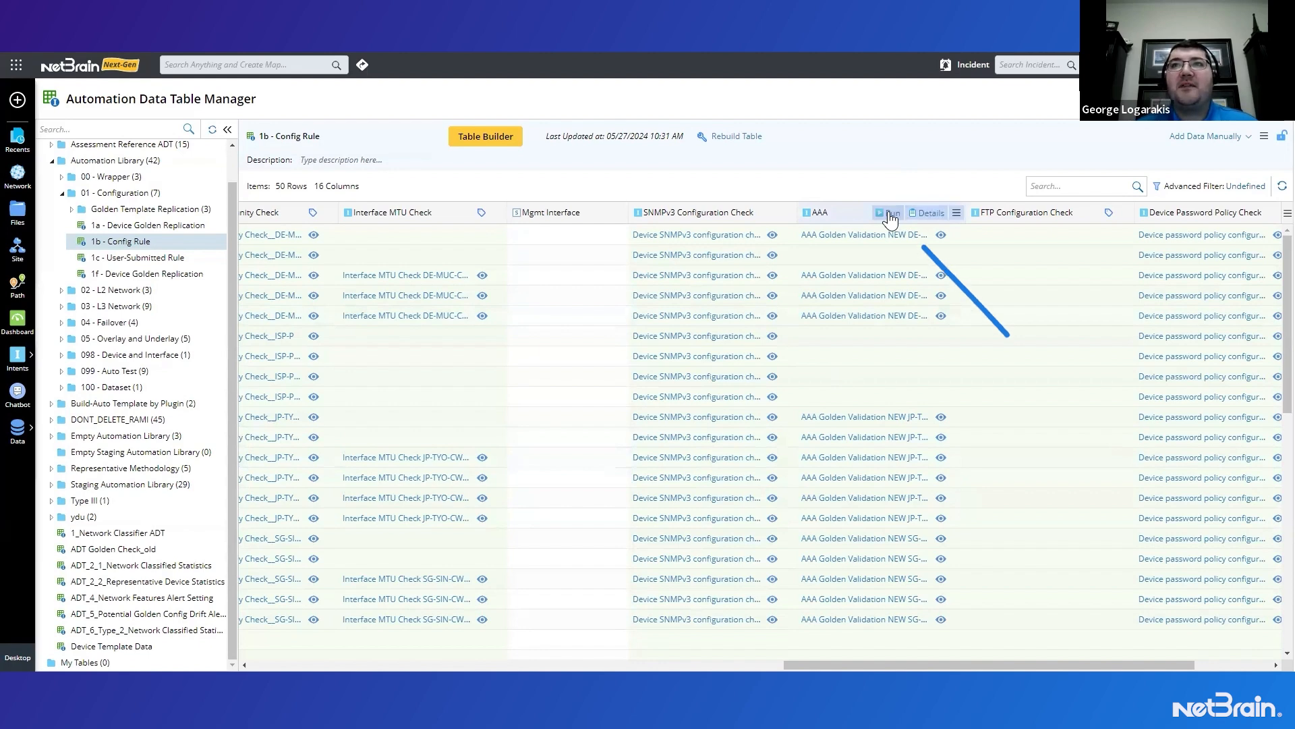
Run the AAA column's intents once on live data and scroll through results across UK and US devices
left_click(888, 212)
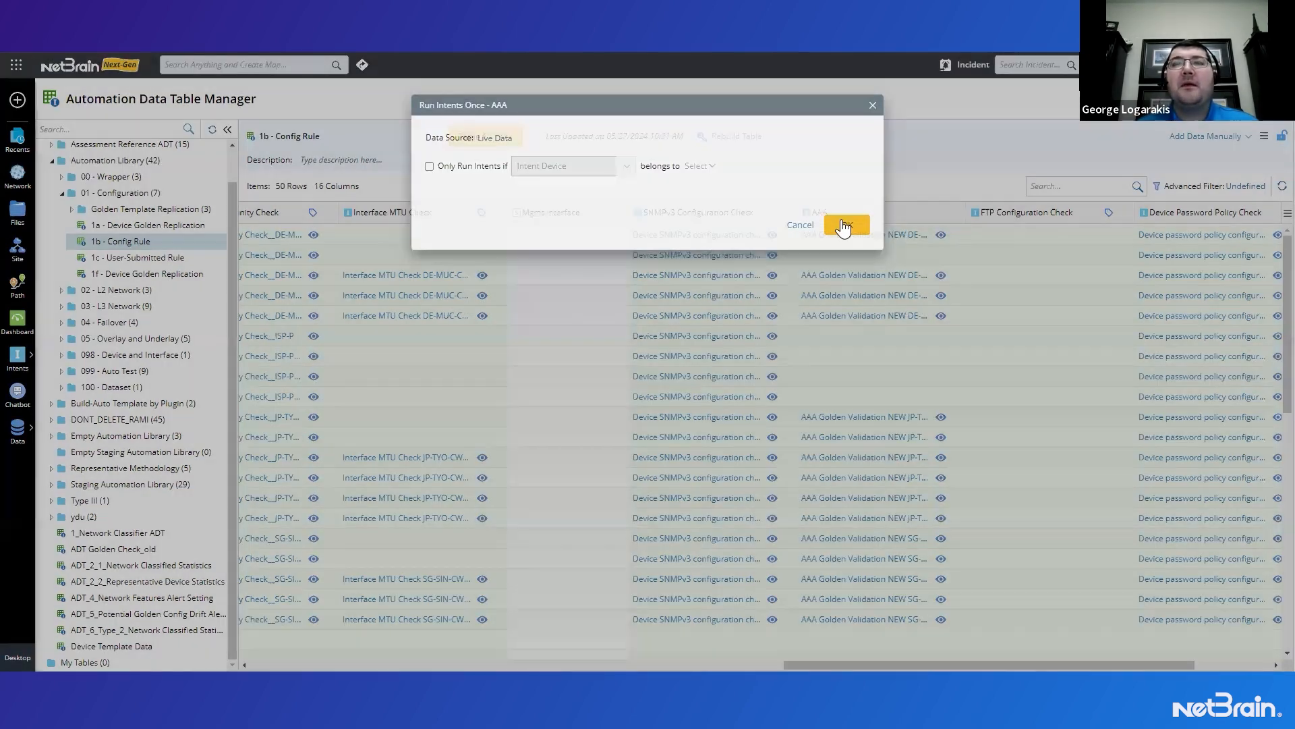
left_click(844, 226)
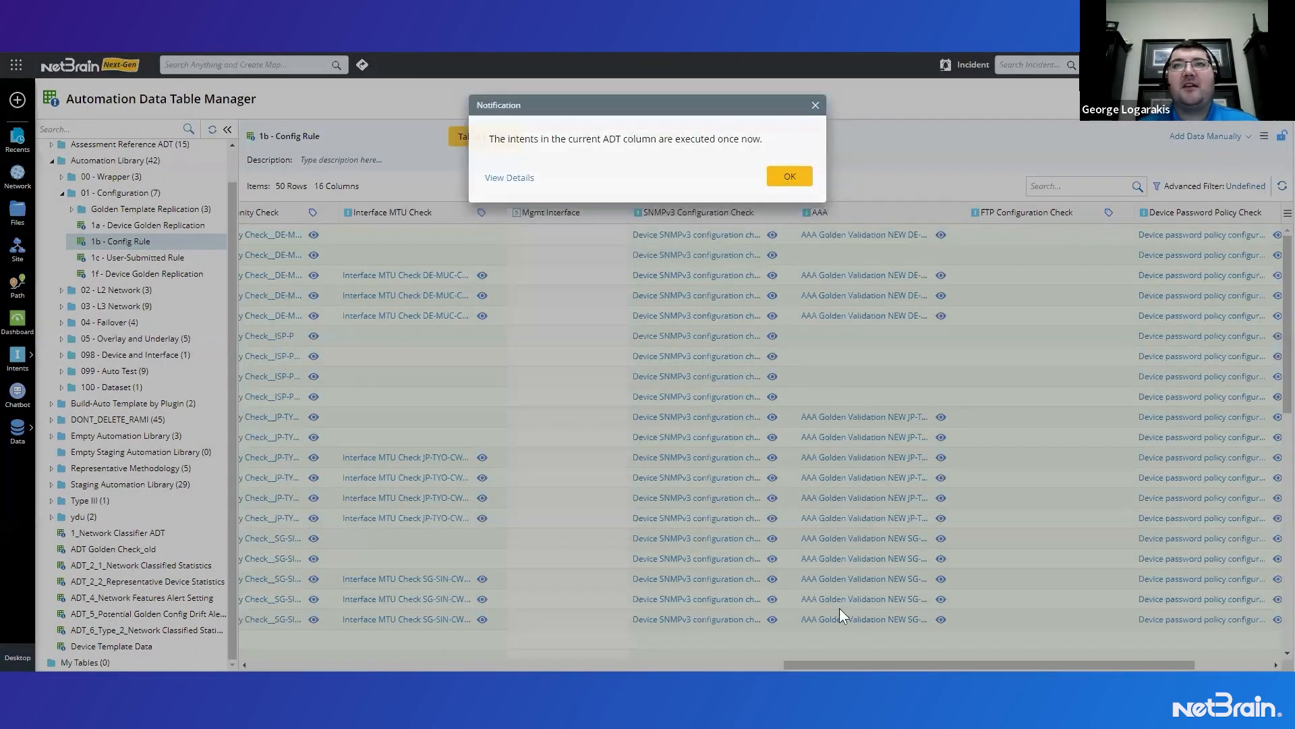
left_click(786, 176)
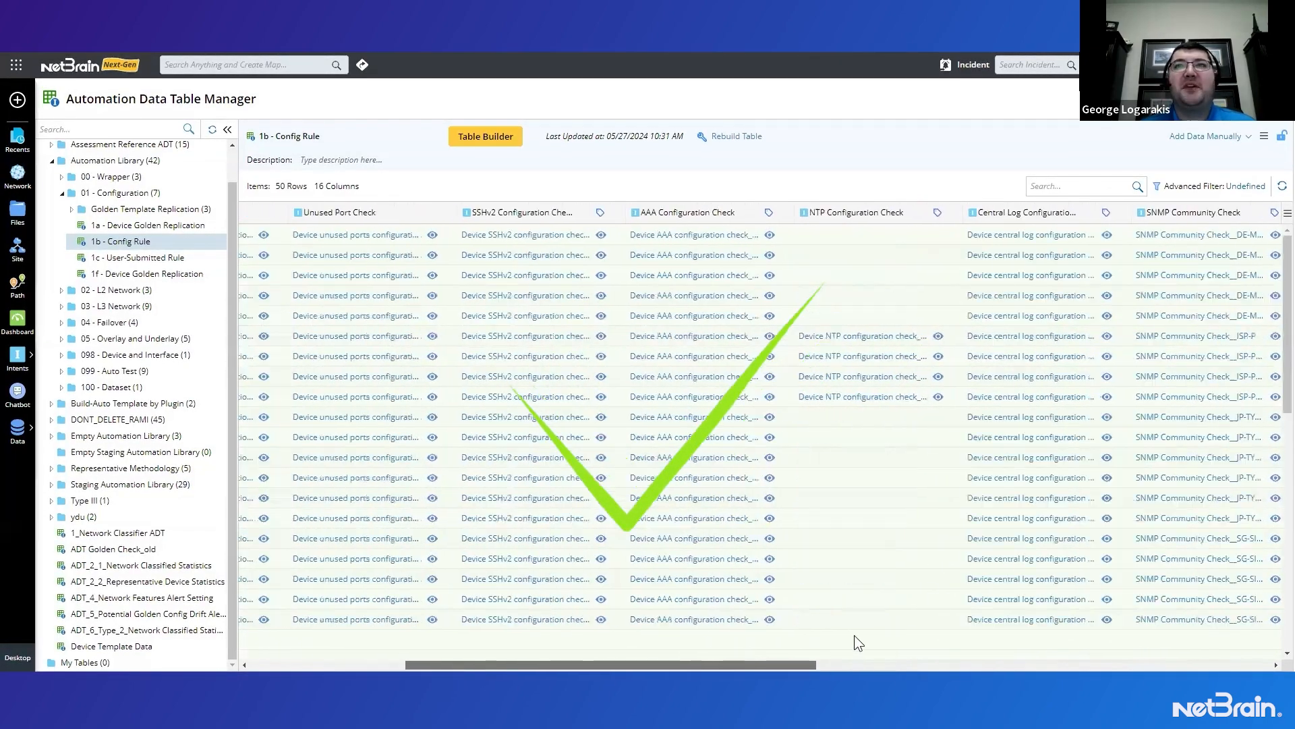
scroll("right", 3)
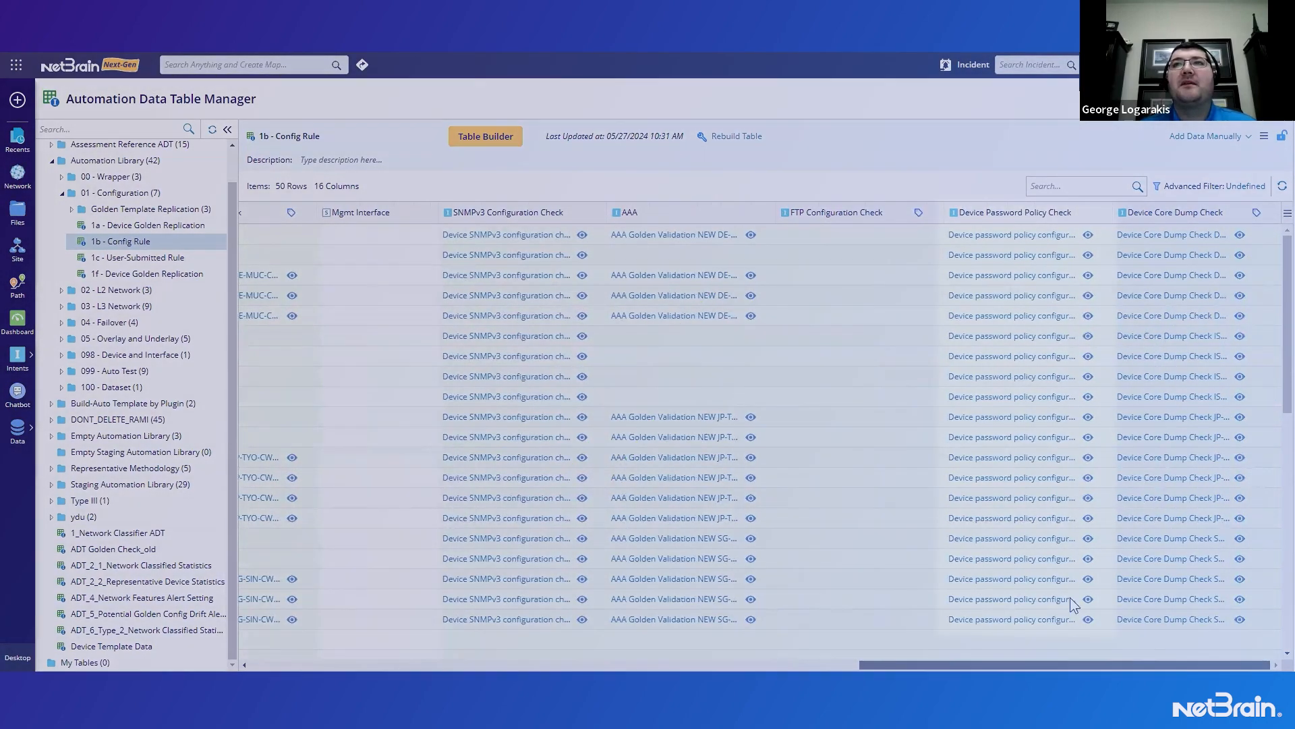
left_click(506, 211)
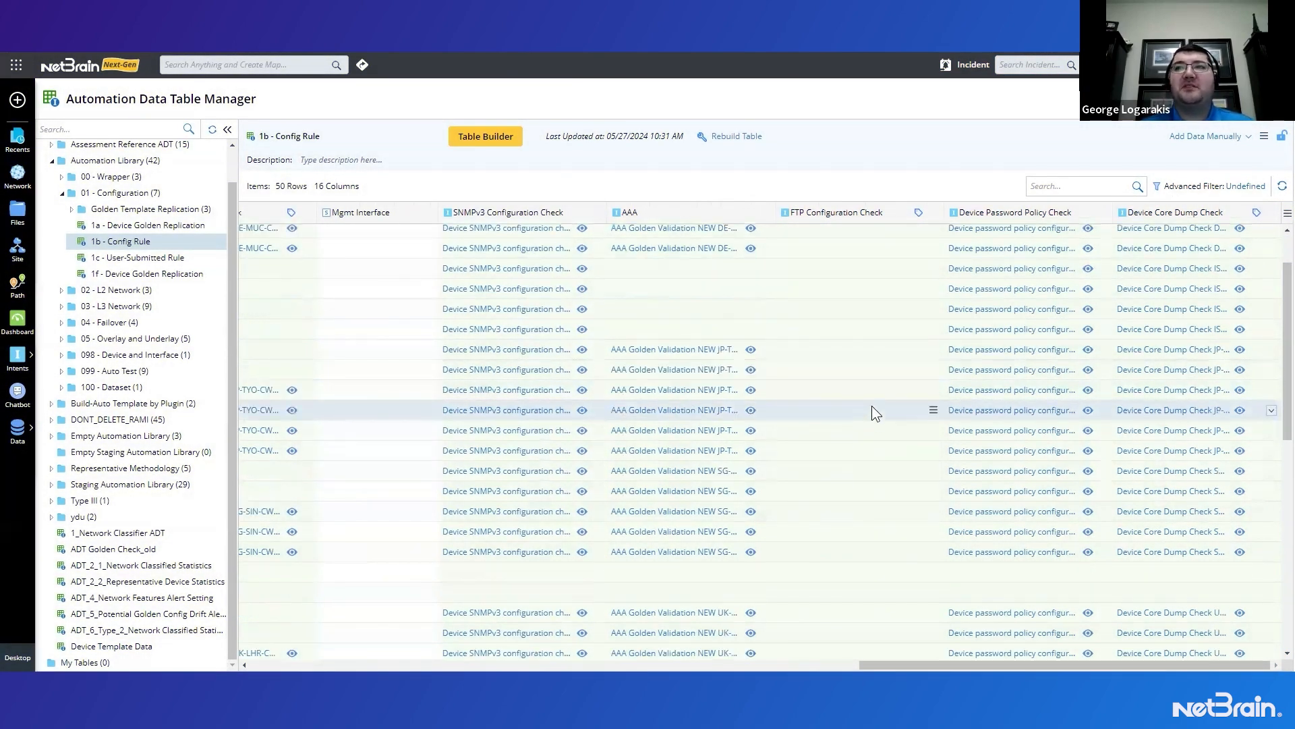
scroll("down", 3)
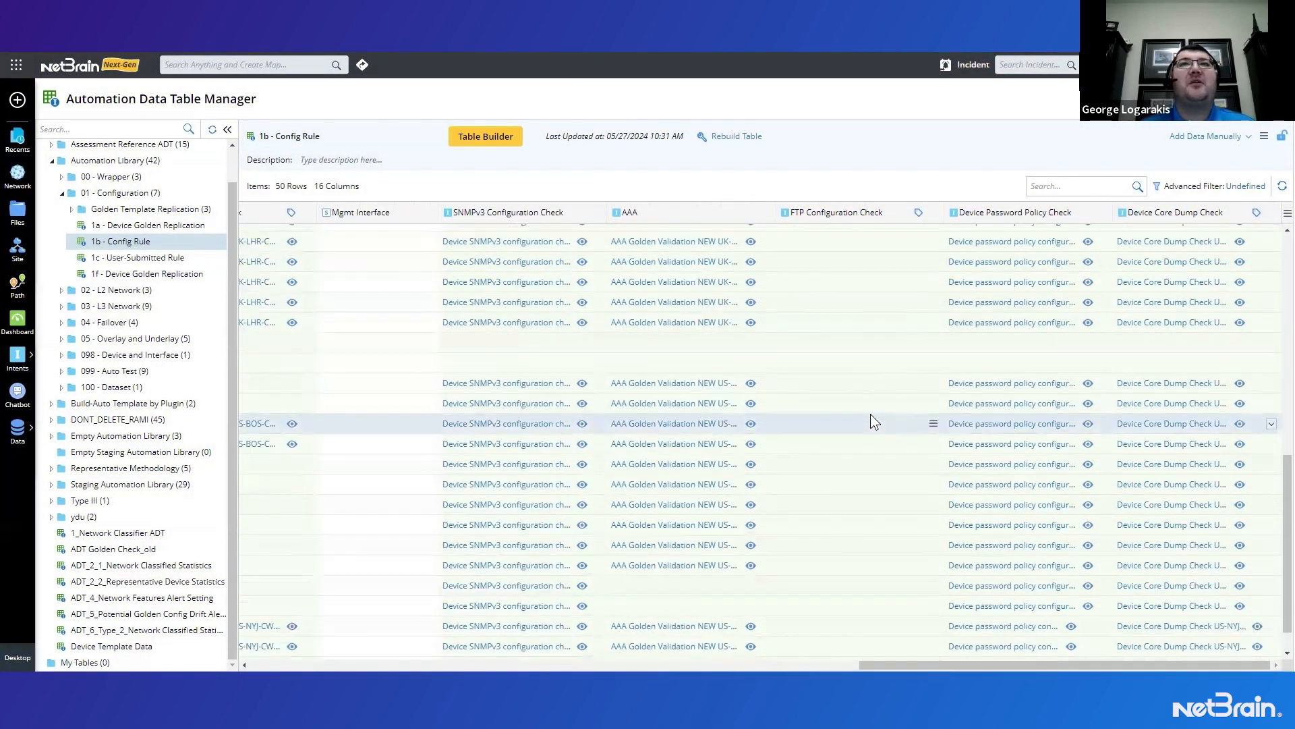
scroll("down", 3)
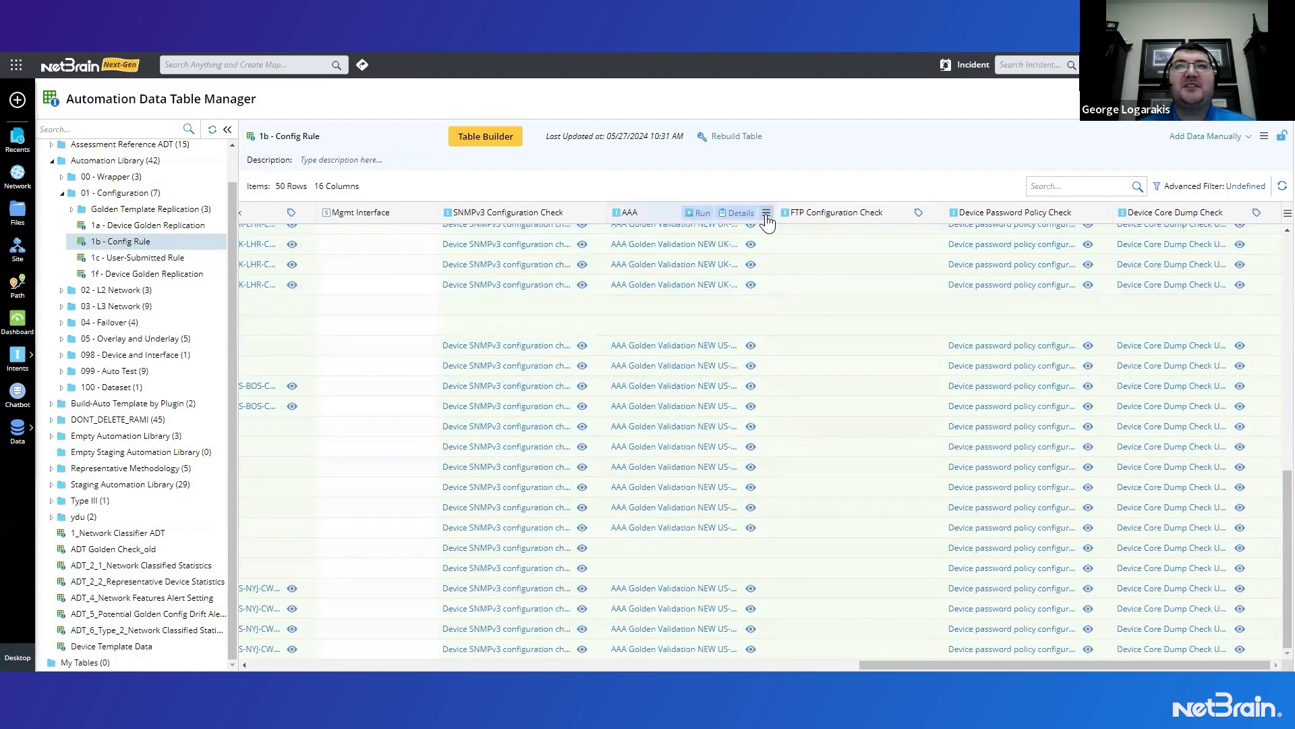
Create a new intent dashboard named AAA_Golden from the AAA column's menu
left_click(767, 212)
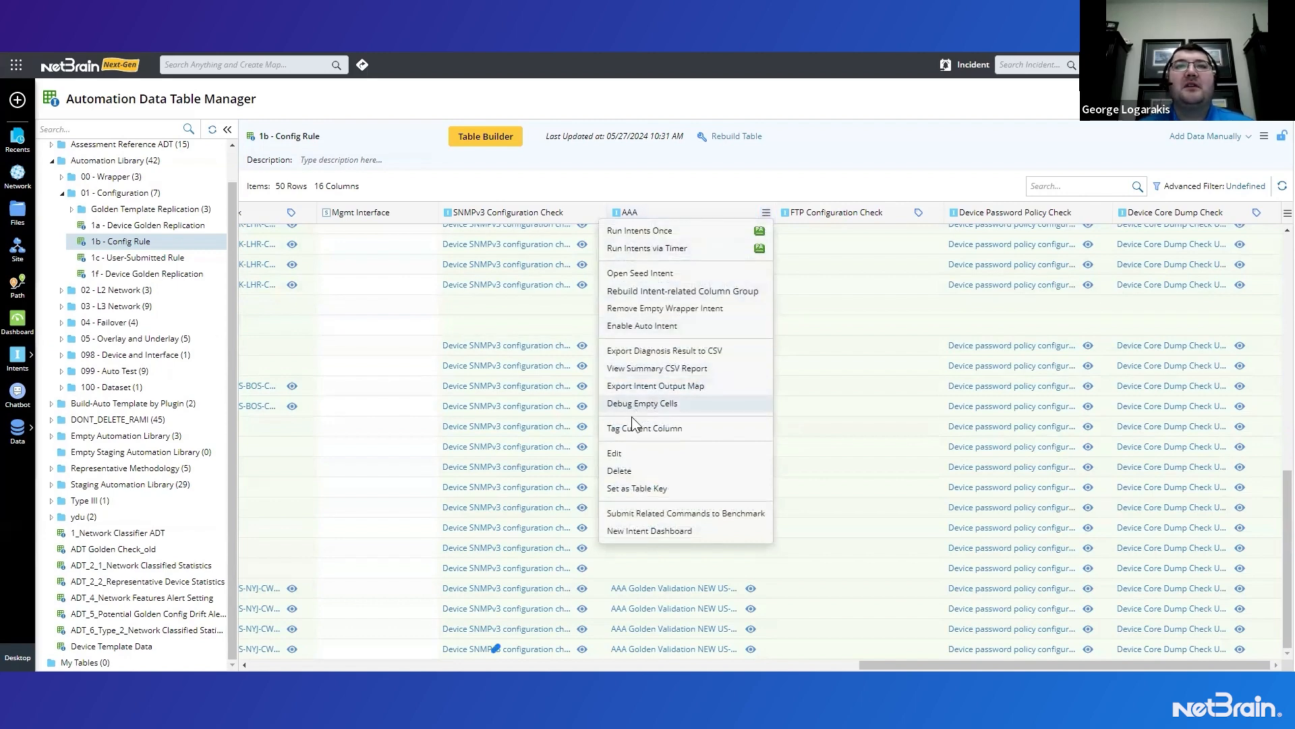
left_click(648, 530)
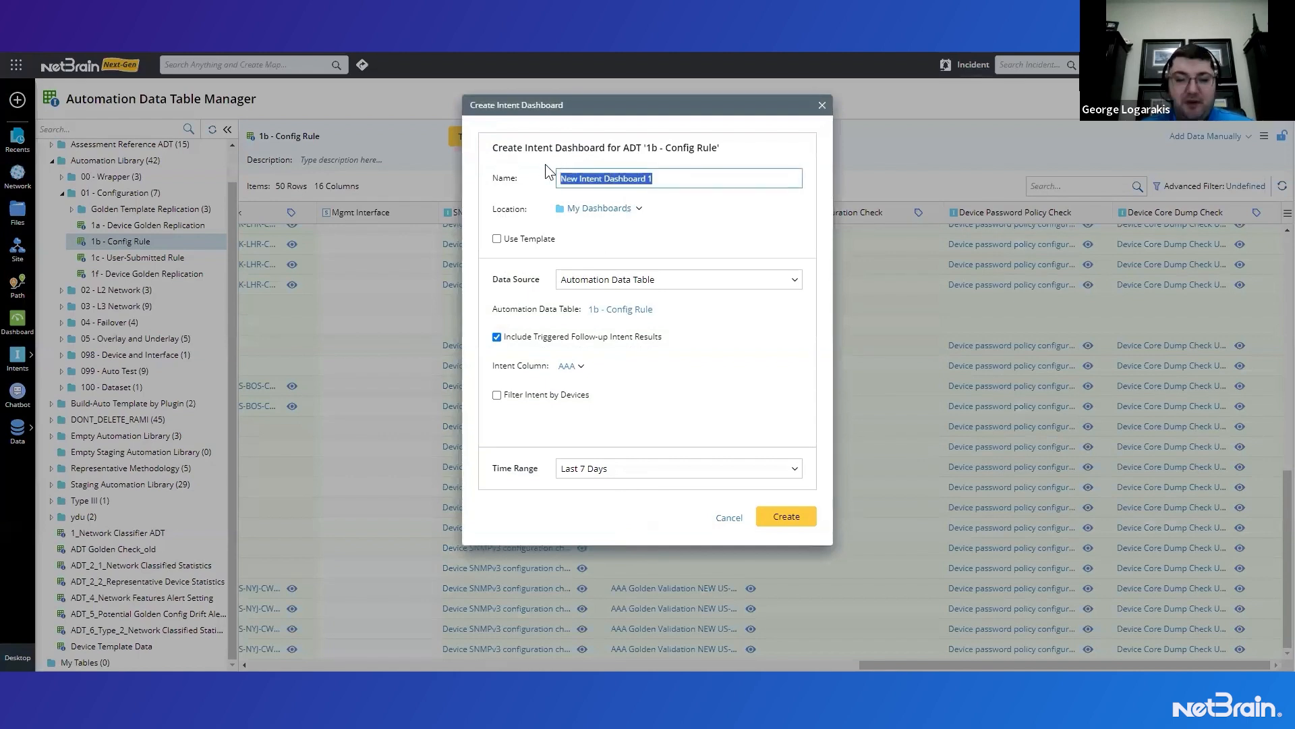
type("AAA Golden")
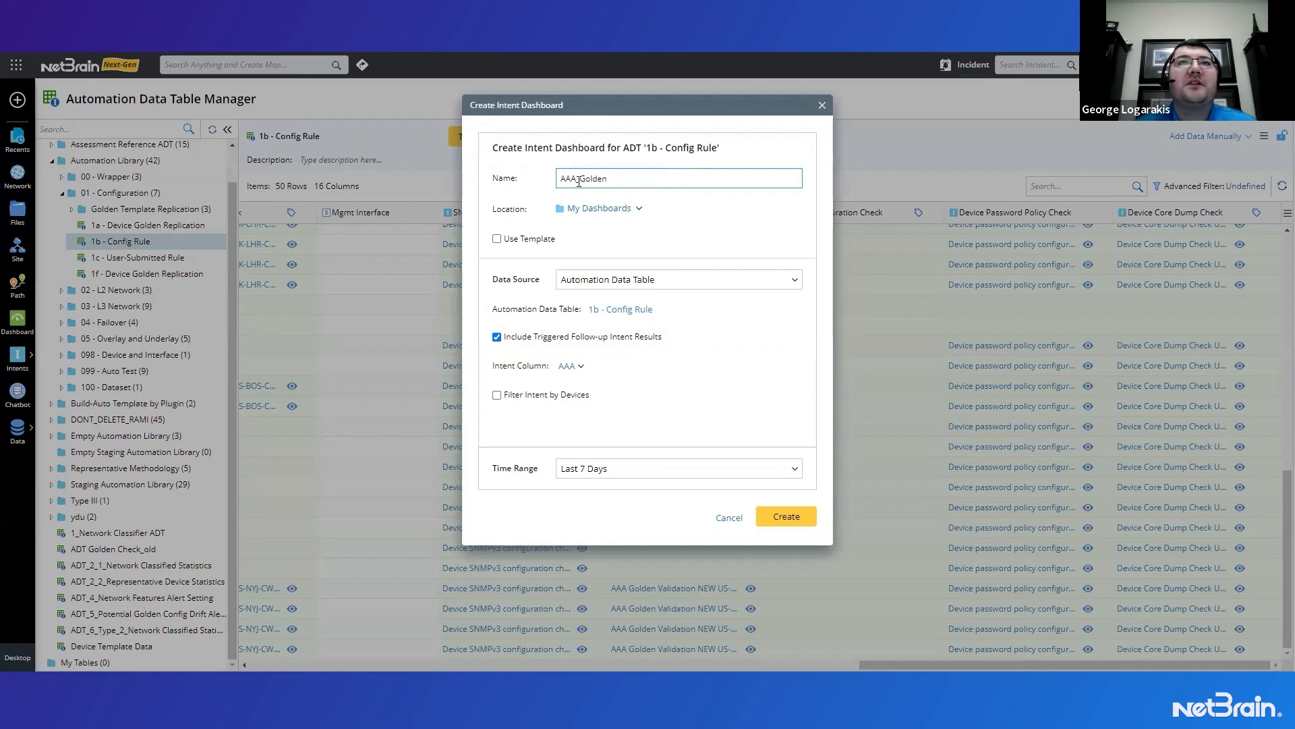
mouse_move(599, 208)
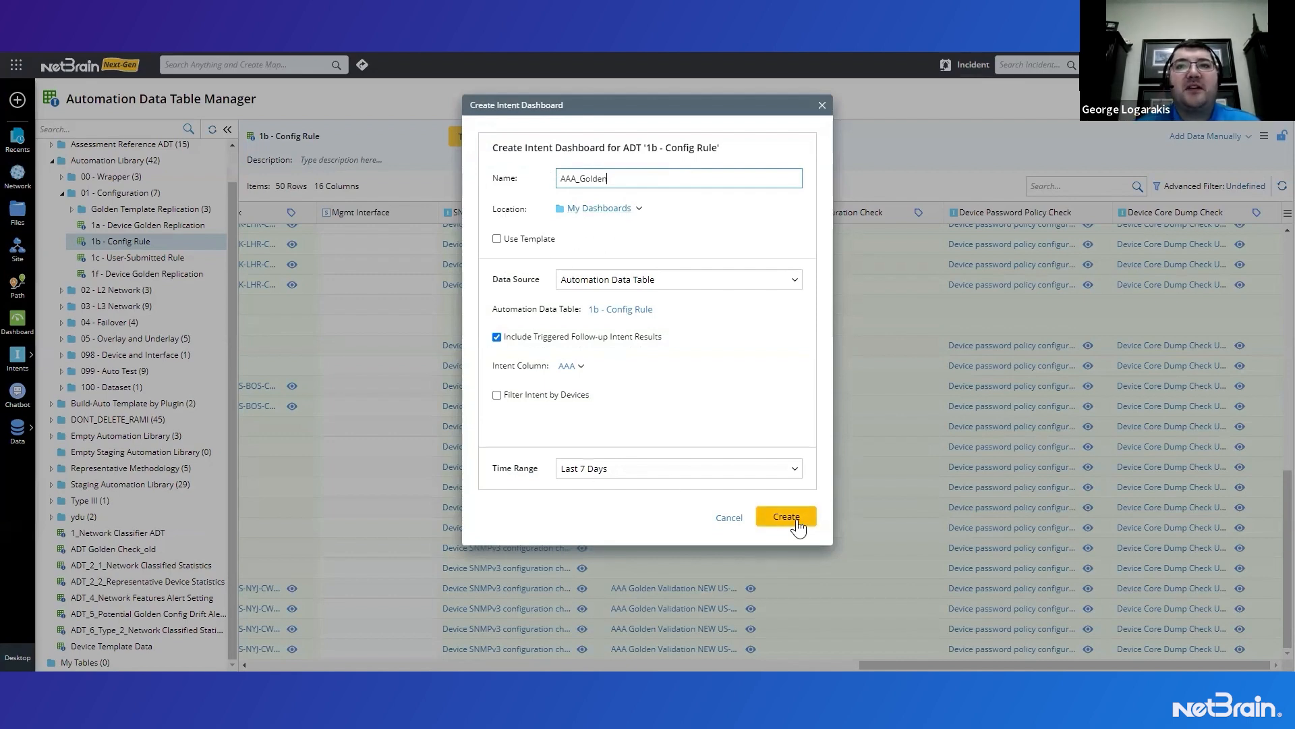
left_click(785, 516)
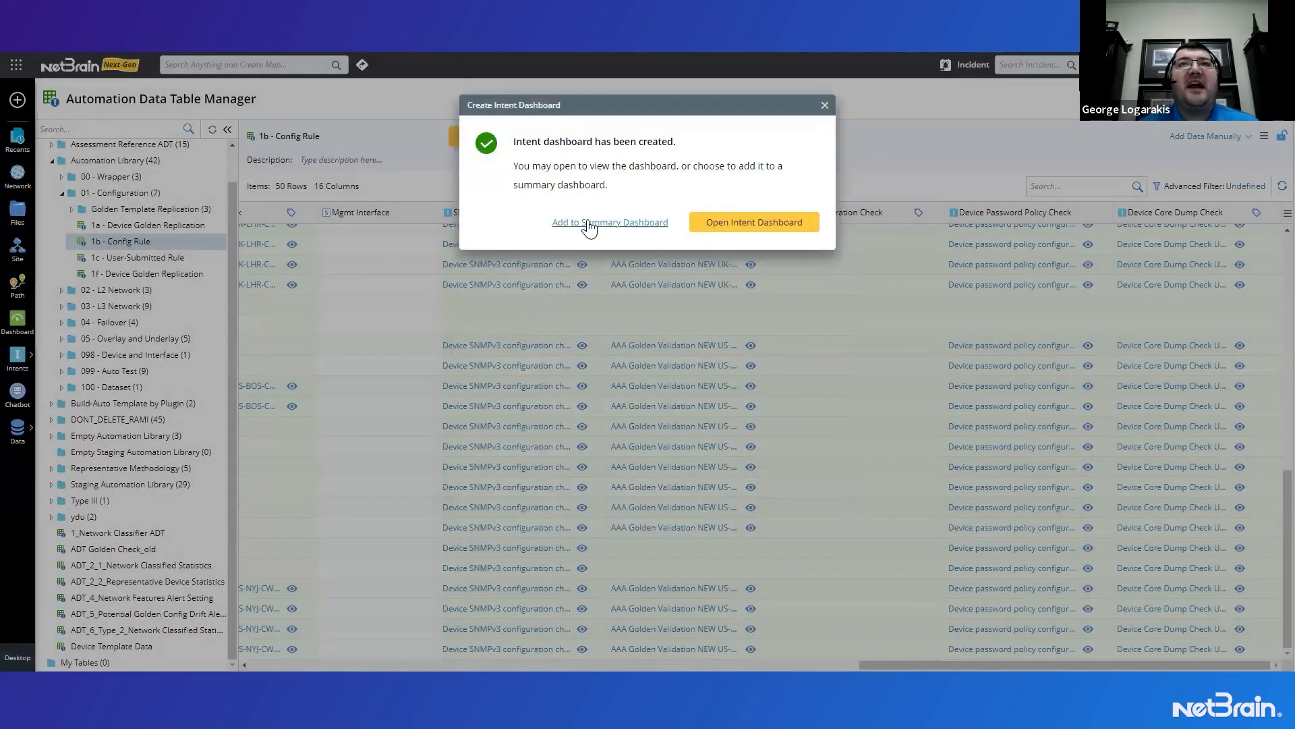
Add AAA_Golden to the Golden Configuration Validation summary dashboard under Golden Rule Checks (Daily 10pm)
left_click(610, 221)
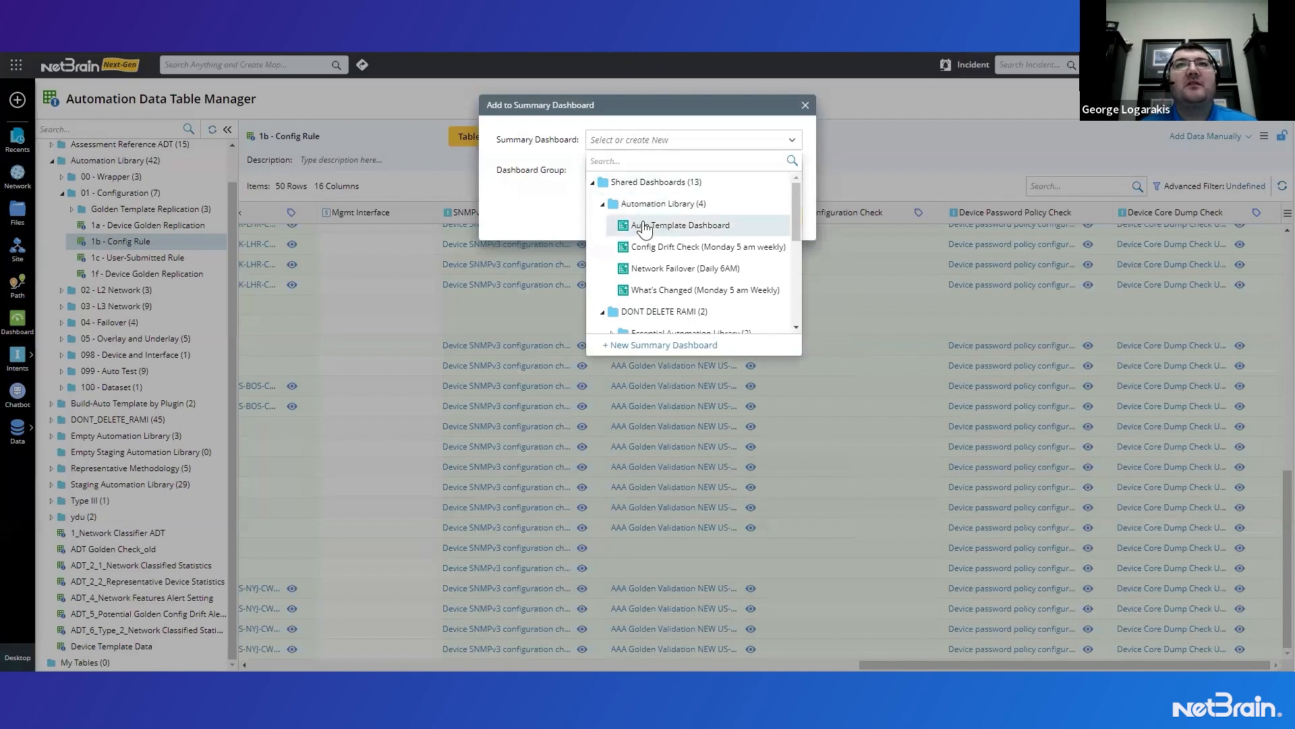
left_click(677, 225)
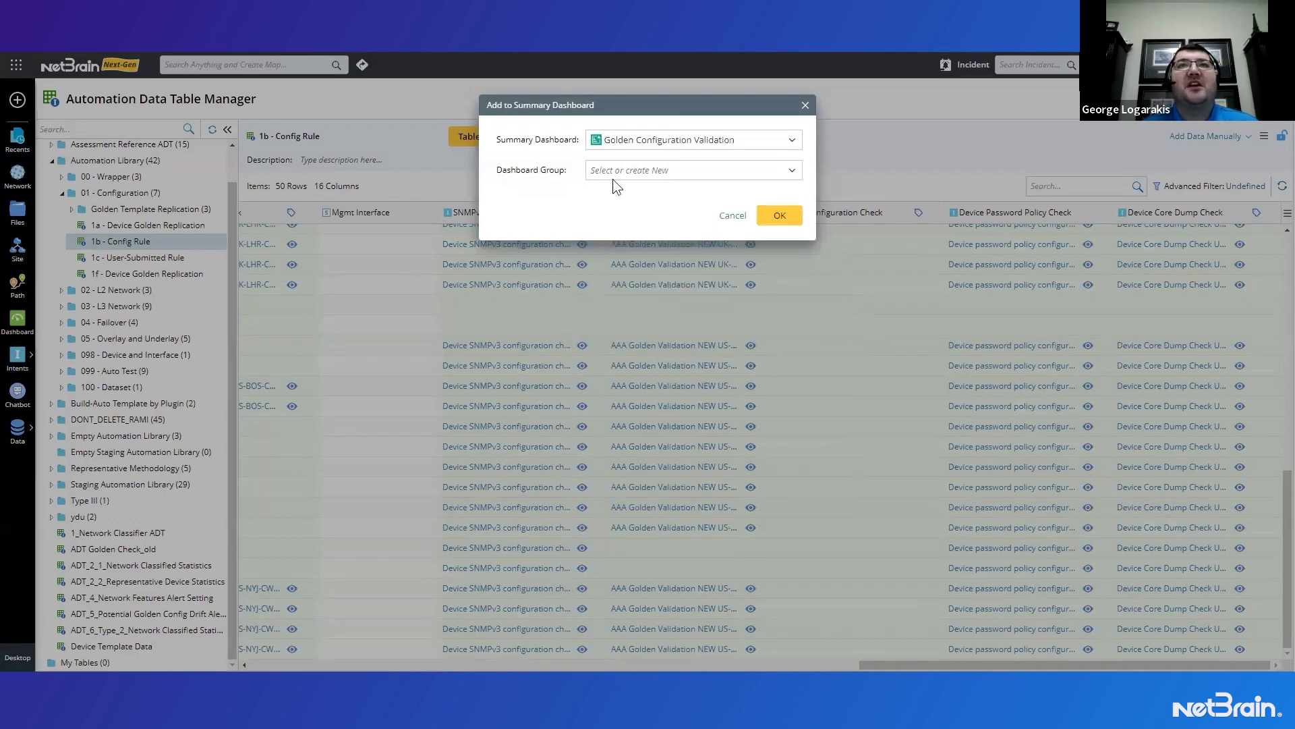
left_click(691, 170)
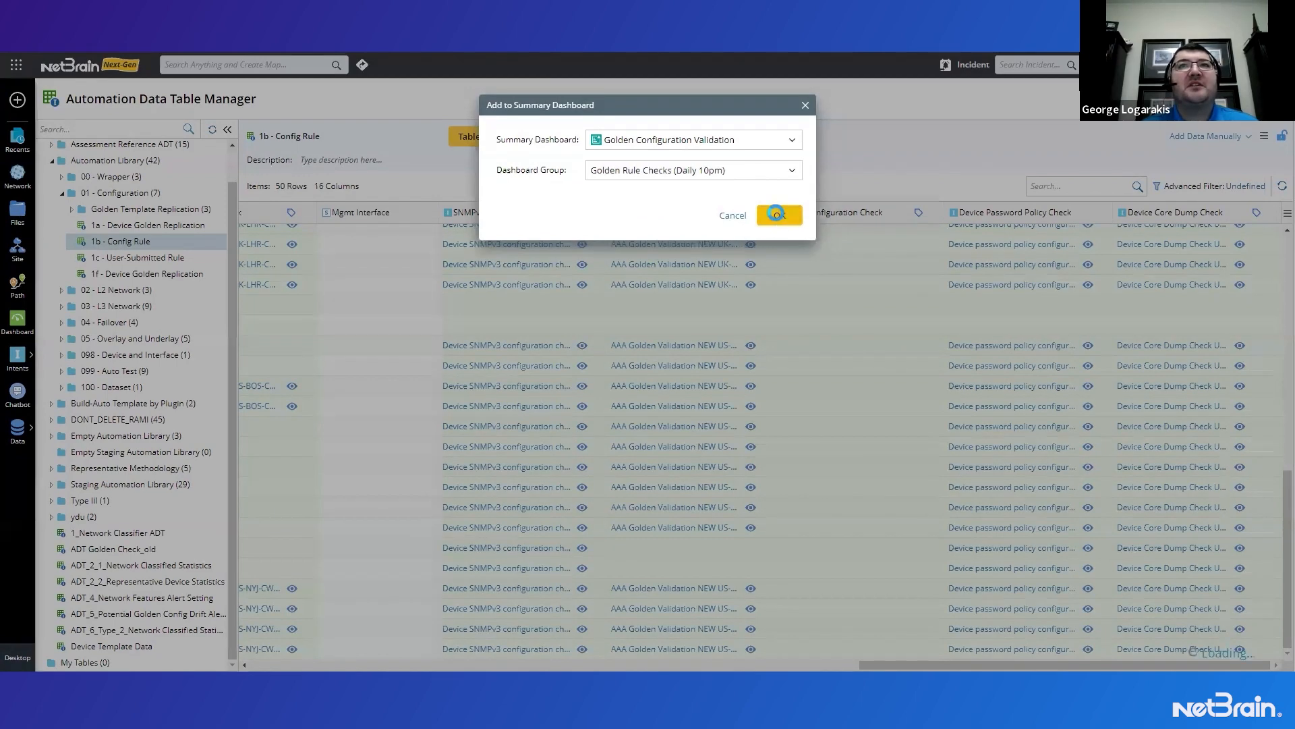
left_click(777, 214)
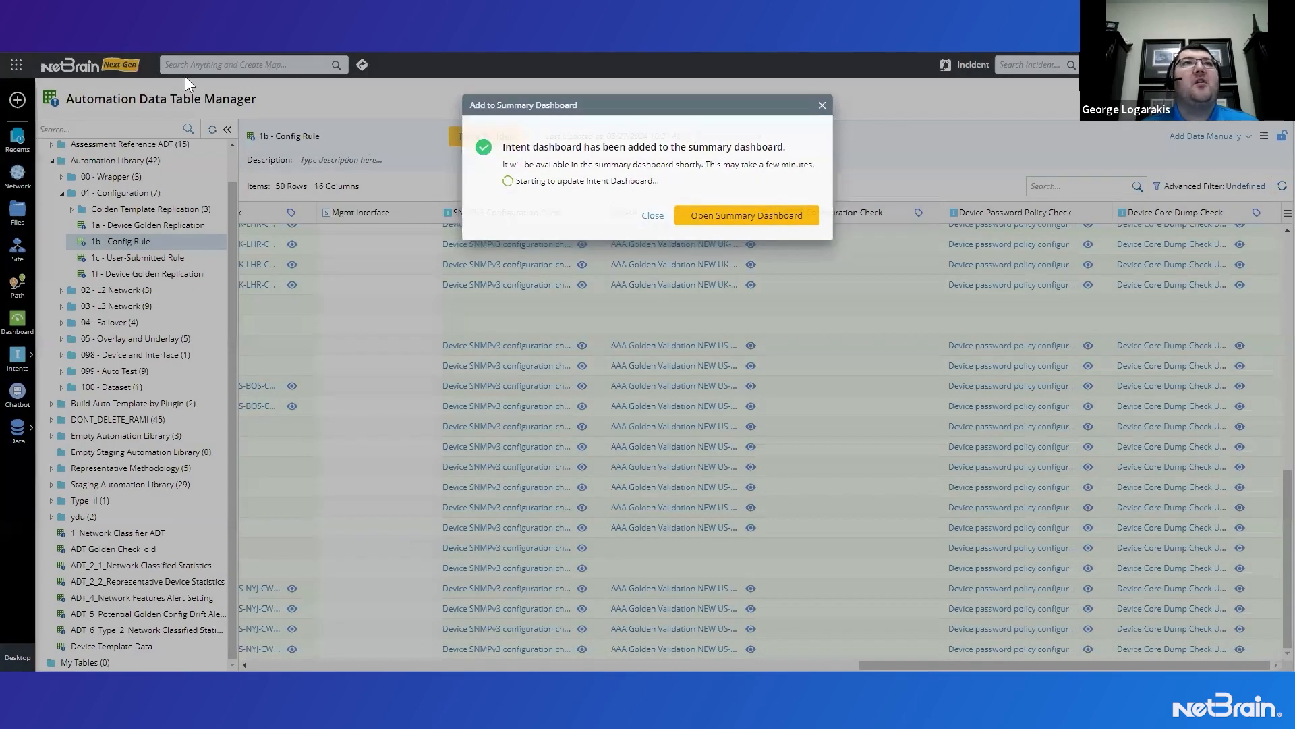
View the summary dashboard's AAA_Golden row showing 39 successes and 0 alerts
left_click(745, 216)
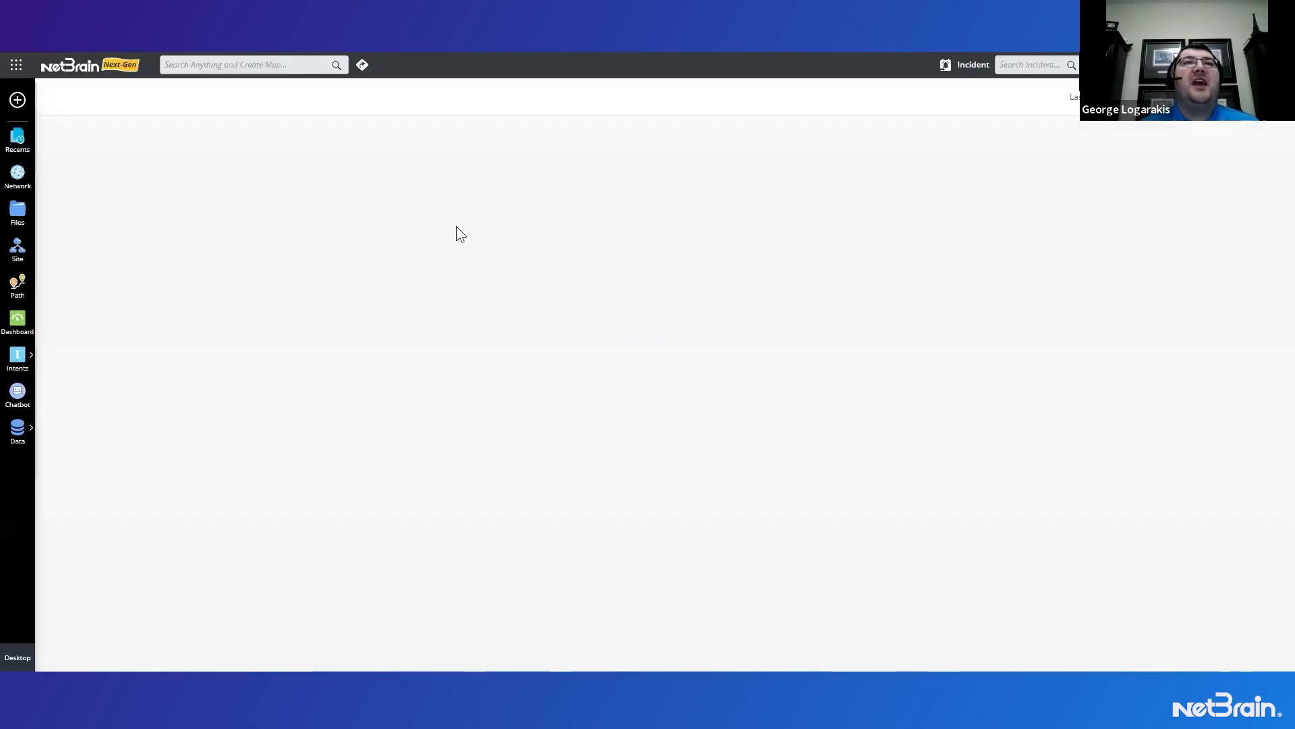
left_click(18, 321)
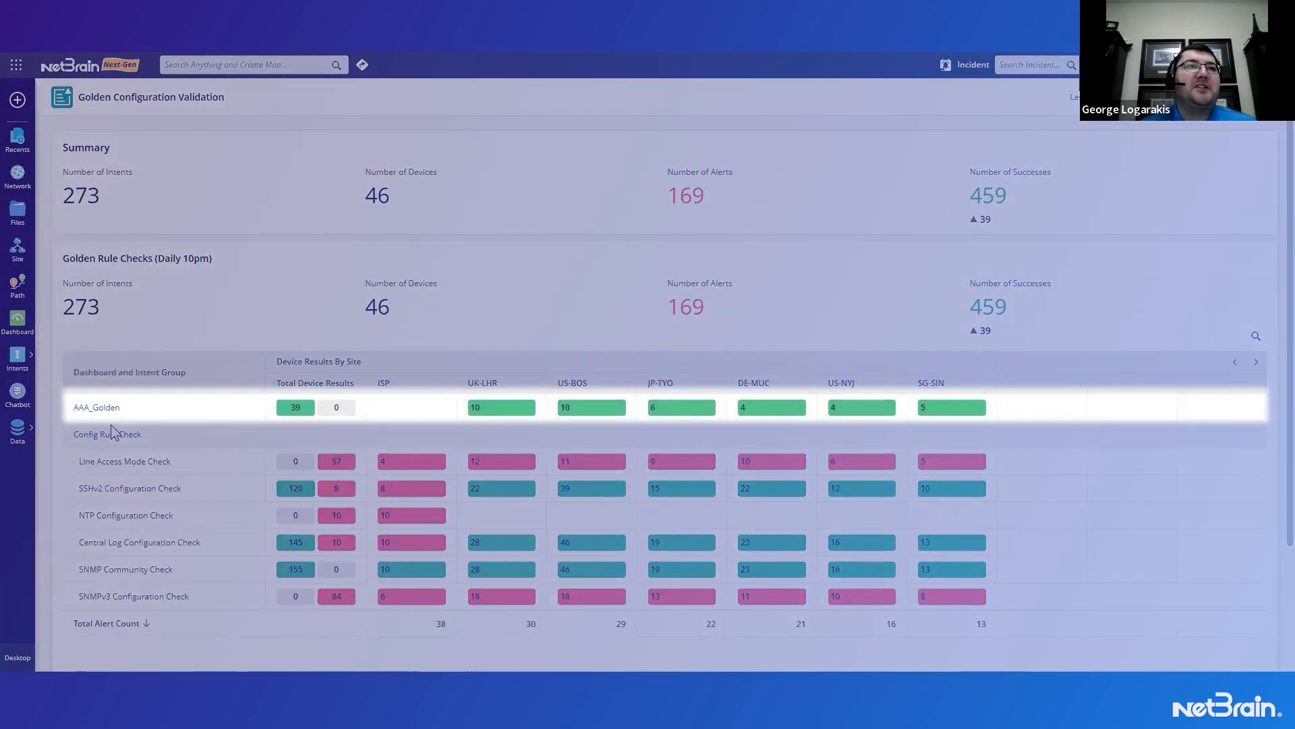
mouse_move(591, 406)
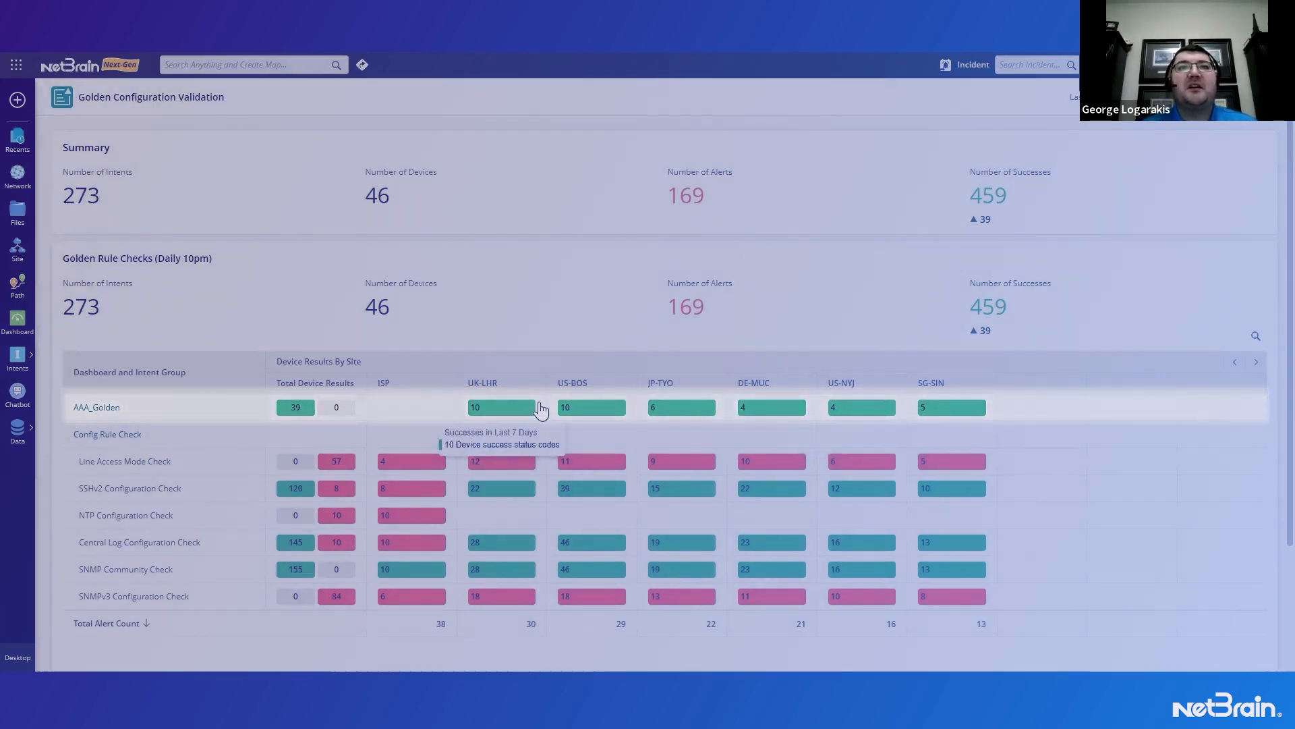
mouse_move(944, 411)
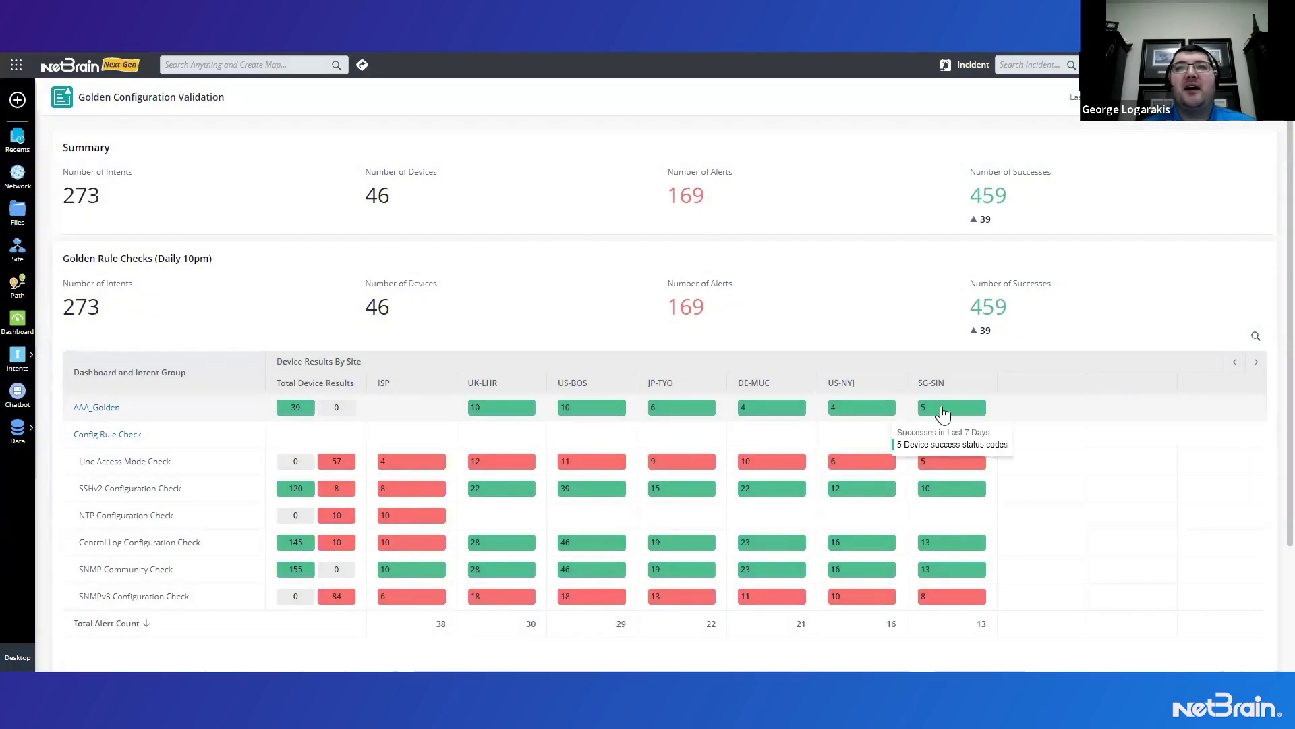